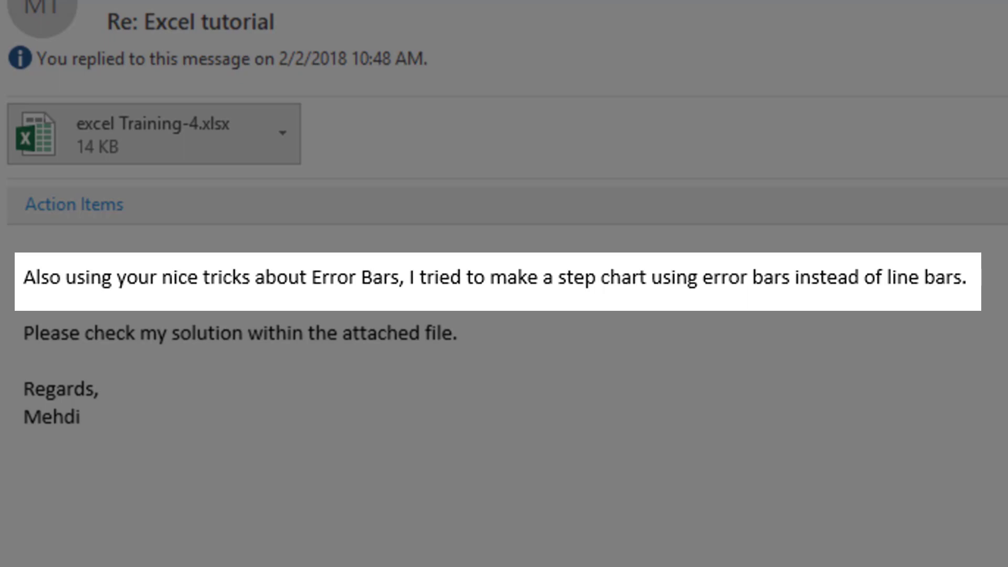
# Step: Convert the Date and Price range to a table with headers and name it PrTable
pyautogui.moveTo(703, 277); pyautogui.dragTo(864, 277)
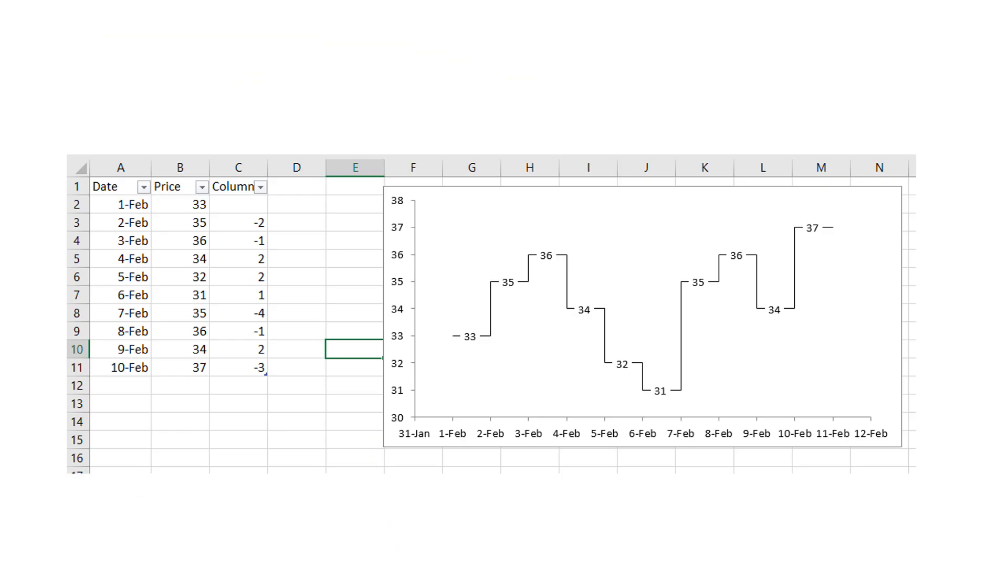
pyautogui.moveTo(171, 237)
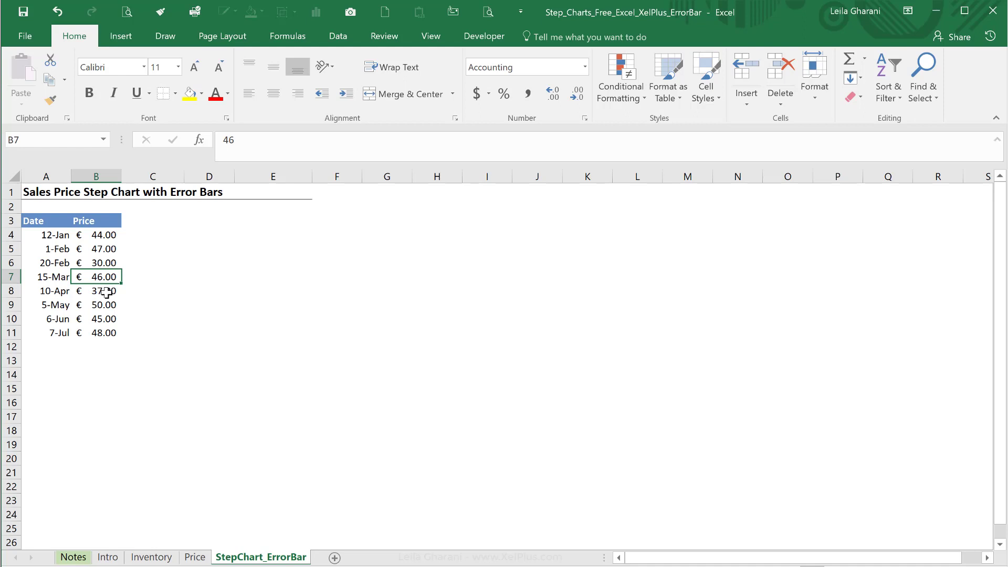
pyautogui.press('ctrl+t')
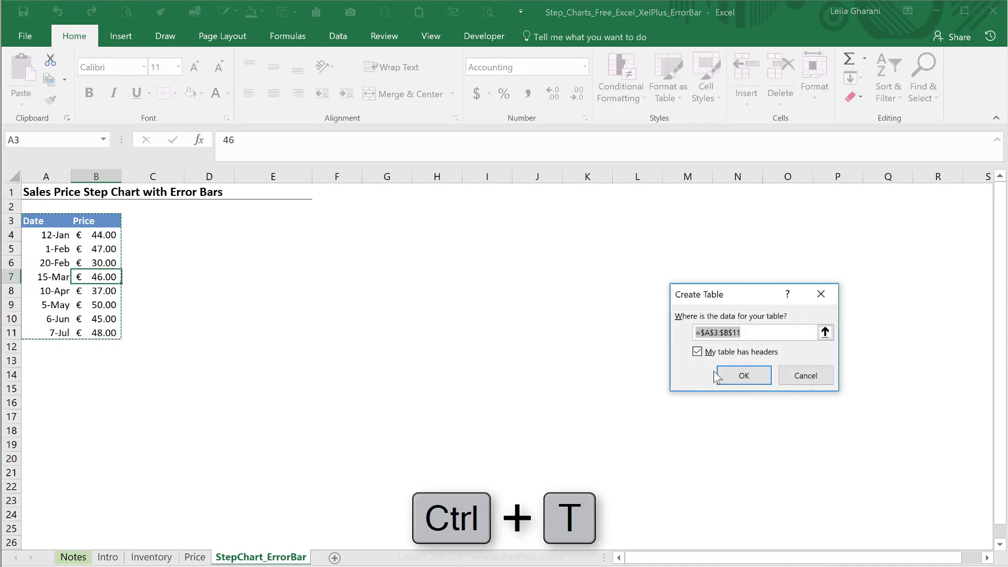
pyautogui.click(740, 375)
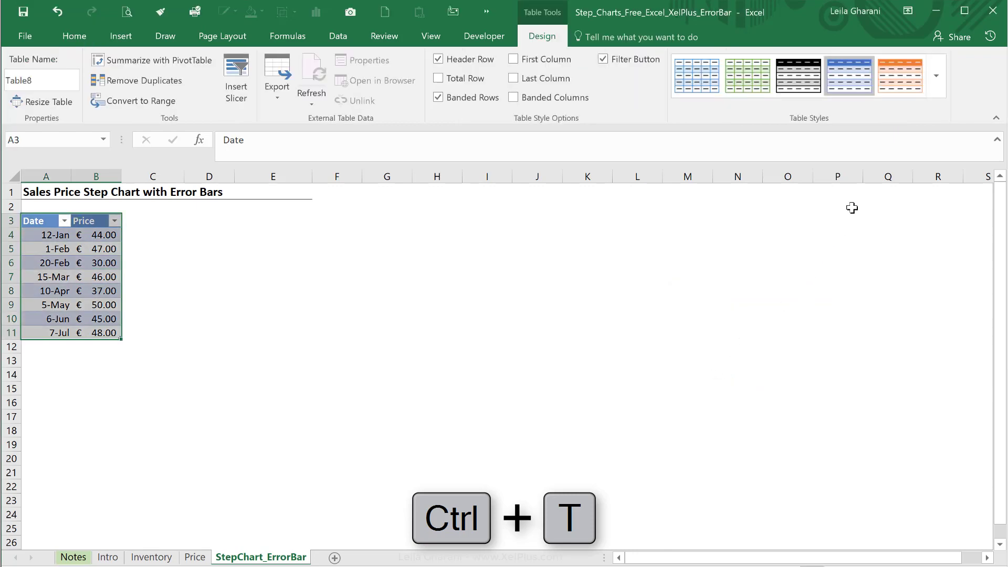
pyautogui.click(935, 76)
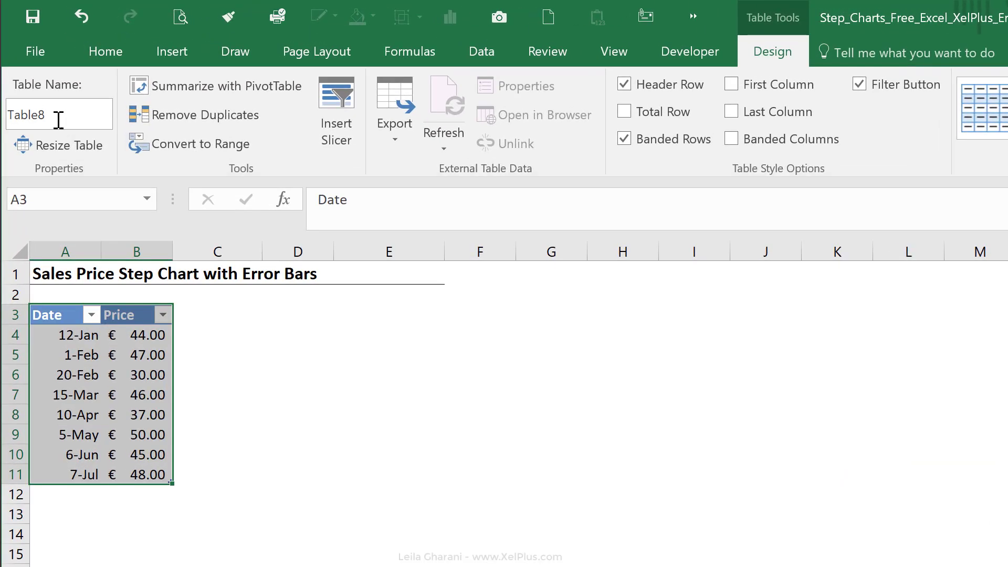
pyautogui.write('P')
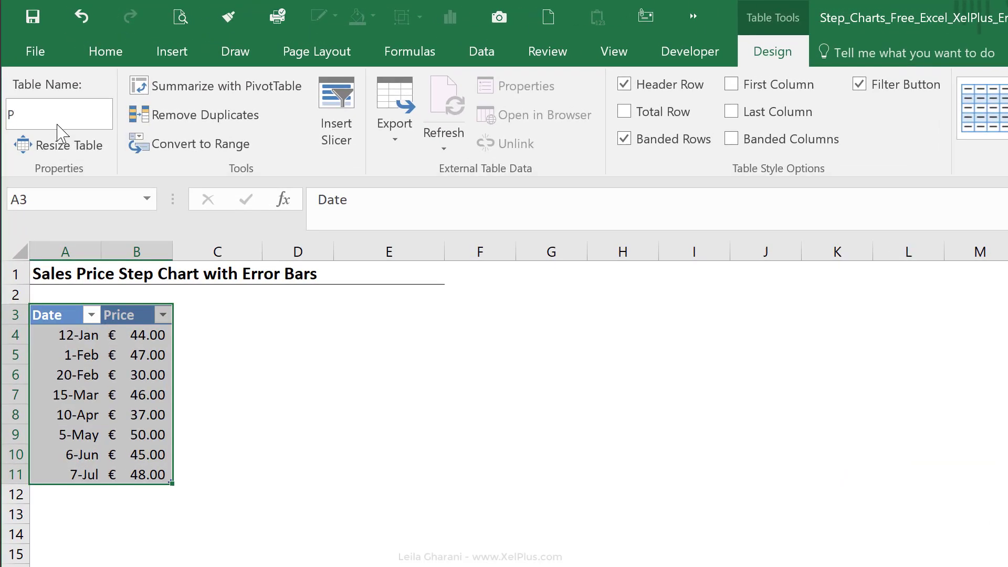
pyautogui.write('rTable')
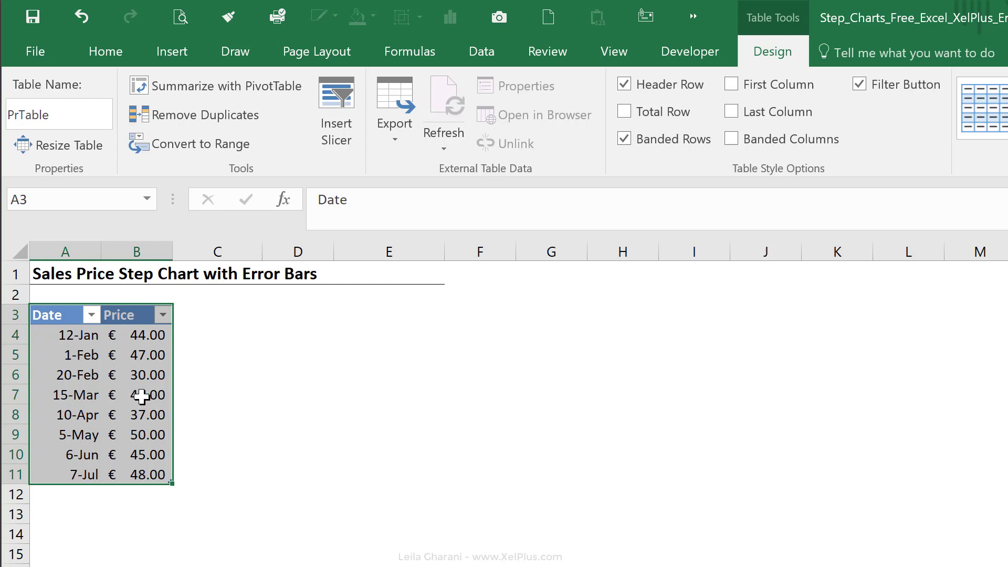
# Step: Insert a Scatter chart of the PrTable prices by date and select its Price series
pyautogui.click(171, 51)
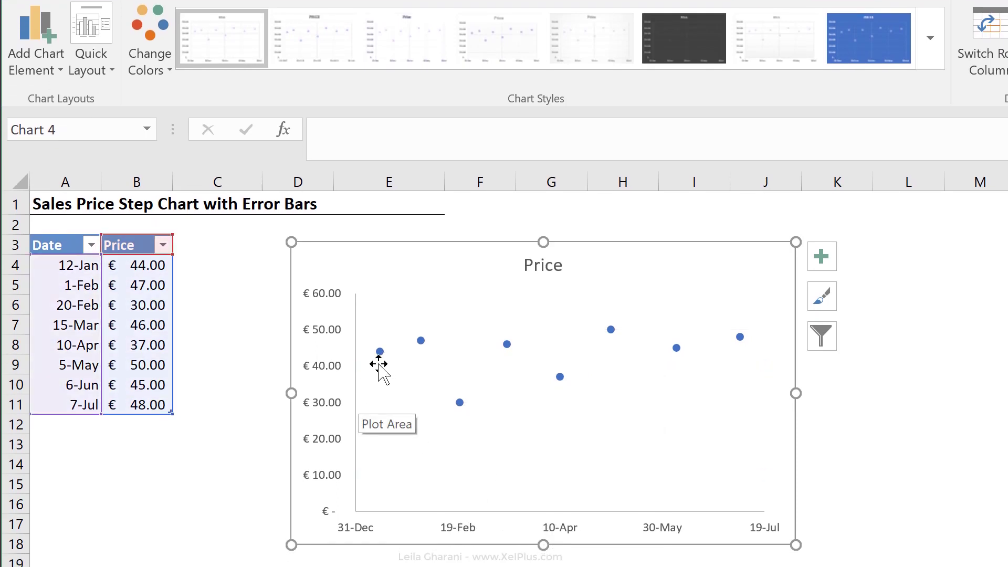
pyautogui.moveTo(427, 352)
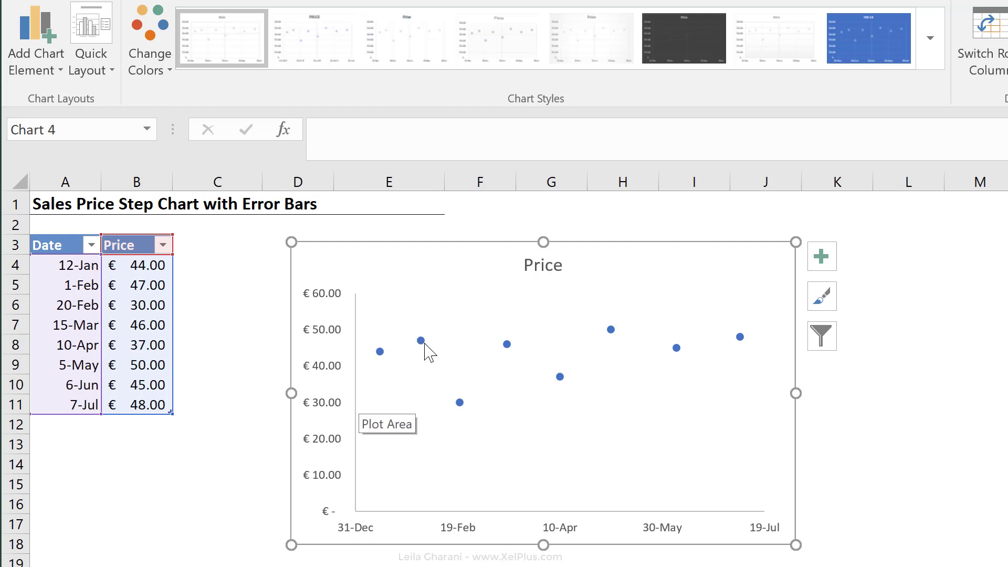
pyautogui.moveTo(594, 356)
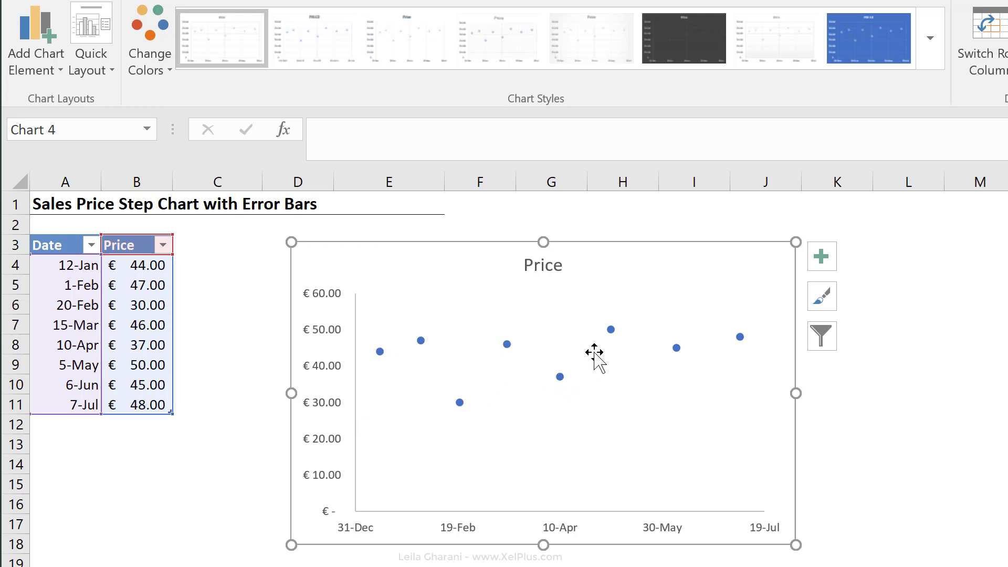
pyautogui.moveTo(434, 379)
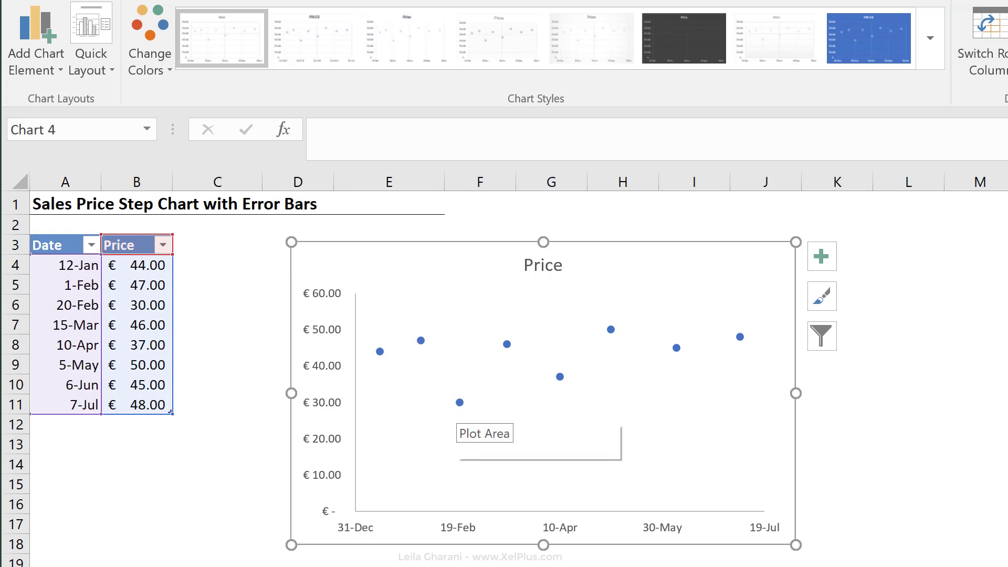
pyautogui.moveTo(458, 403)
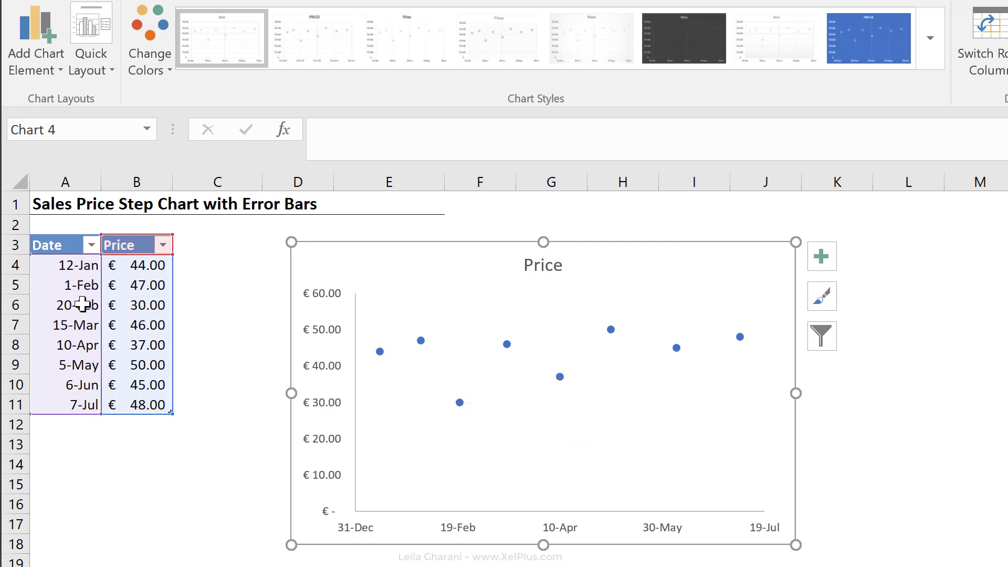
pyautogui.moveTo(425, 351)
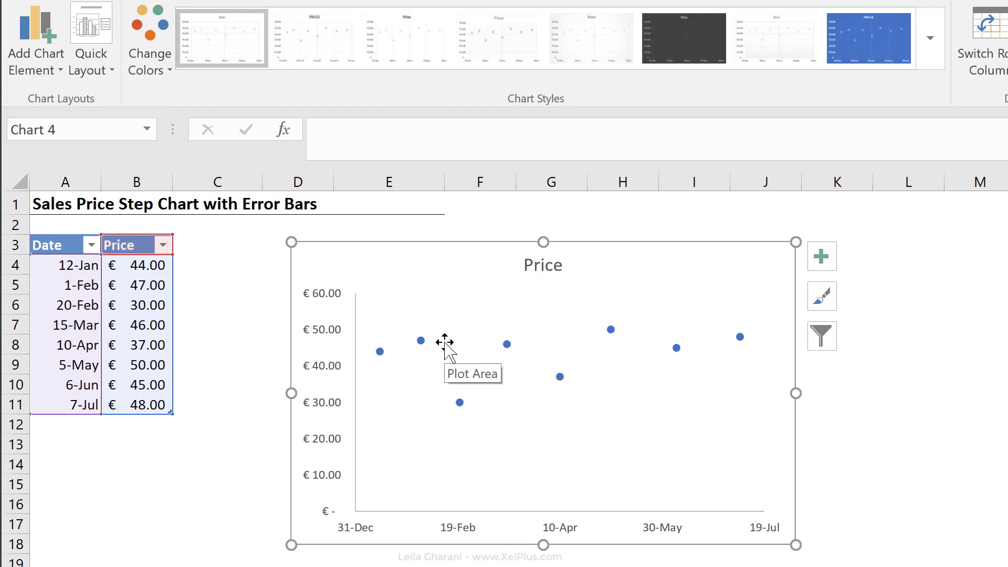
pyautogui.moveTo(174, 315)
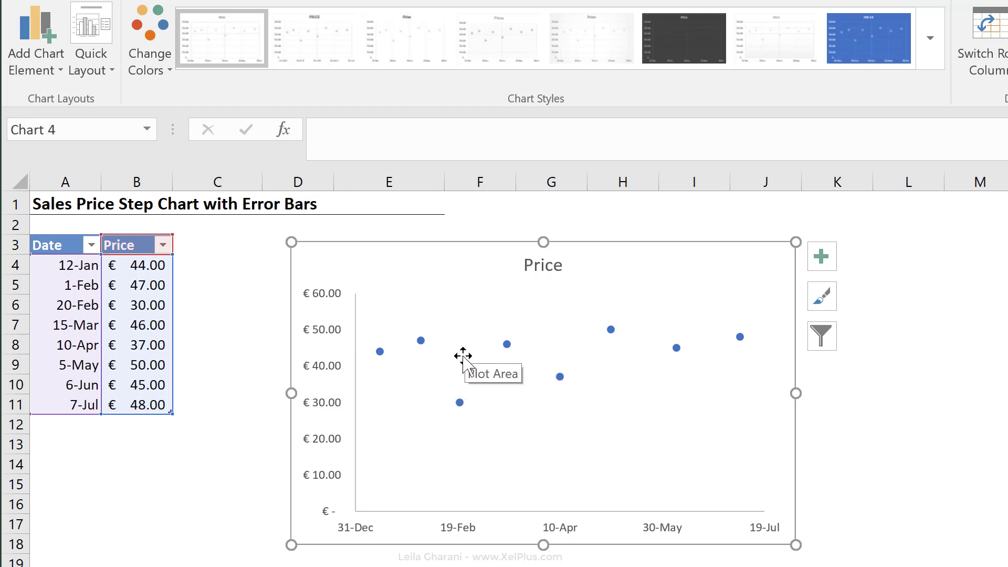
pyautogui.moveTo(459, 402)
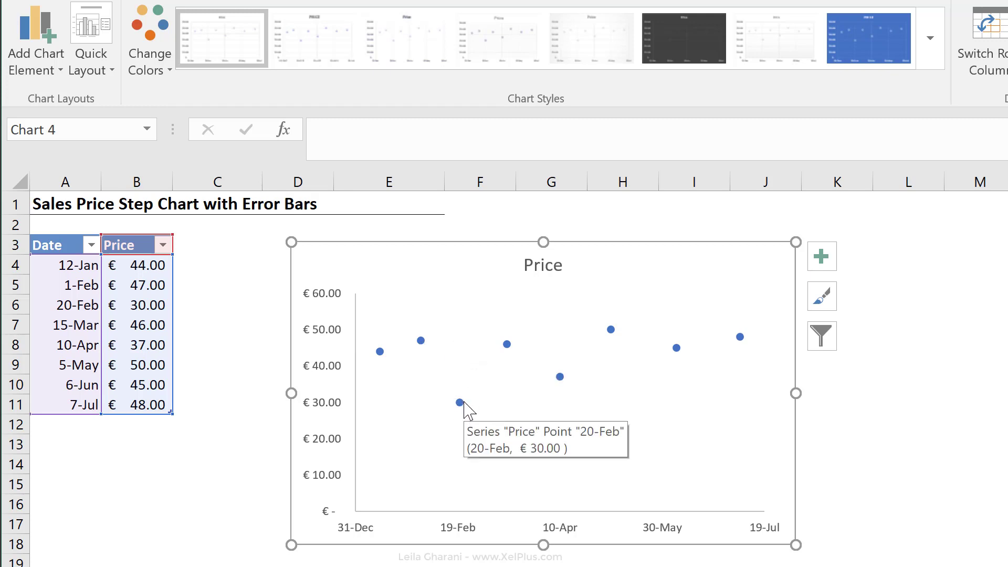
pyautogui.moveTo(460, 409)
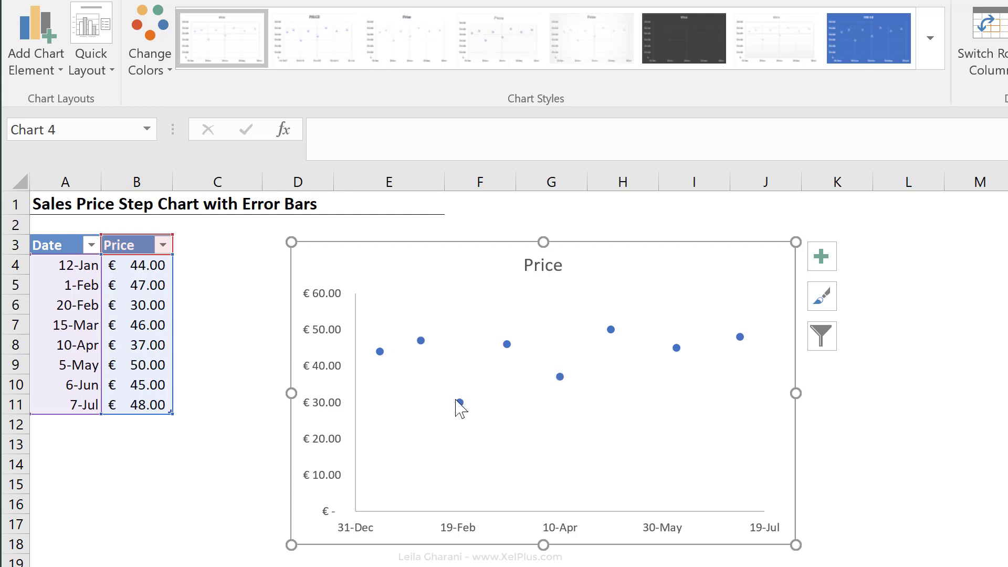
pyautogui.moveTo(458, 403)
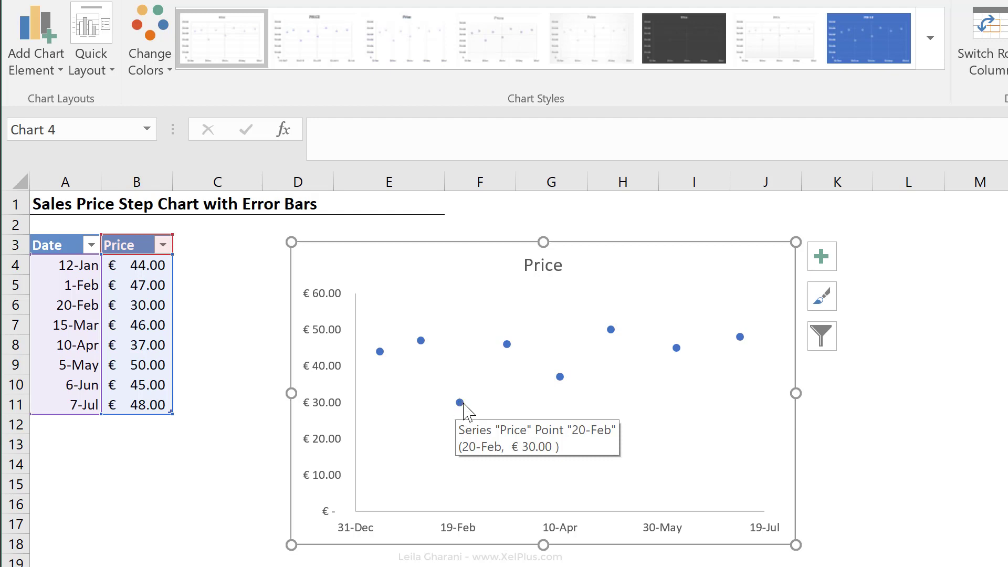
pyautogui.click(459, 401)
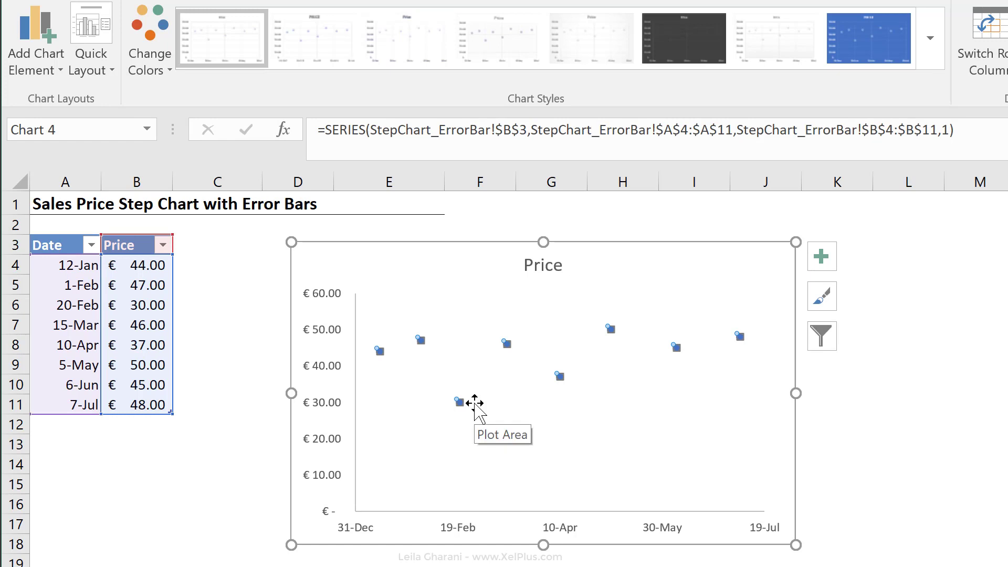
pyautogui.moveTo(777, 263)
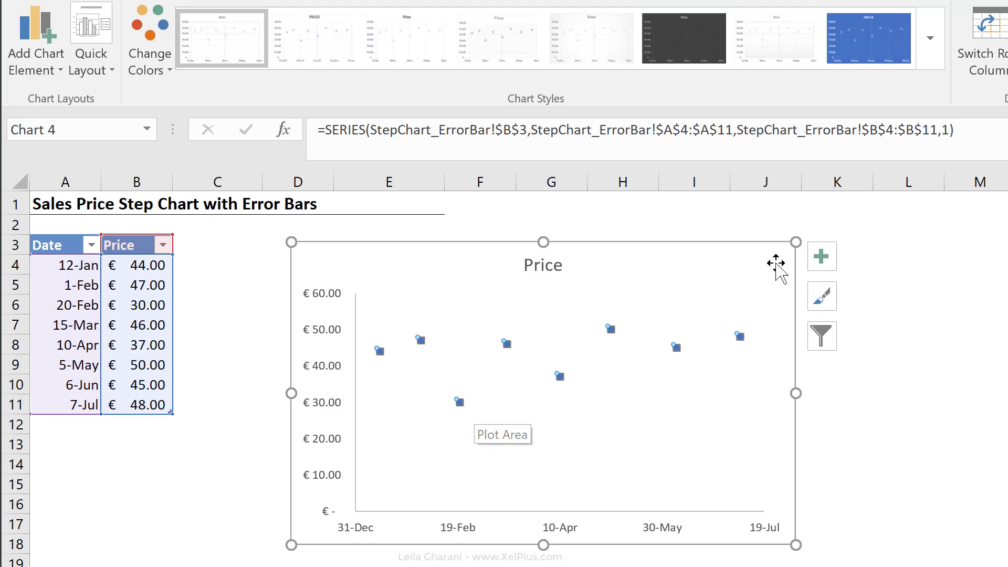
# Step: Tick Error Bars in Chart Elements and select the horizontal (X) error bars
pyautogui.click(821, 257)
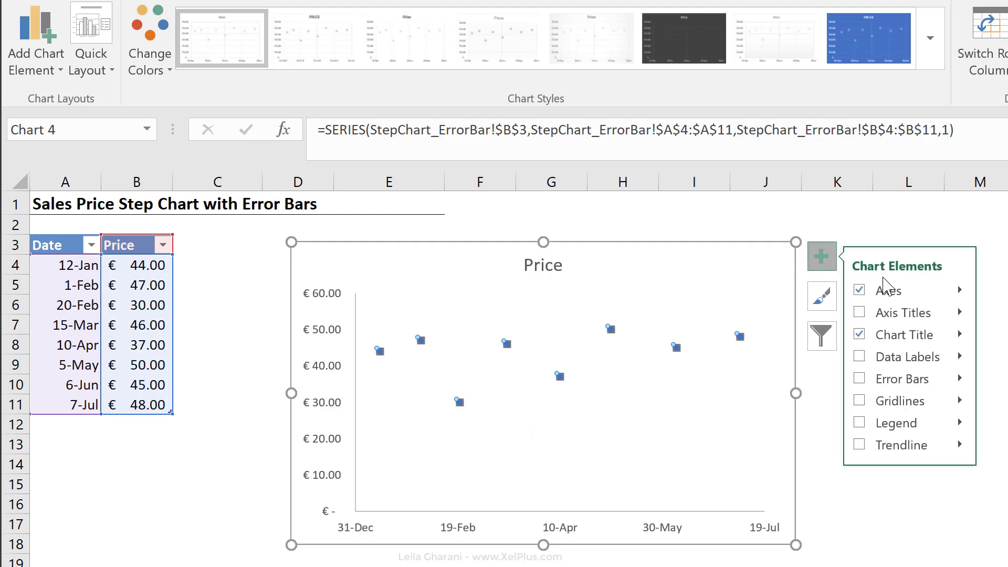
pyautogui.click(859, 379)
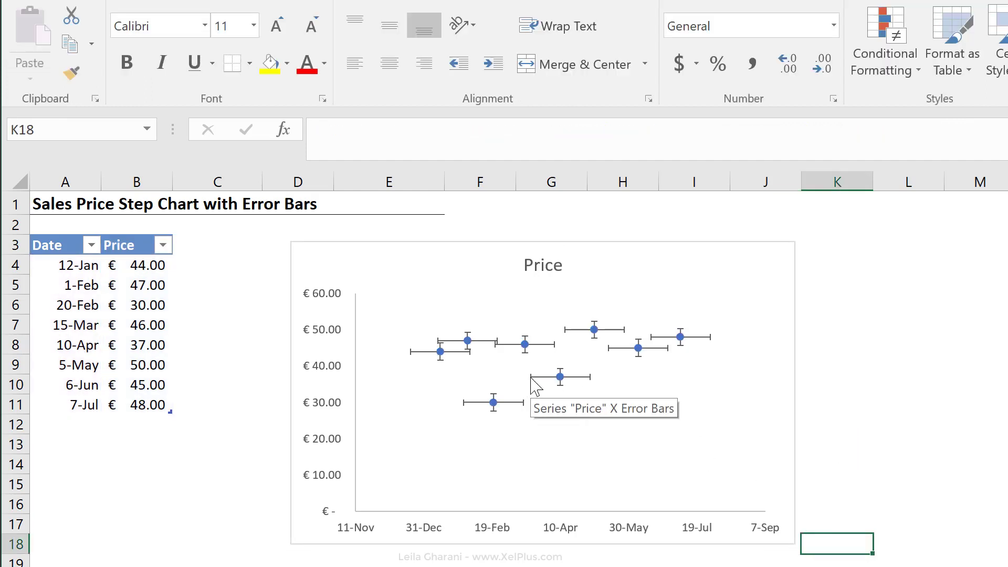
pyautogui.moveTo(591, 386)
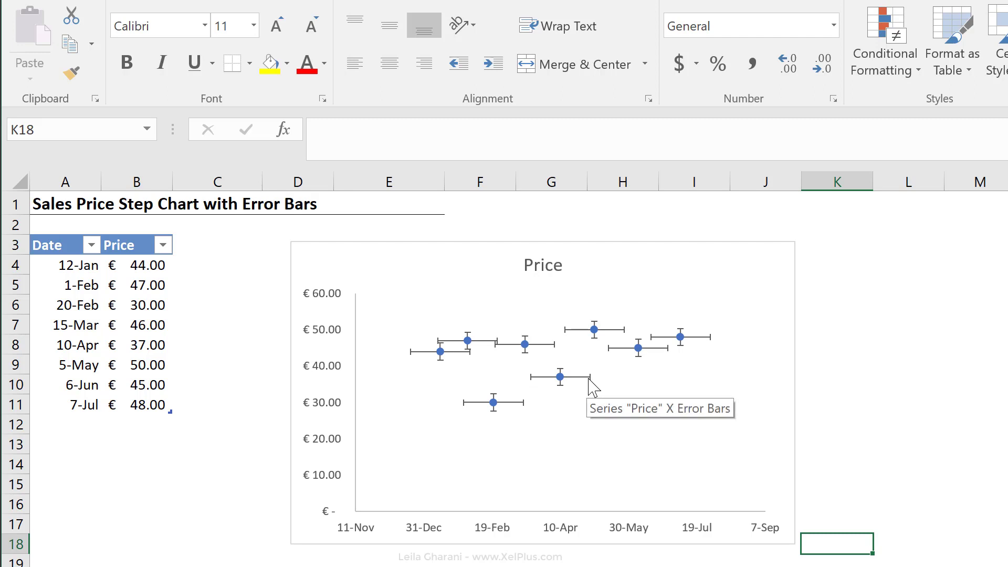
pyautogui.moveTo(567, 534)
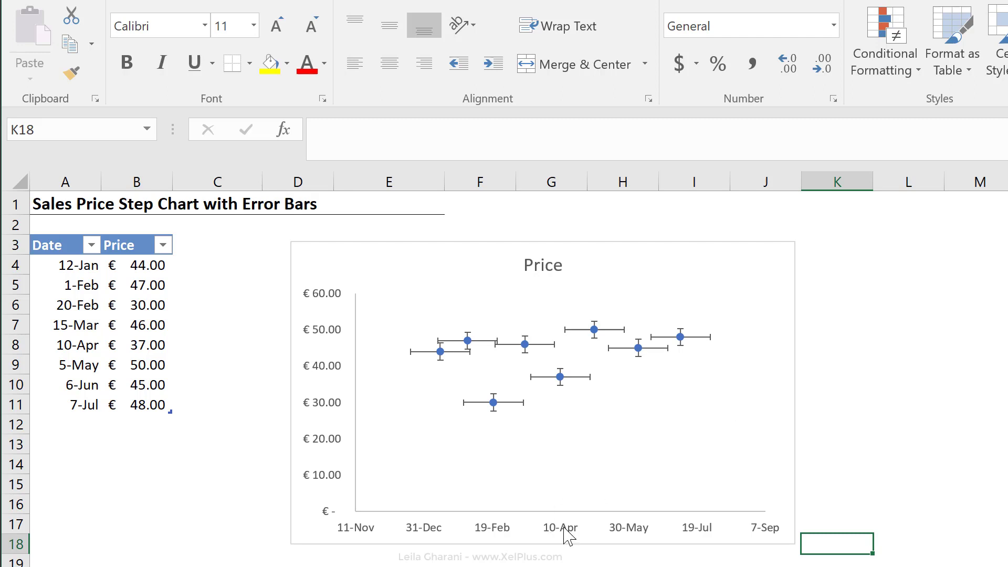
pyautogui.moveTo(566, 378)
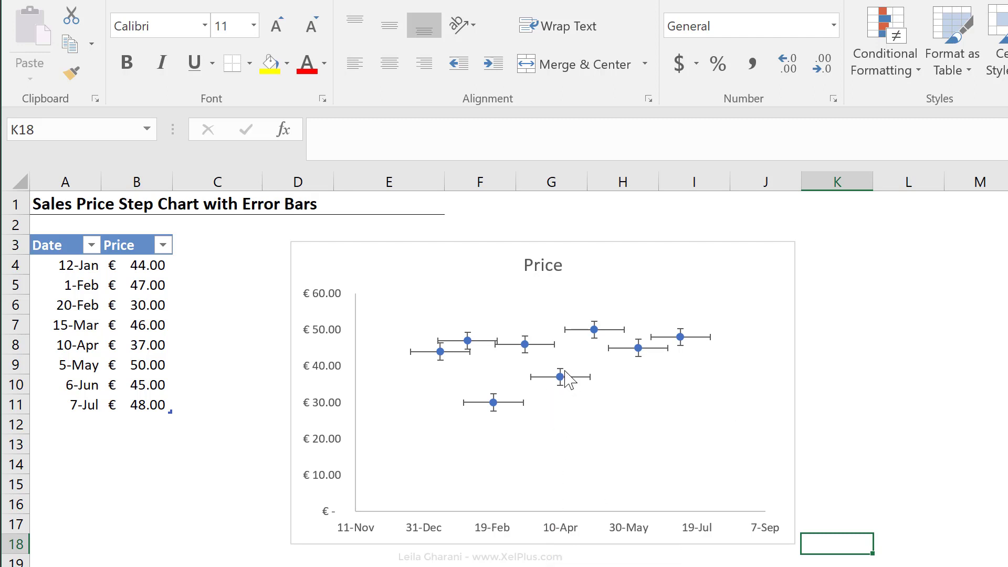
pyautogui.moveTo(563, 396)
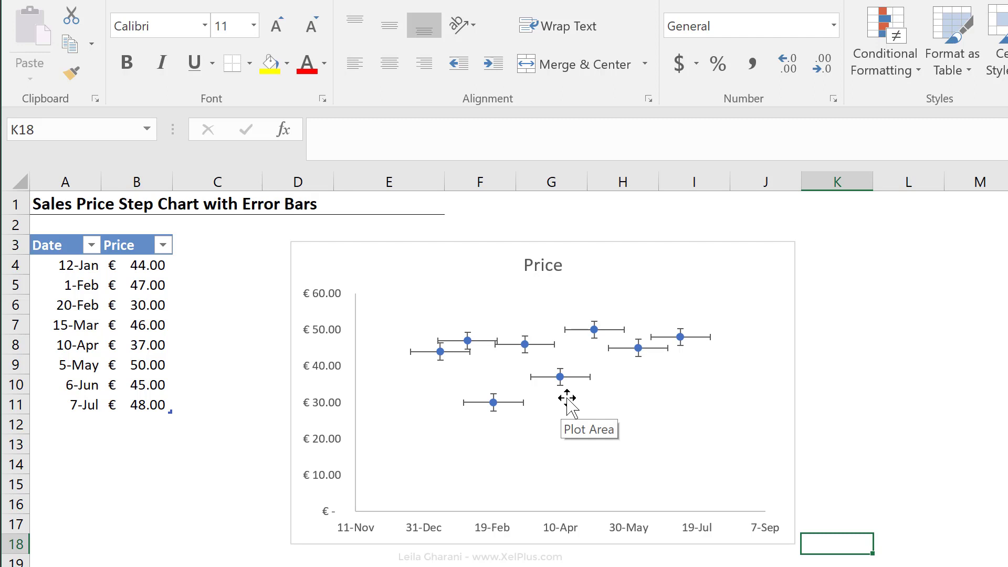
pyautogui.moveTo(575, 390)
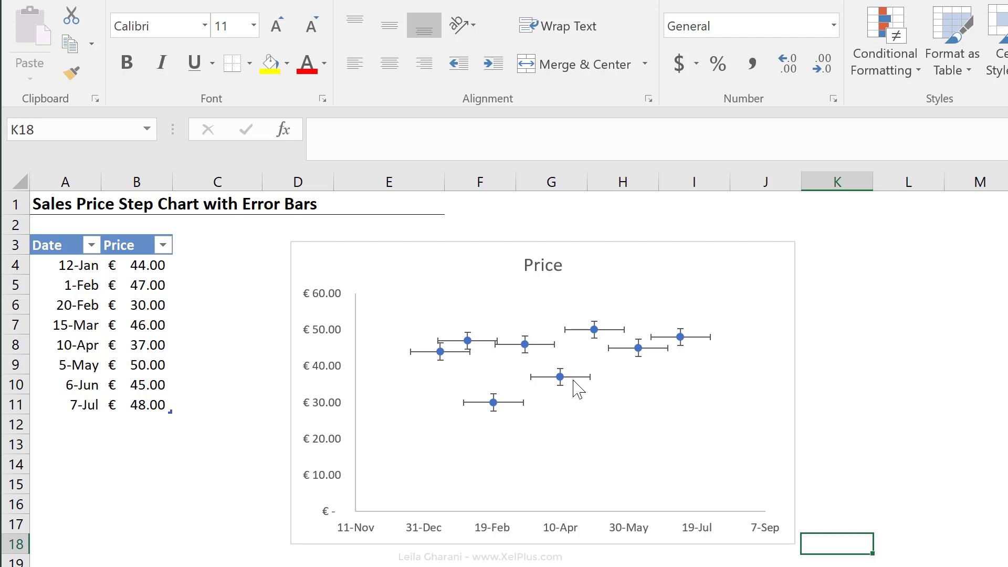
pyautogui.click(542, 386)
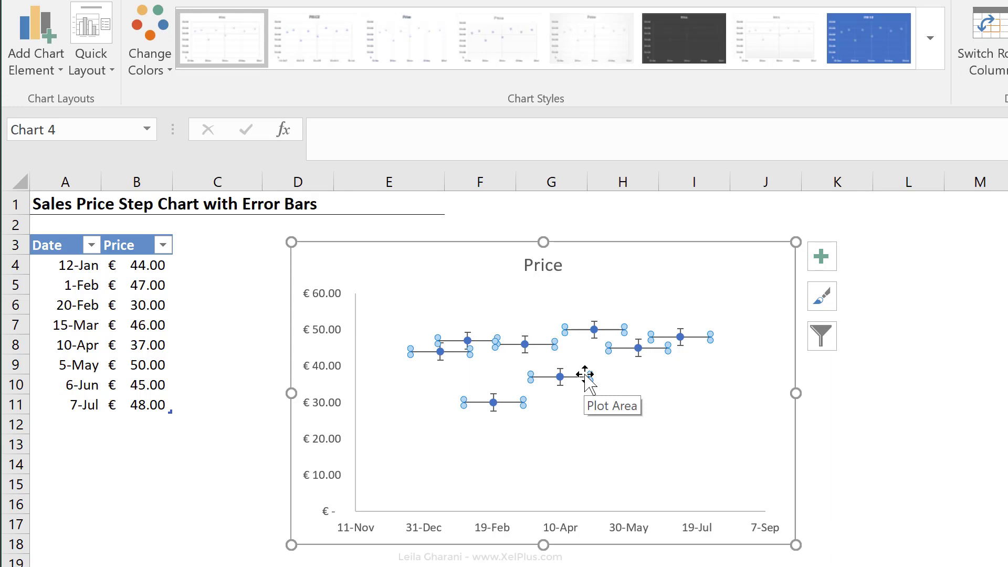
pyautogui.moveTo(579, 385)
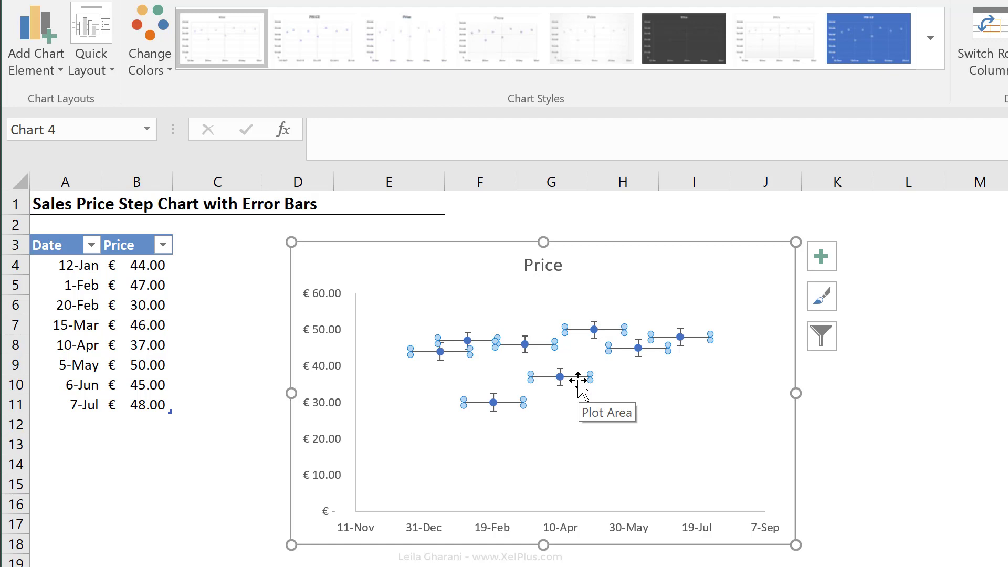
# Step: Bring up Format Error Bars for the X error bars with a Custom error amount
pyautogui.press('ctrl+1')
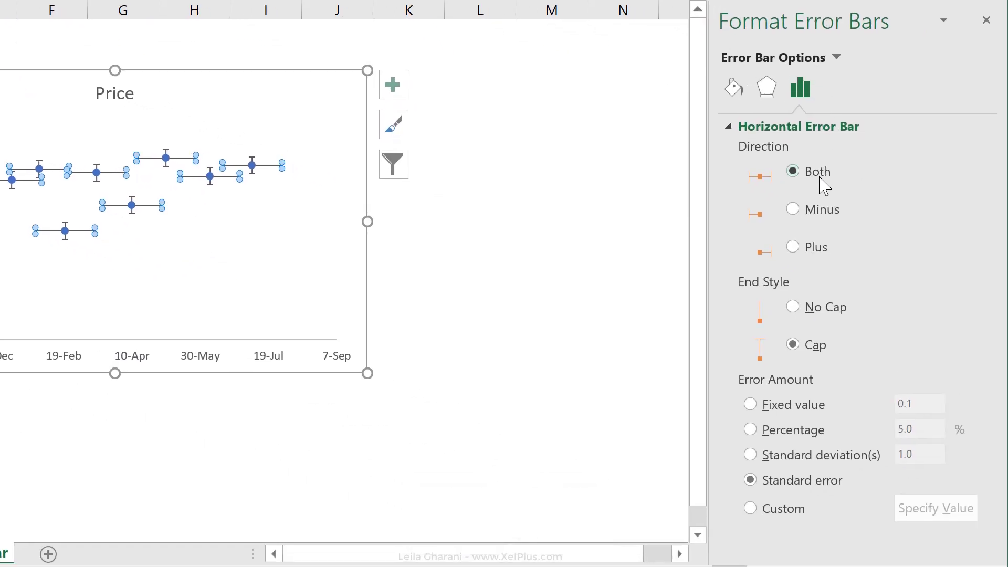
pyautogui.moveTo(792, 307)
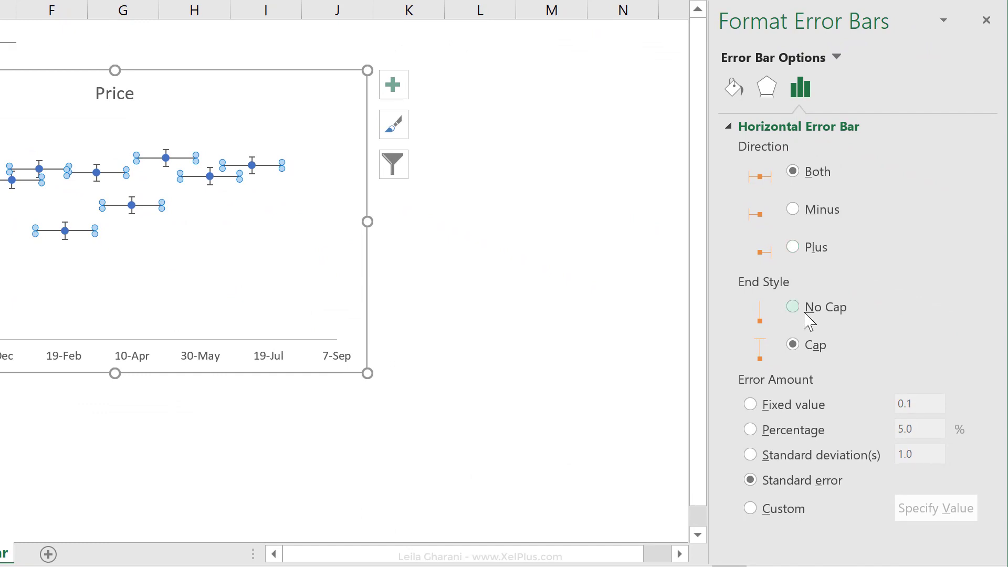
pyautogui.click(791, 345)
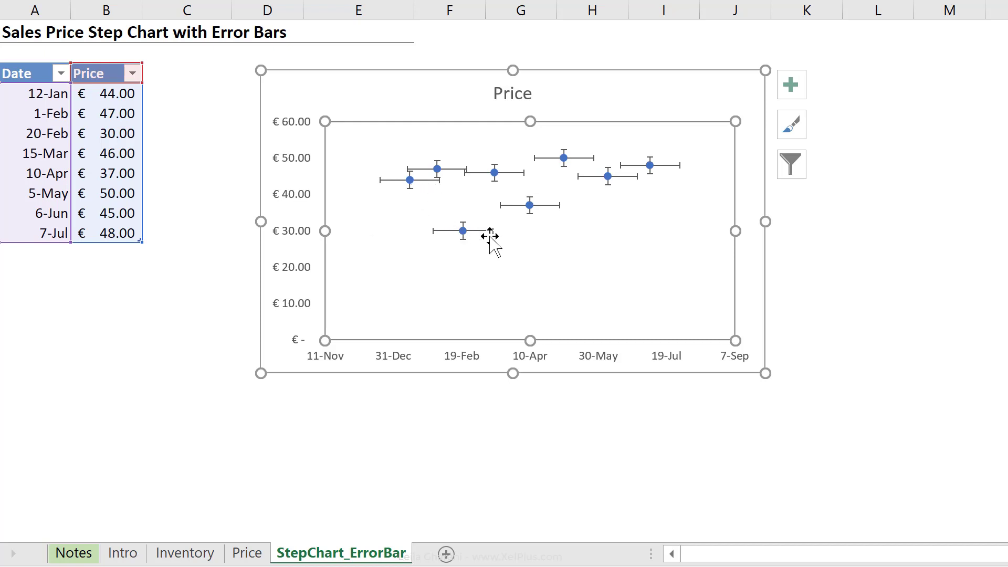
pyautogui.moveTo(555, 211)
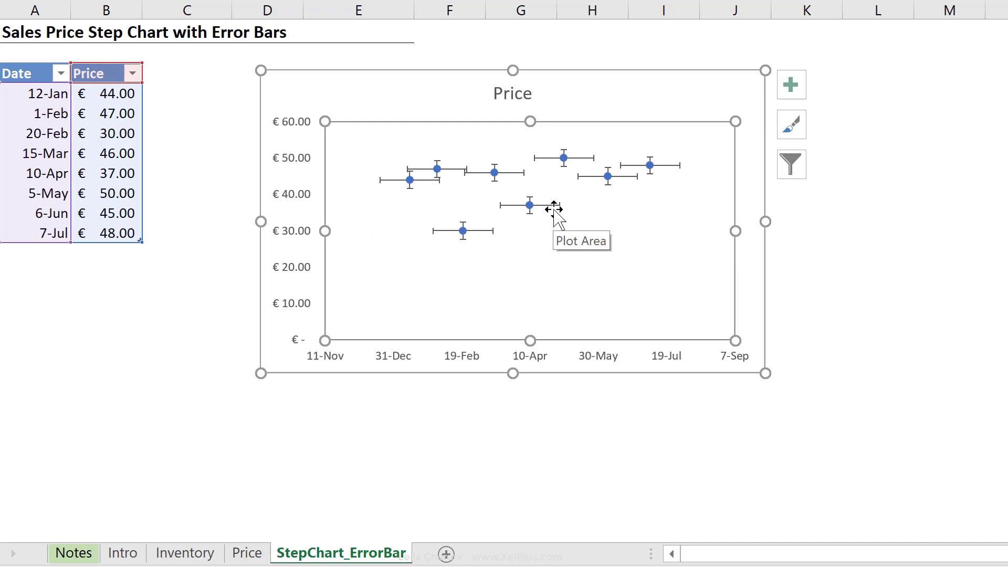
pyautogui.moveTo(641, 183)
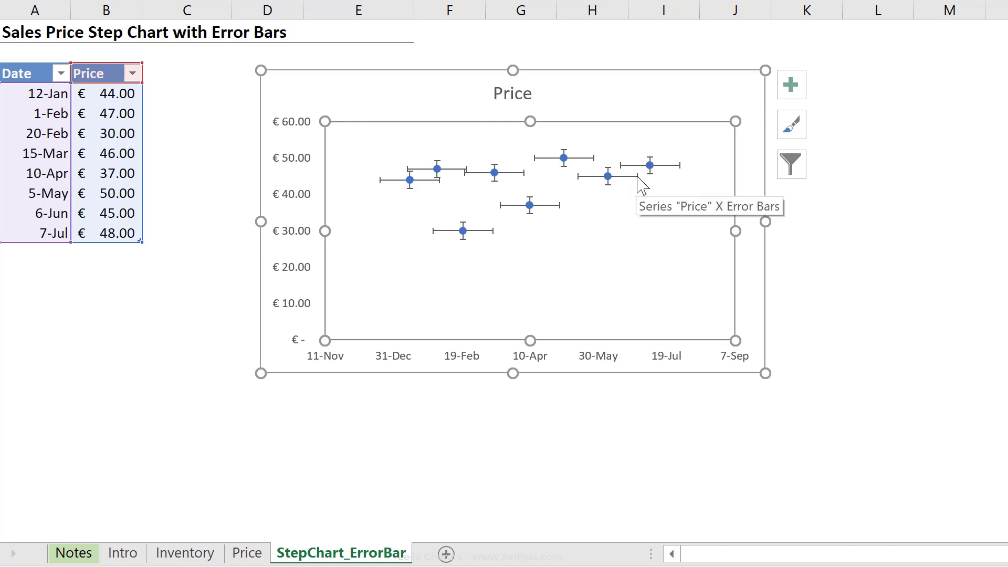
pyautogui.moveTo(640, 183)
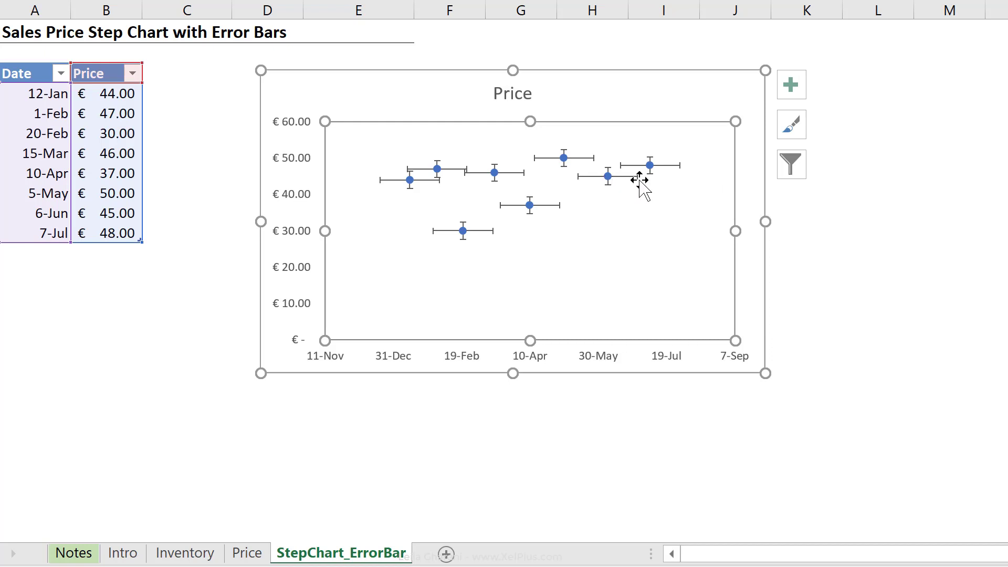
pyautogui.moveTo(632, 191)
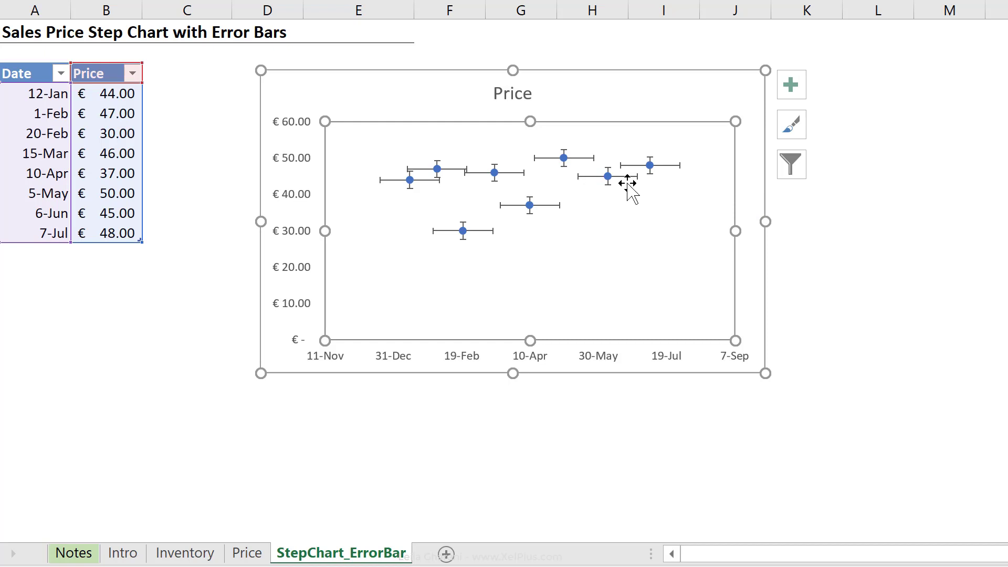
pyautogui.moveTo(652, 182)
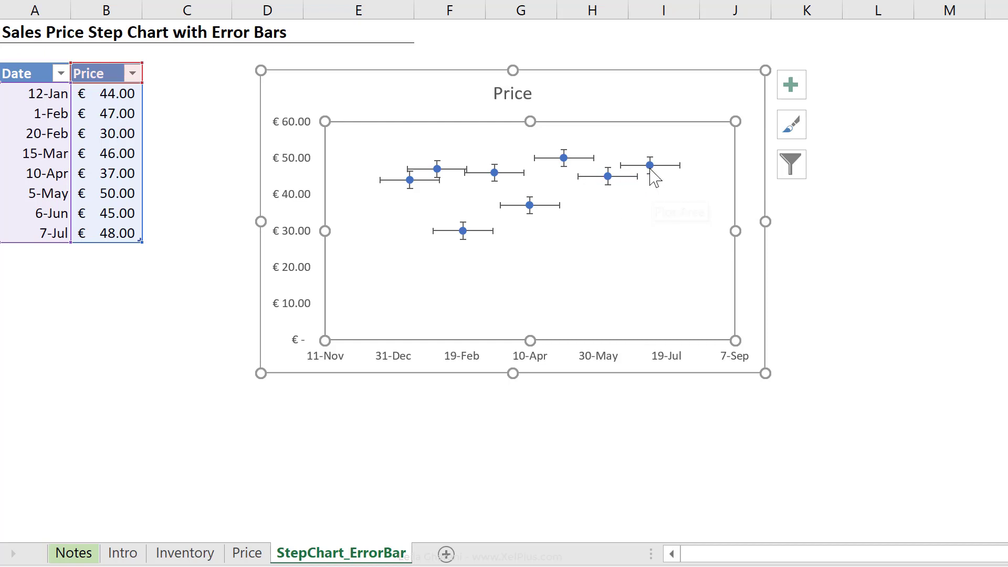
pyautogui.moveTo(633, 185)
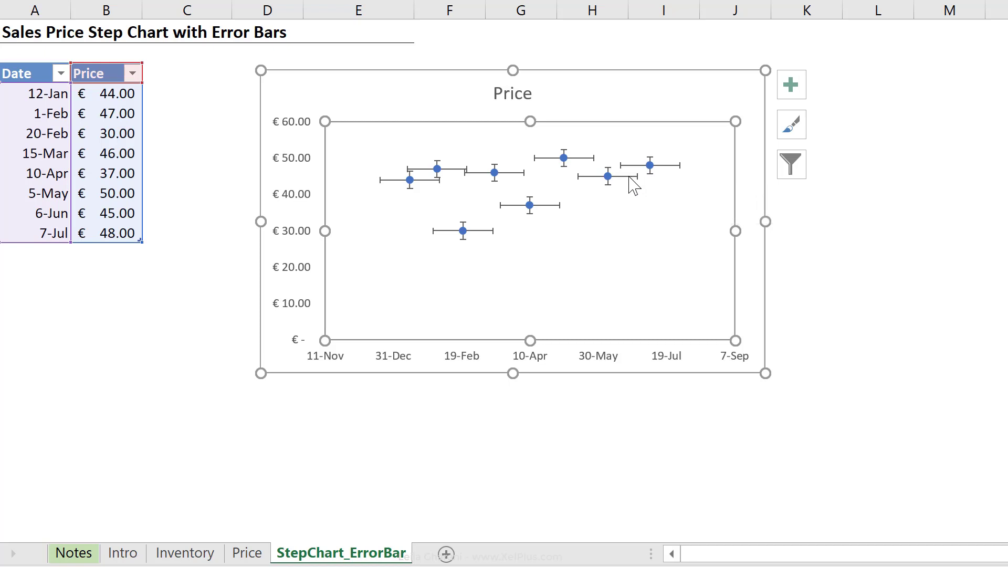
pyautogui.doubleClick(660, 165)
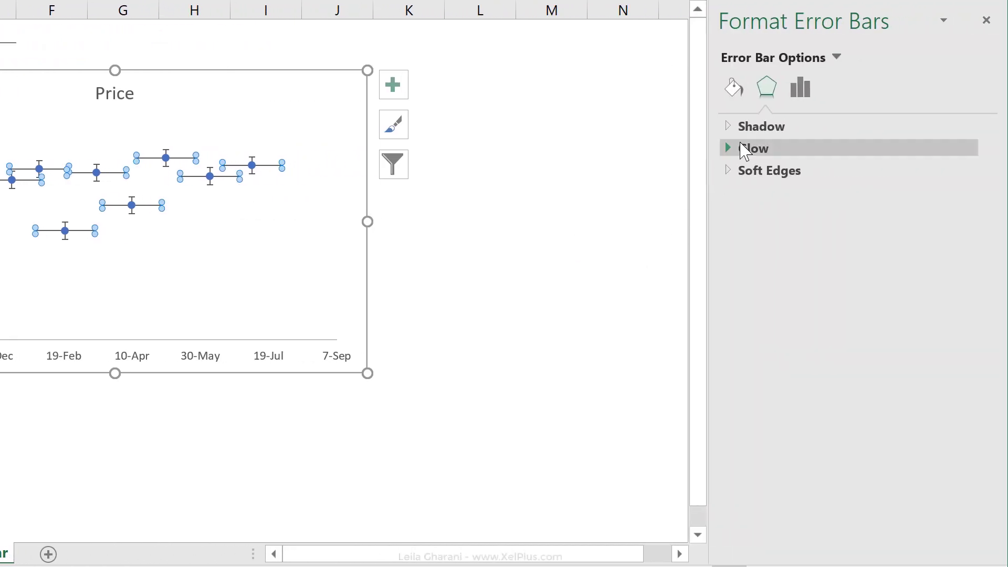
pyautogui.click(799, 87)
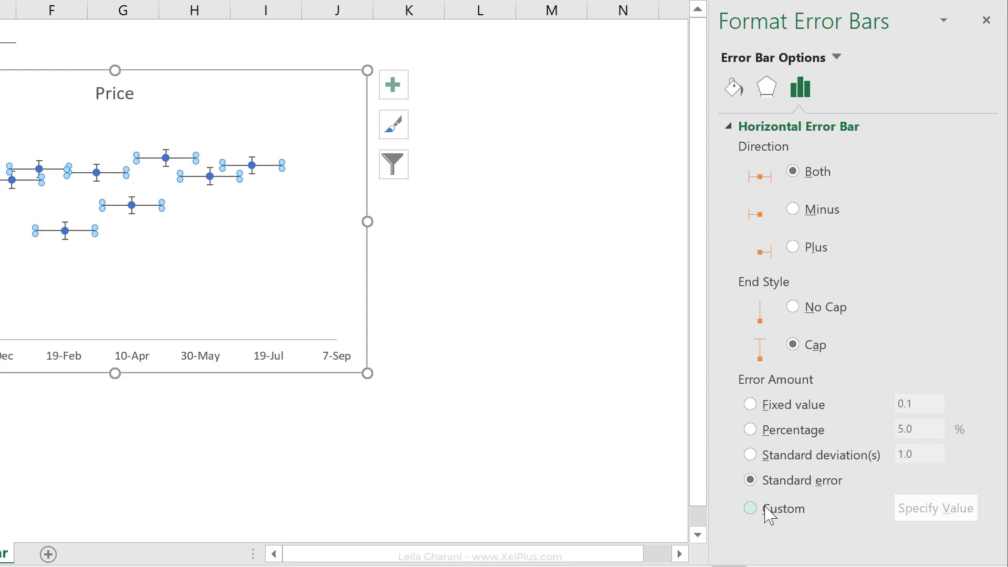
pyautogui.click(749, 508)
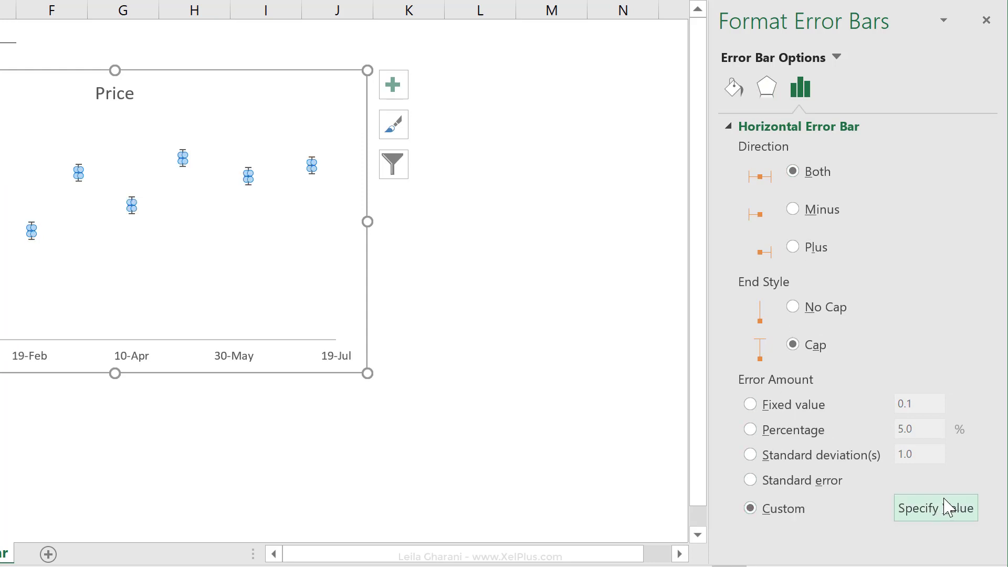
pyautogui.click(935, 508)
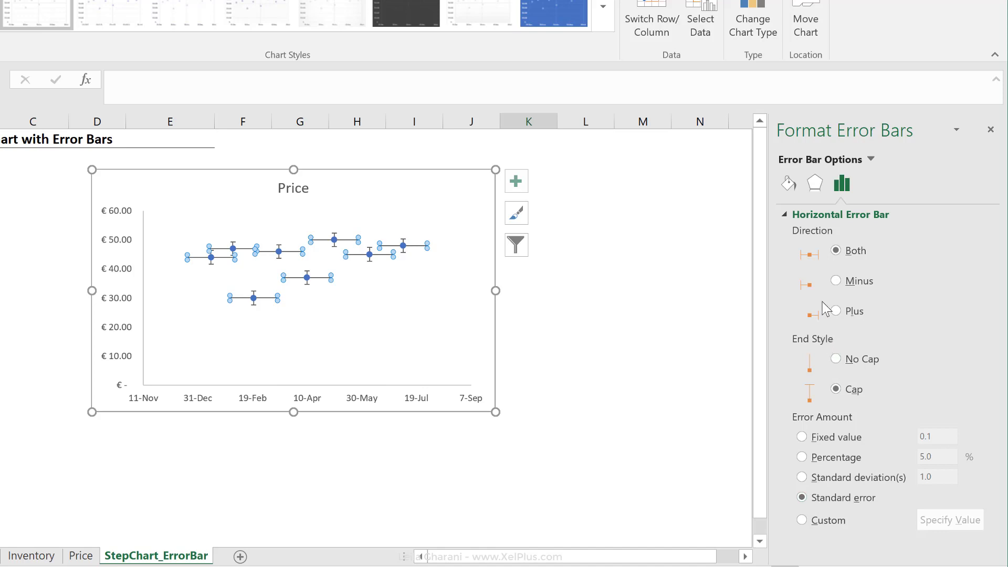
pyautogui.moveTo(187, 276)
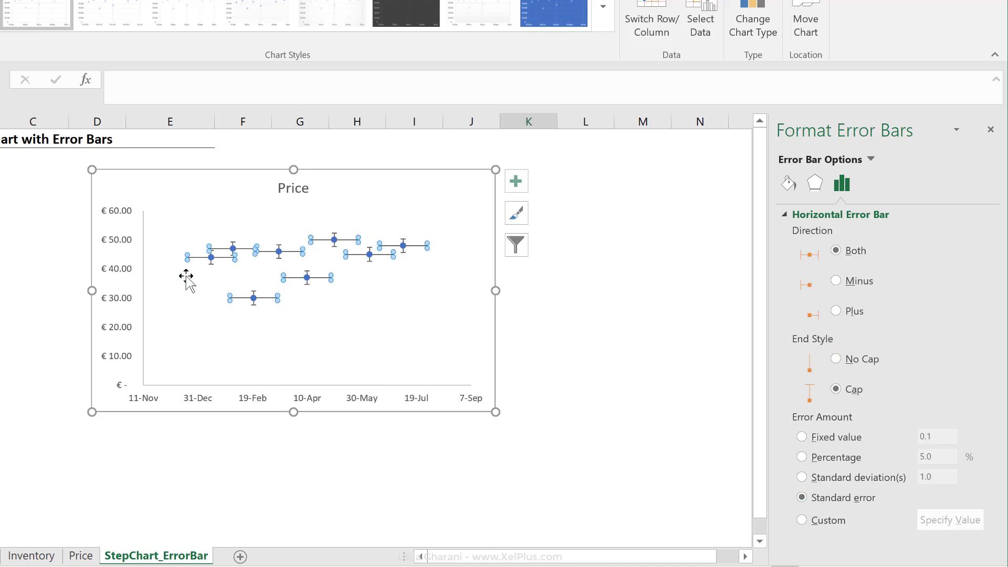
pyautogui.moveTo(282, 311)
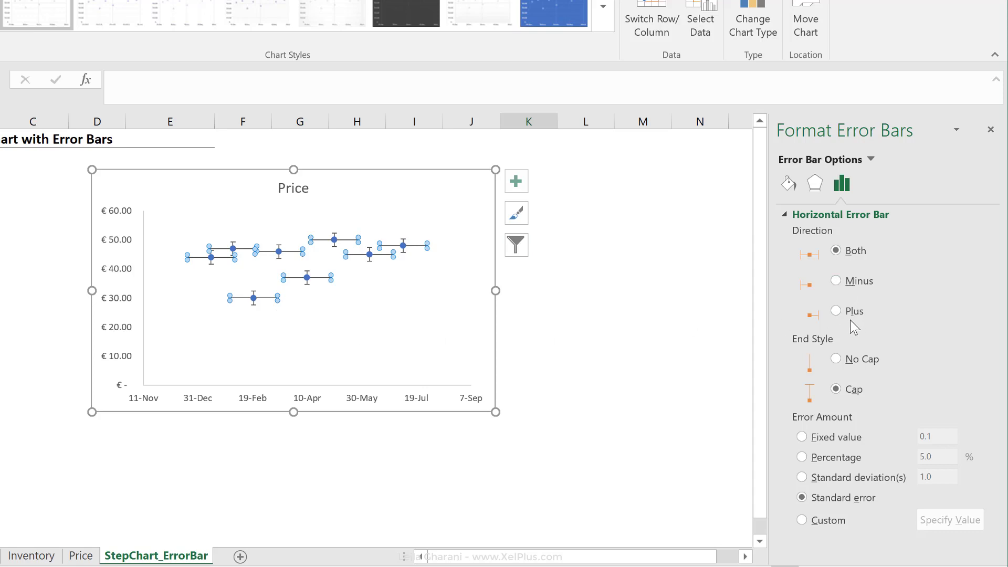
# Step: Set the X error bars to Direction Plus and End Style No Cap
pyautogui.click(834, 310)
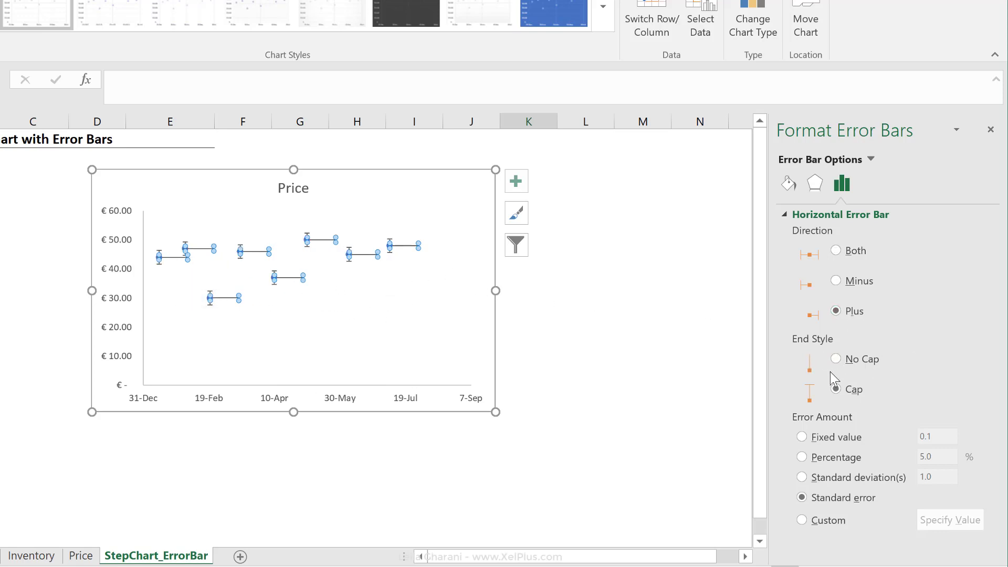
pyautogui.click(835, 359)
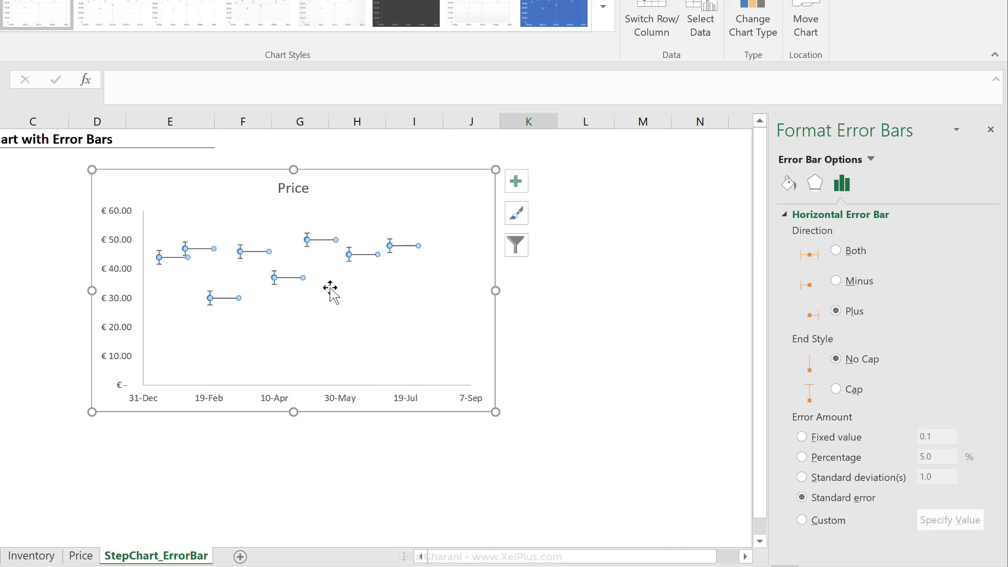
pyautogui.moveTo(270, 296)
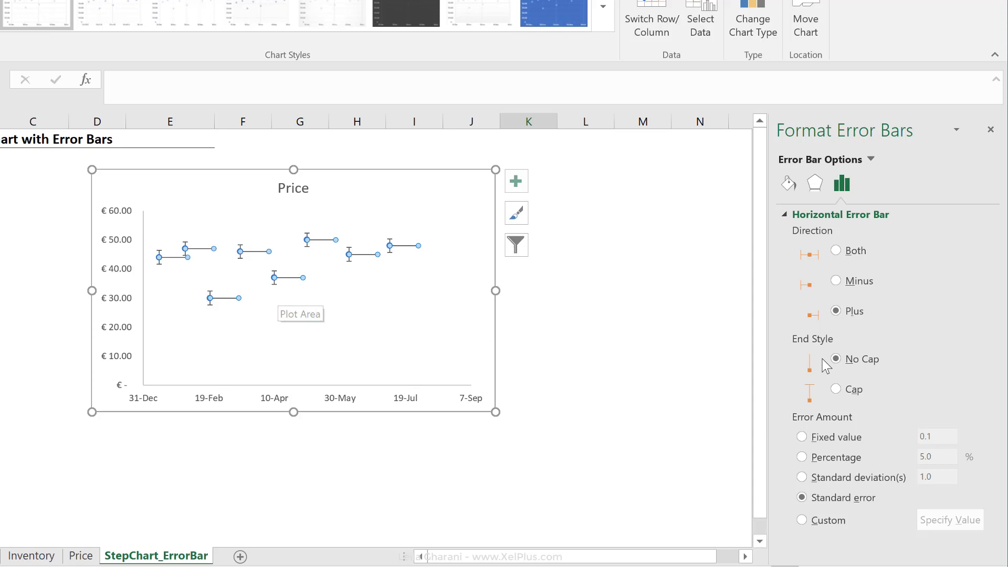
pyautogui.click(834, 359)
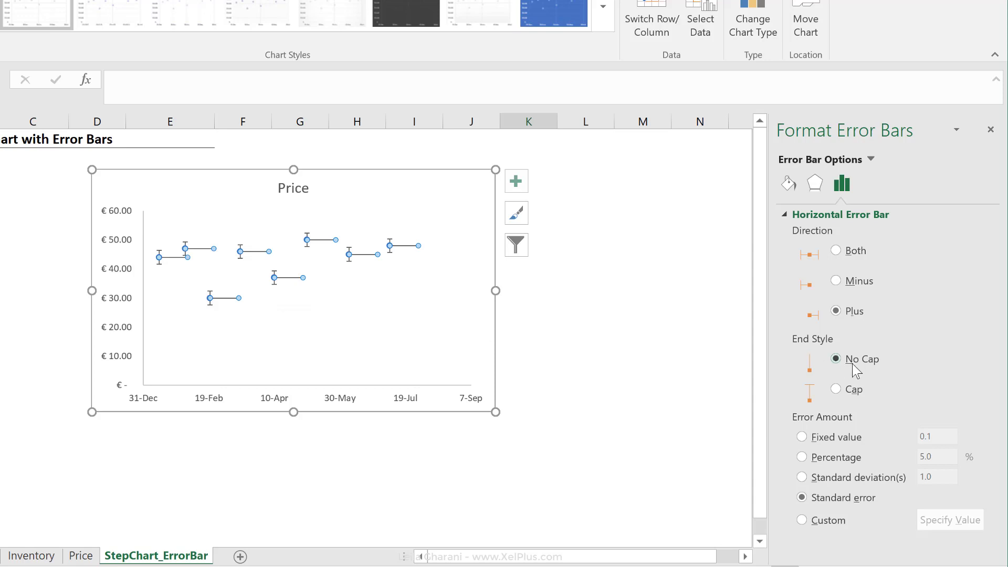
pyautogui.moveTo(791, 284)
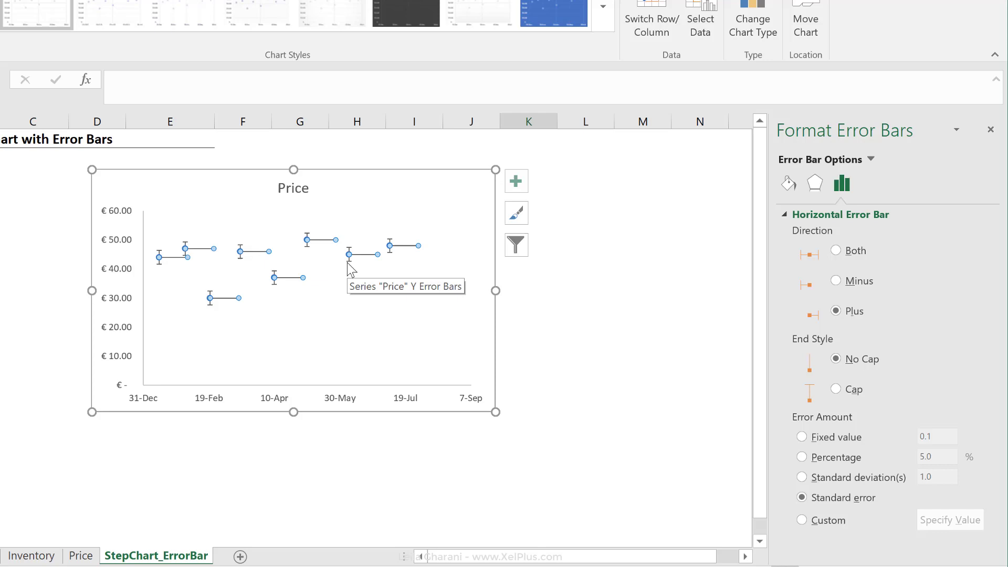
pyautogui.moveTo(867, 162)
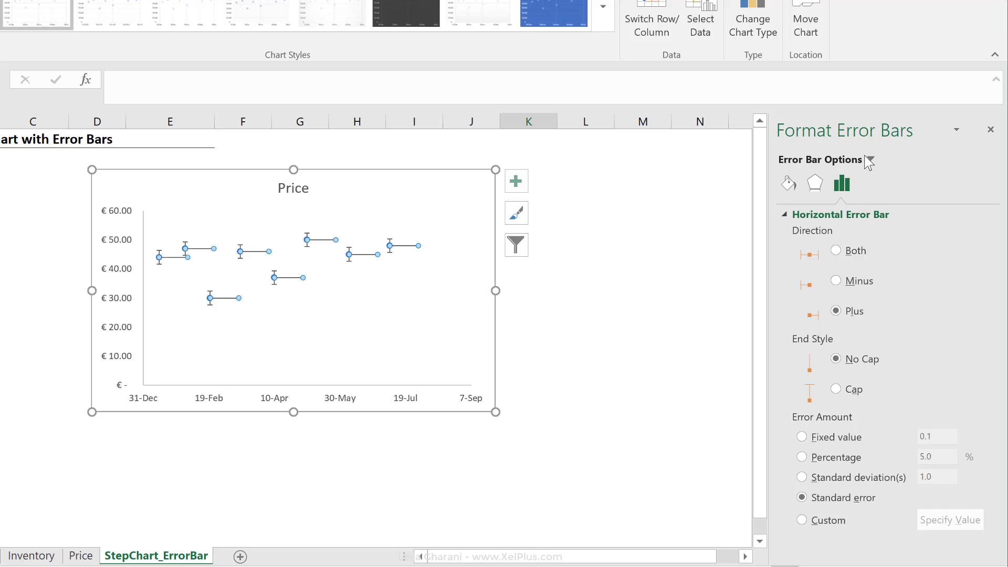
pyautogui.click(871, 159)
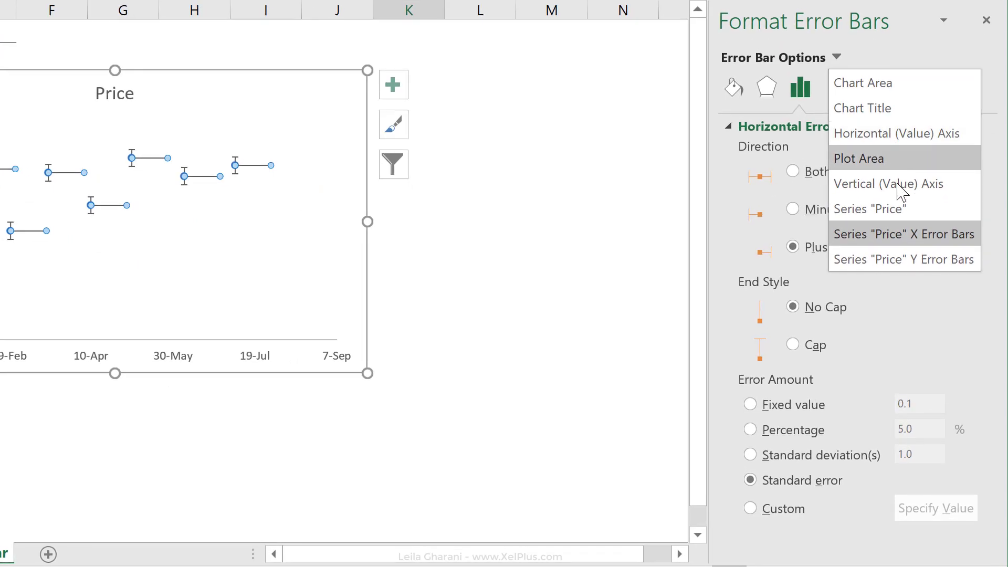
pyautogui.moveTo(899, 264)
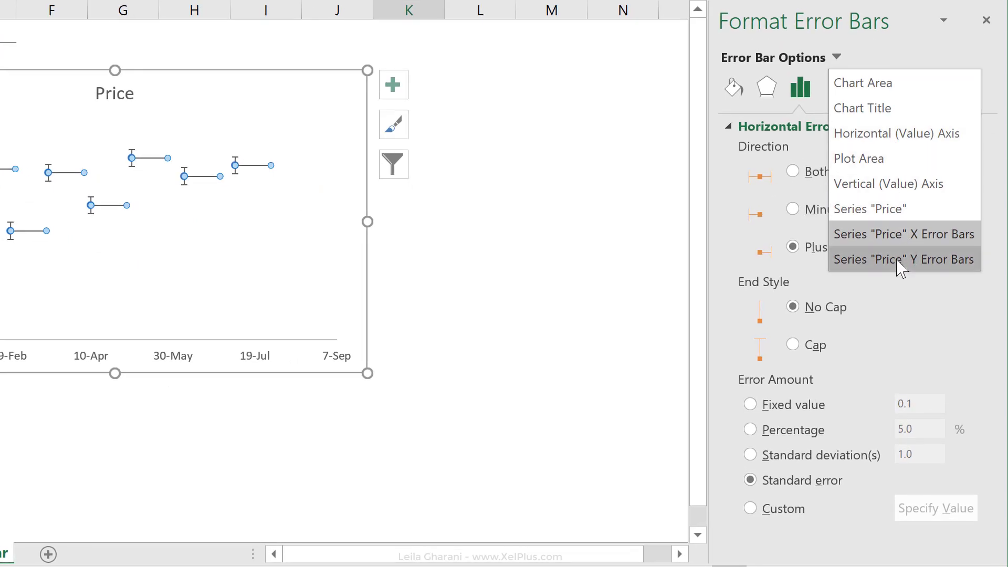
pyautogui.click(903, 259)
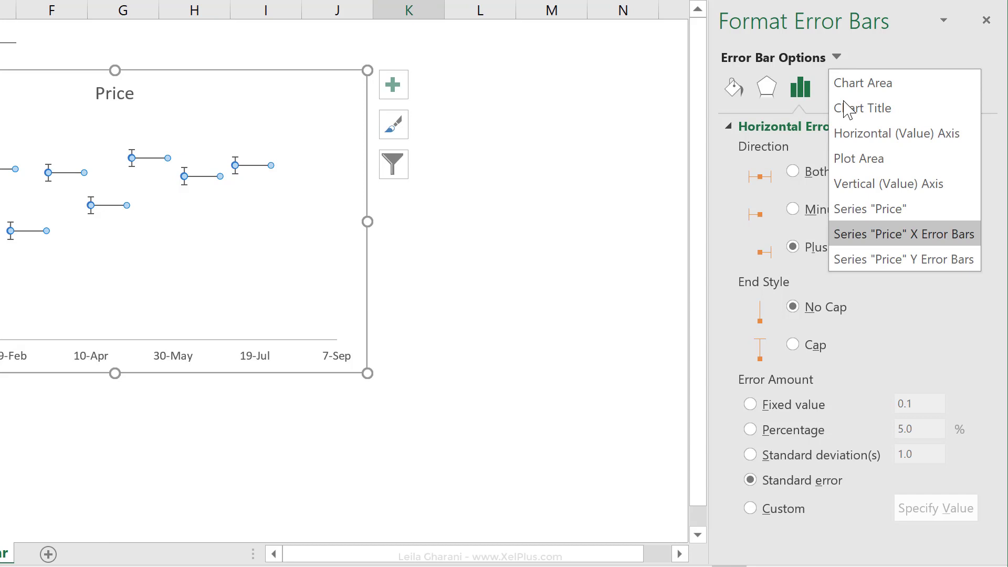
pyautogui.click(869, 207)
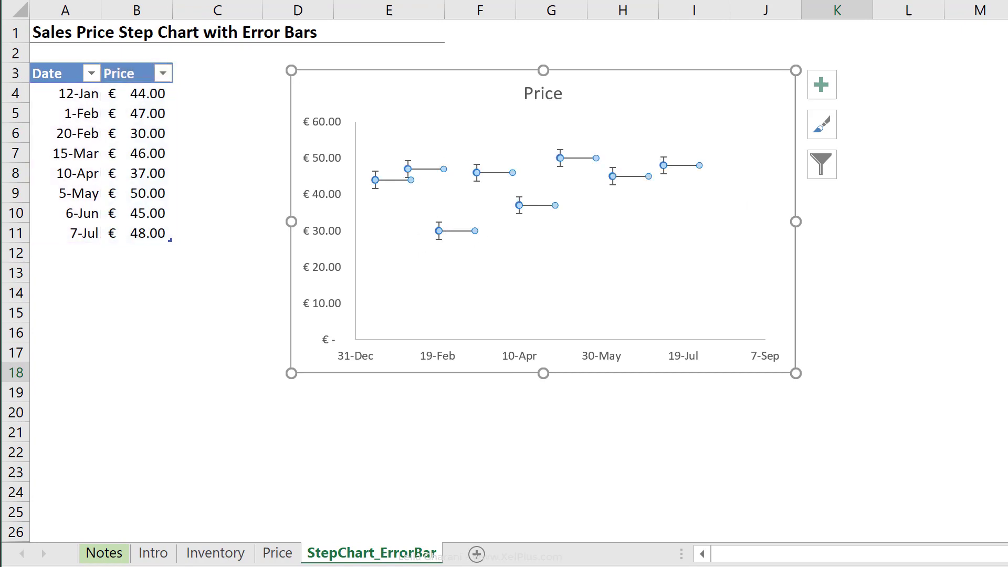
pyautogui.moveTo(403, 187)
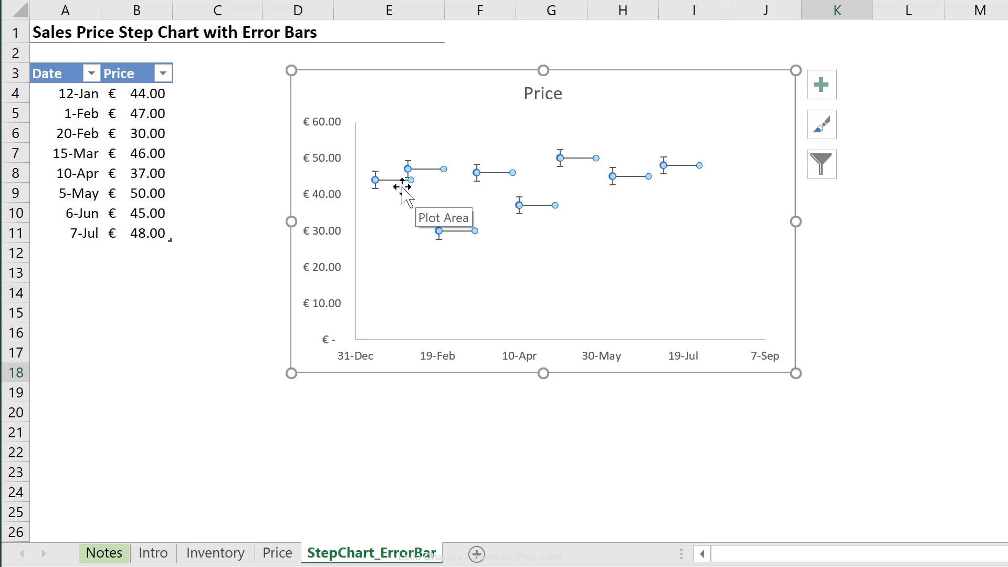
pyautogui.moveTo(411, 179)
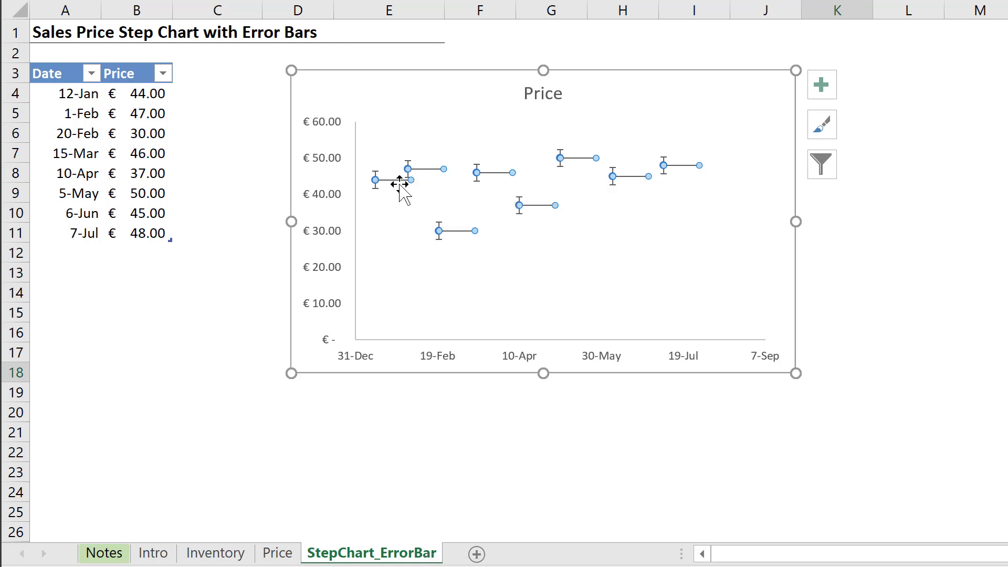
pyautogui.moveTo(405, 183)
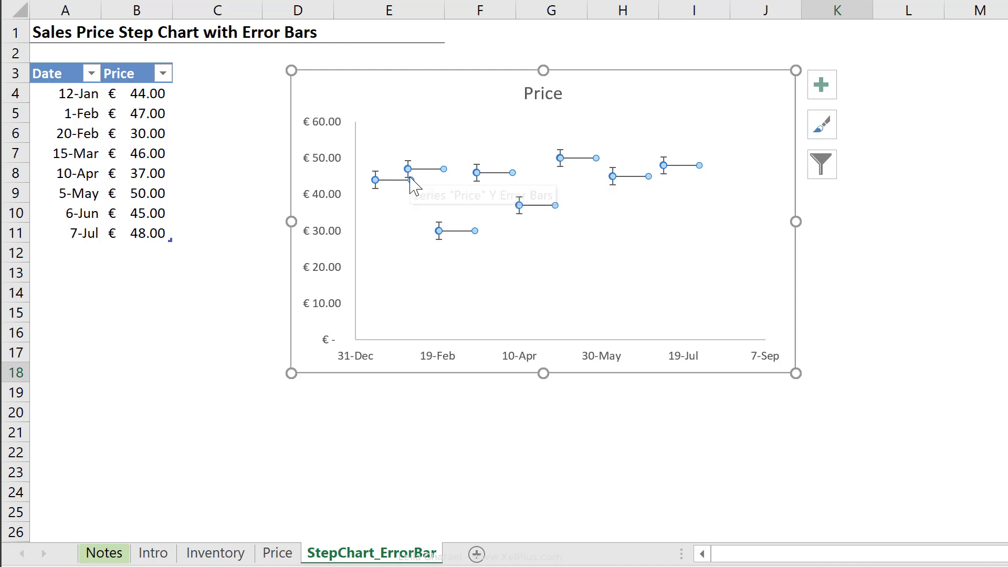
pyautogui.moveTo(415, 357)
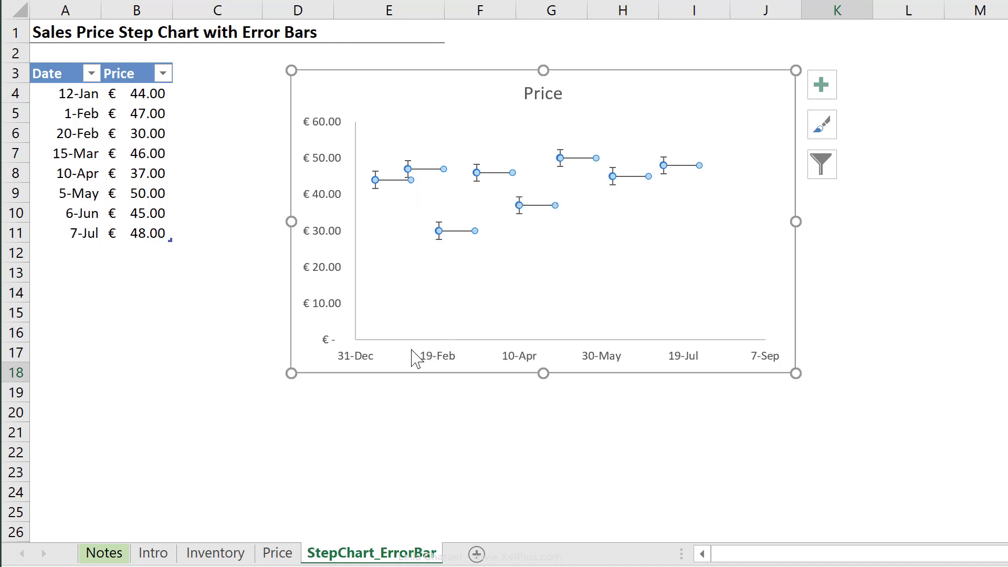
pyautogui.moveTo(380, 360)
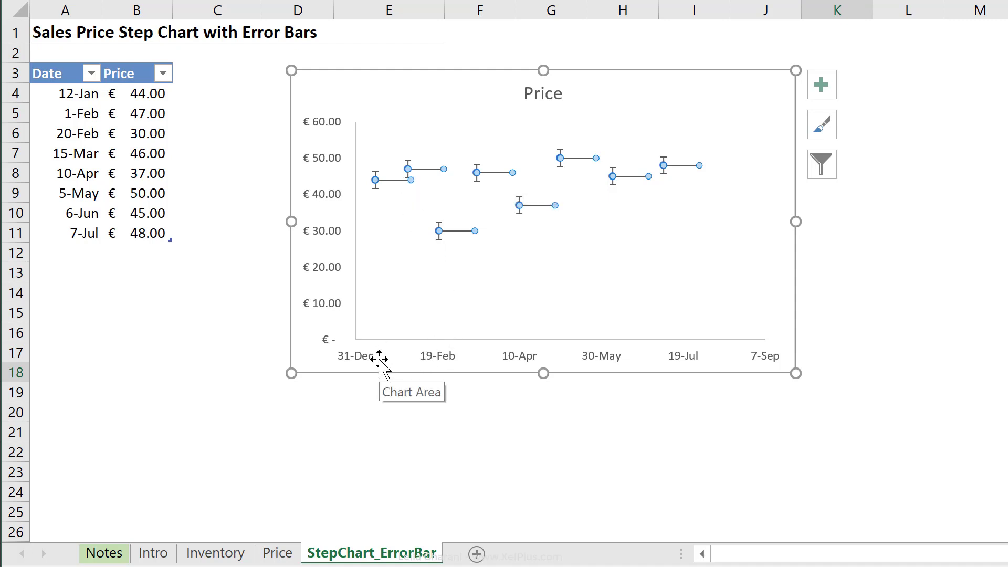
# Step: Add an x-error column header, then remove the x-error series via Select Data so only Price plots
pyautogui.click(216, 72)
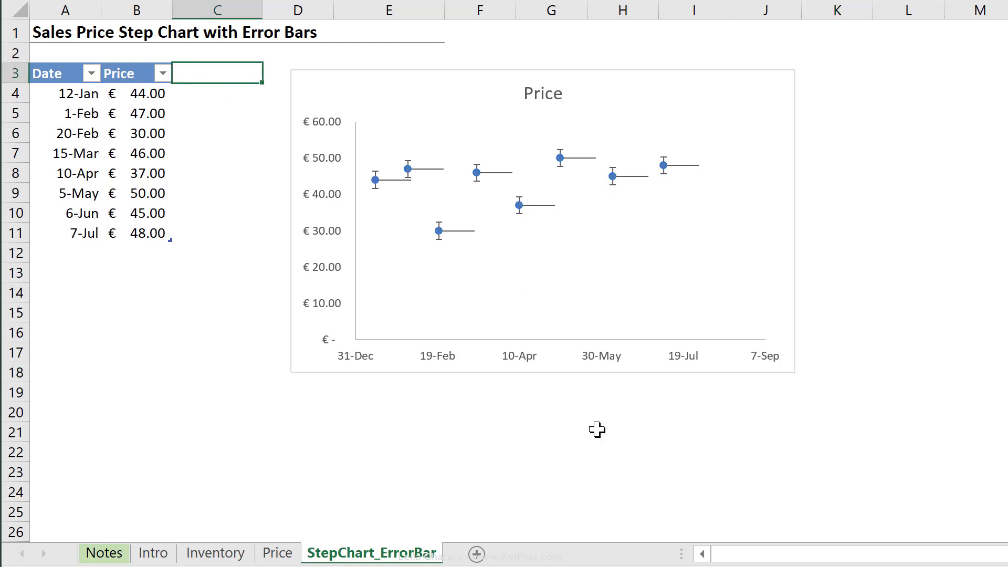
pyautogui.write('x-error')
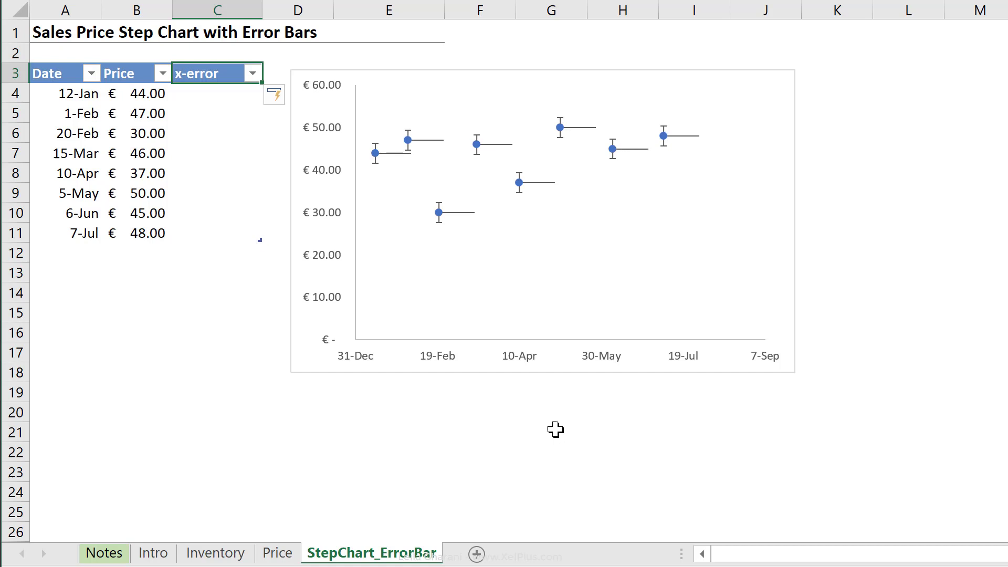
pyautogui.moveTo(437, 291)
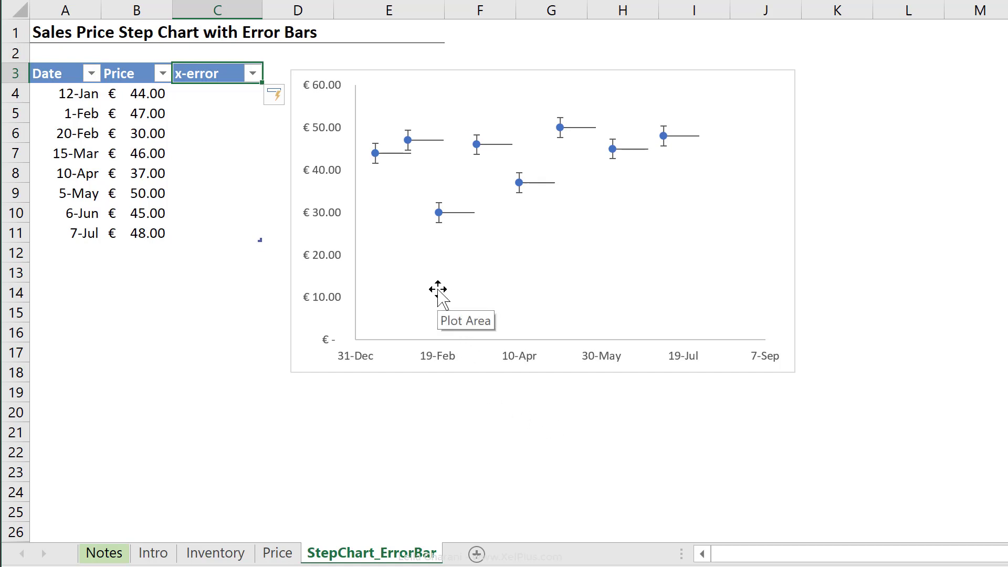
pyautogui.moveTo(436, 283)
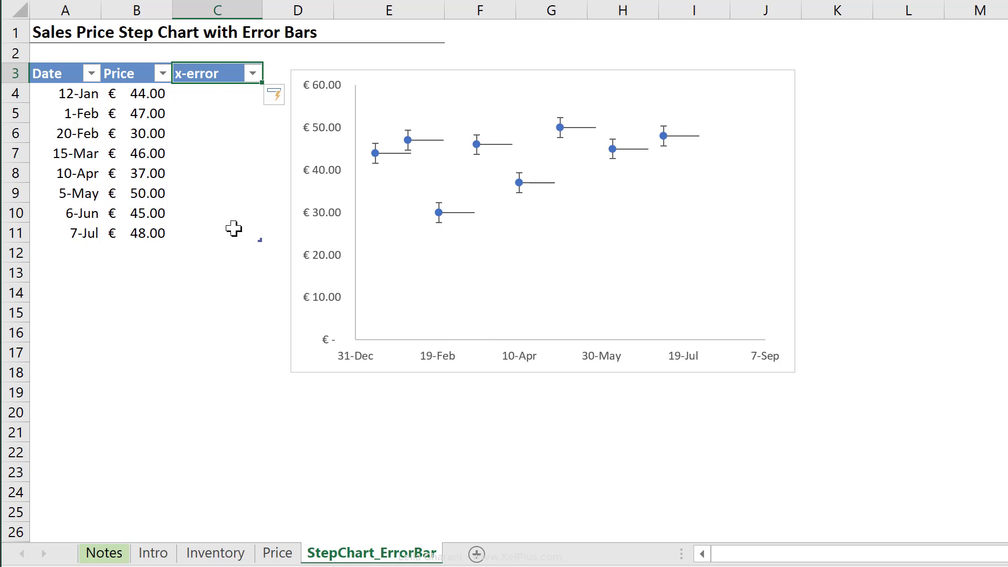
pyautogui.moveTo(505, 264)
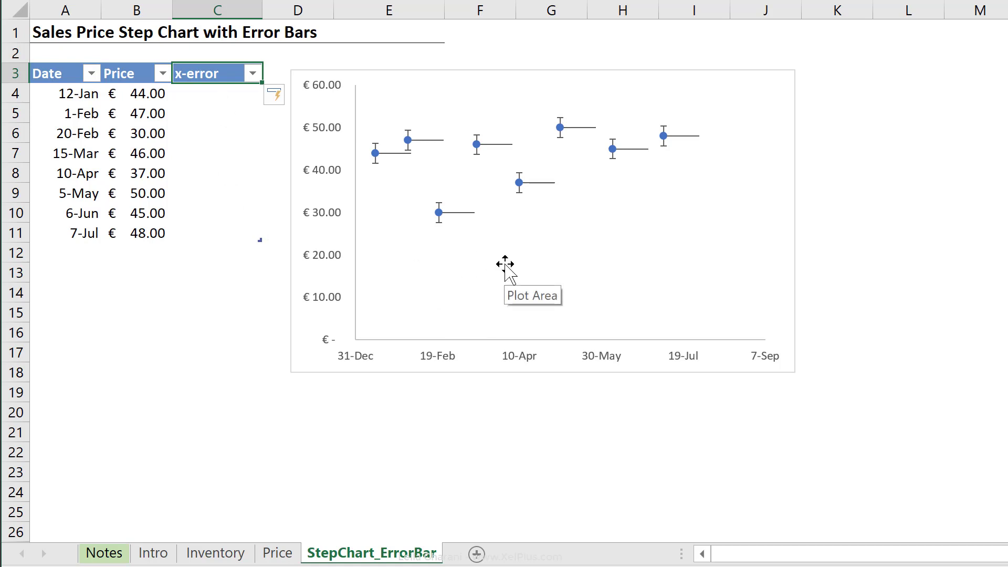
pyautogui.moveTo(224, 92)
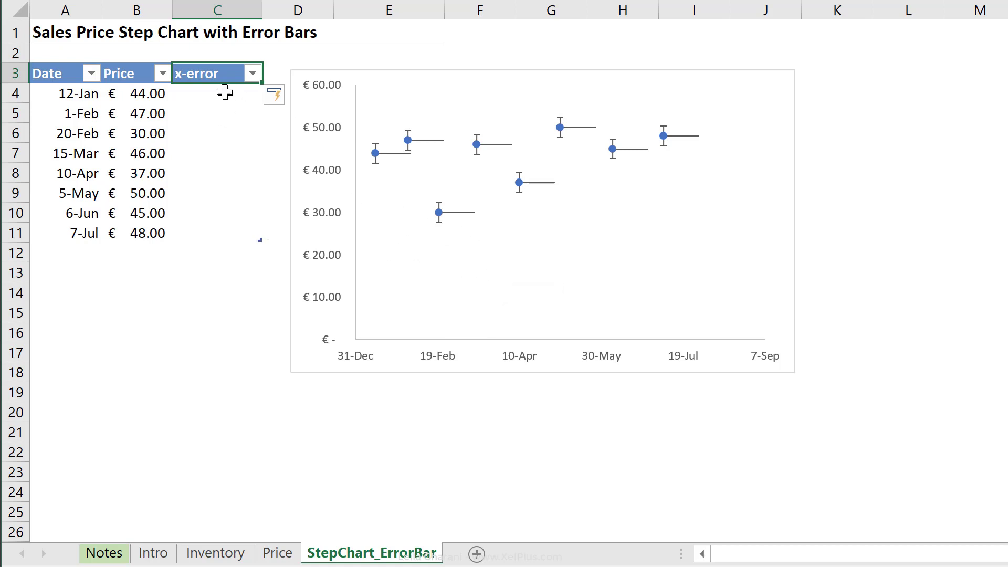
pyautogui.moveTo(217, 102)
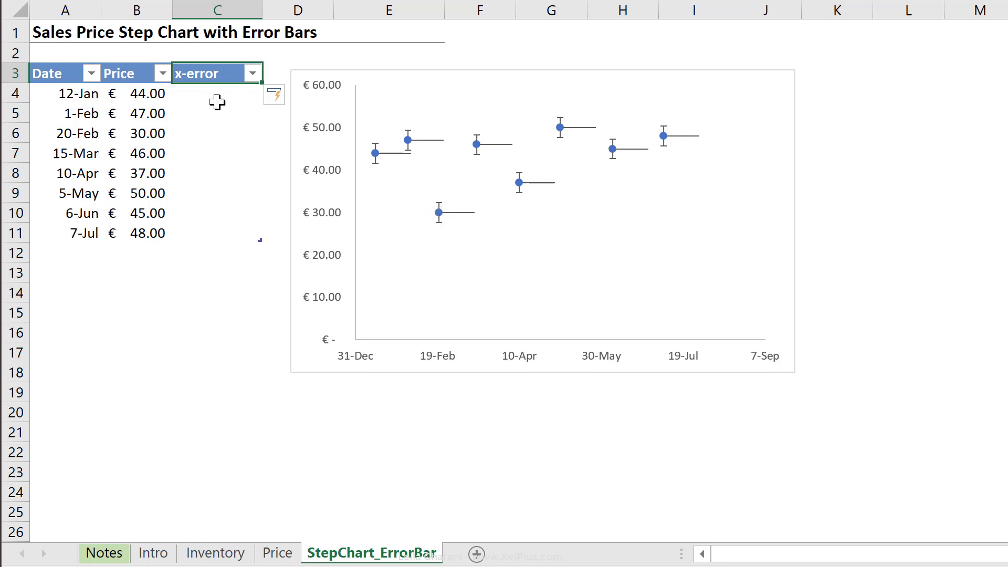
pyautogui.moveTo(304, 174)
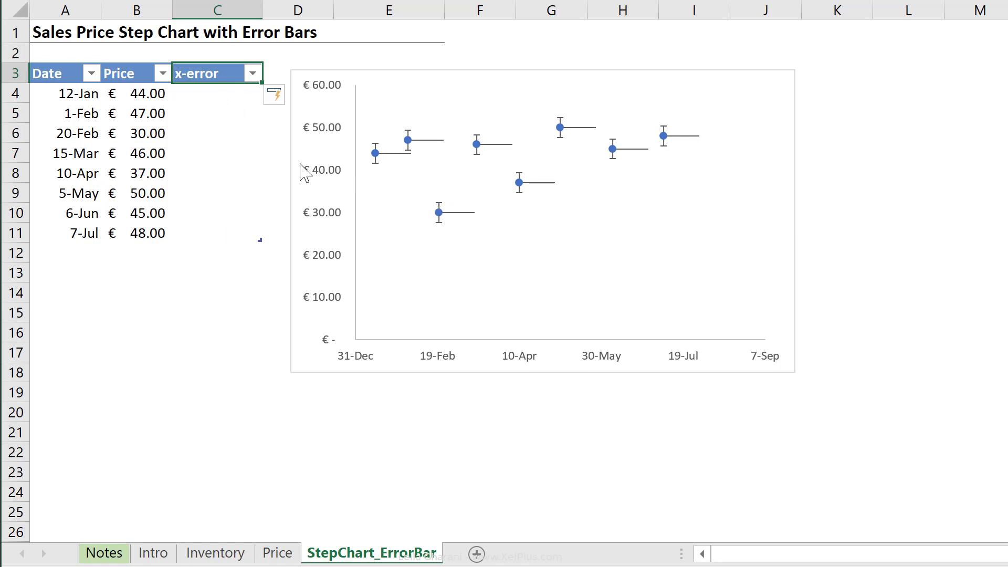
pyautogui.rightClick(430, 187)
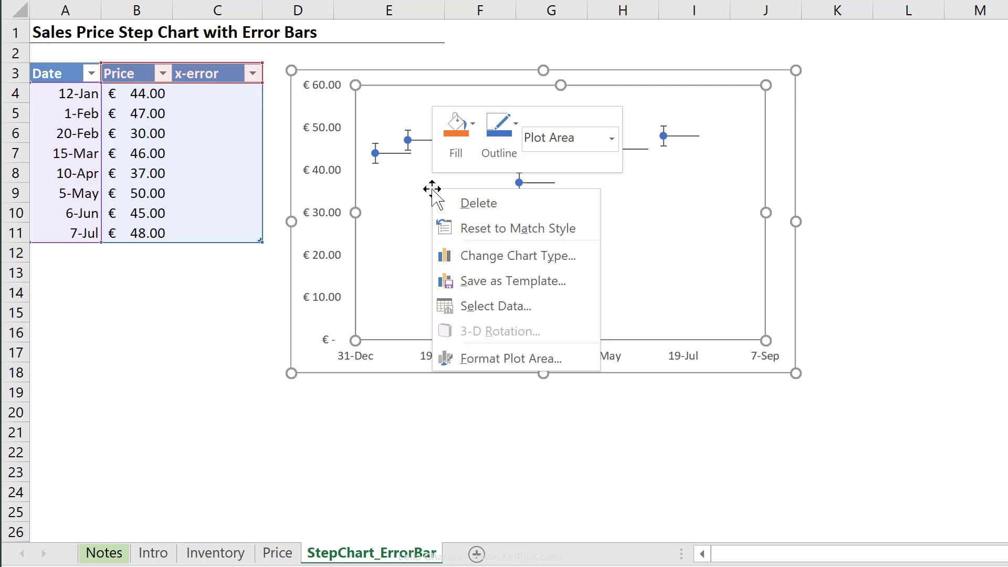
pyautogui.moveTo(495, 305)
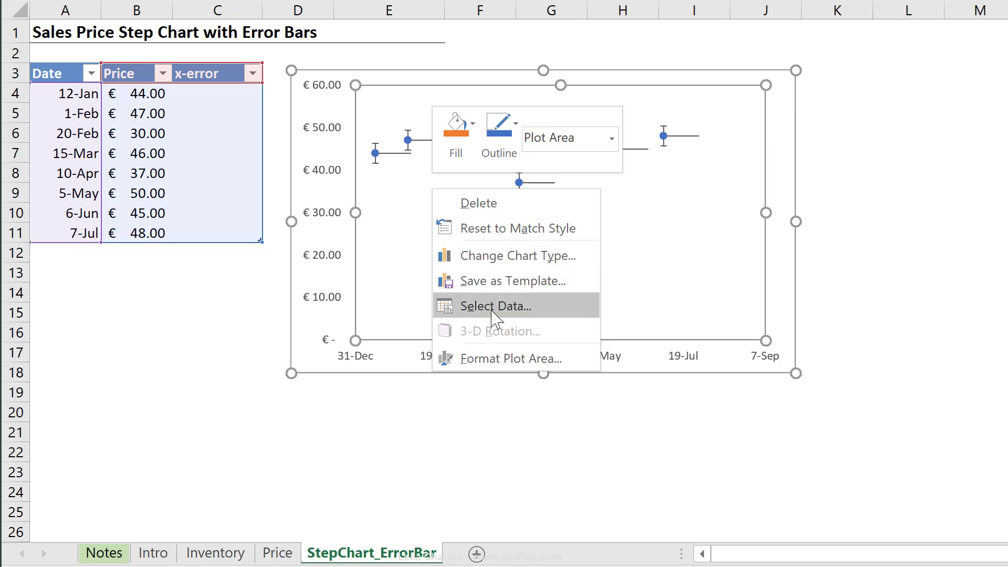
pyautogui.click(495, 305)
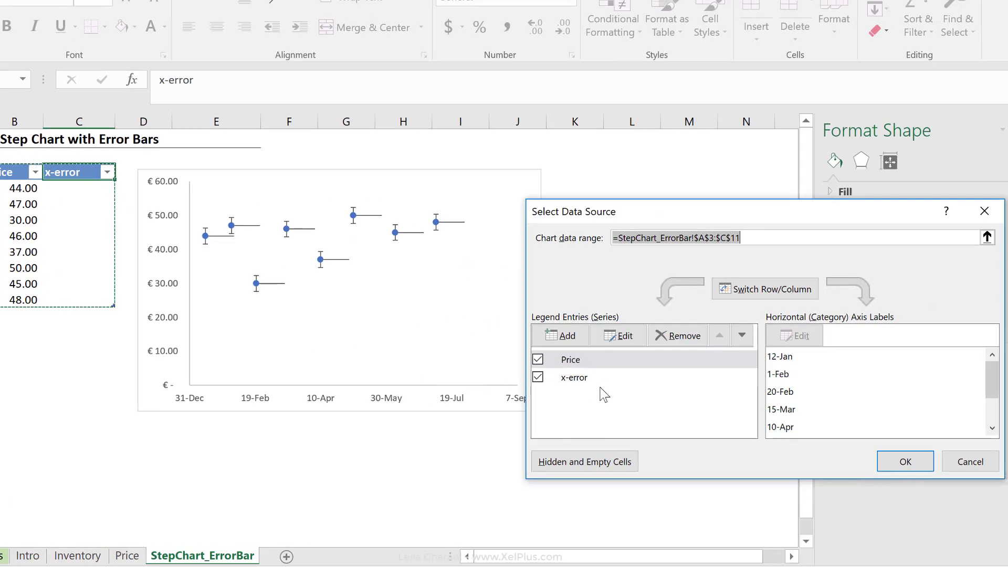
pyautogui.click(677, 335)
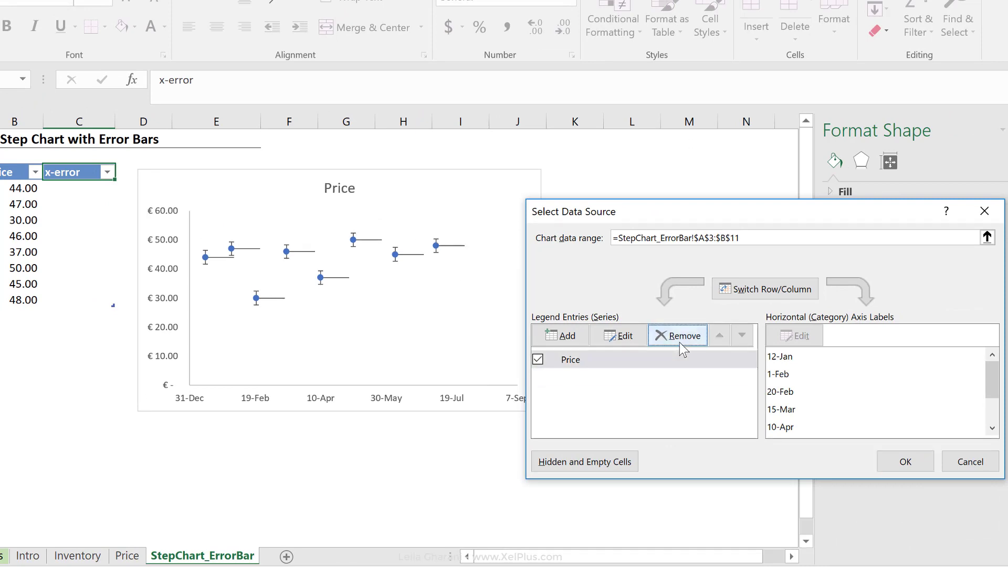
pyautogui.click(904, 461)
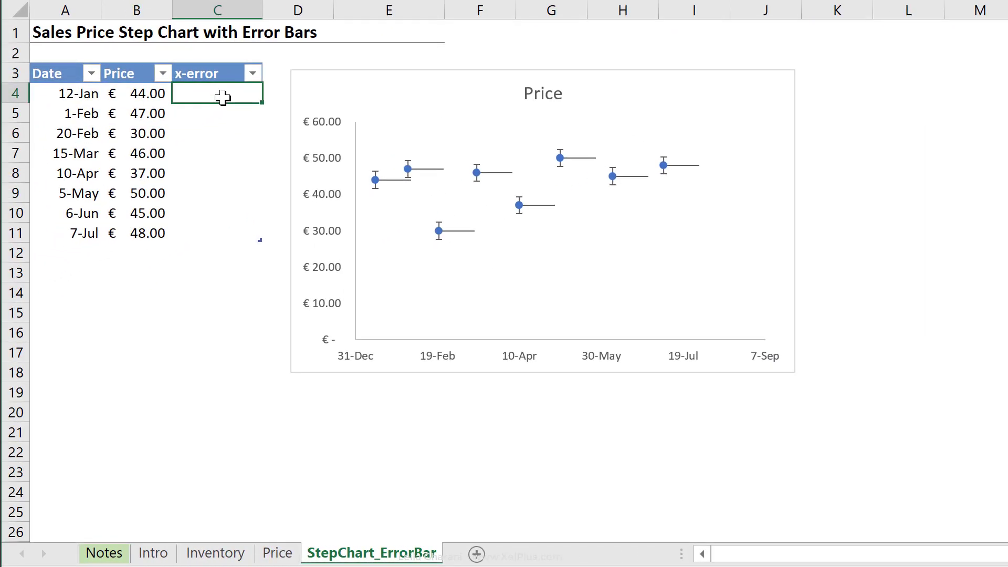
pyautogui.write('=')
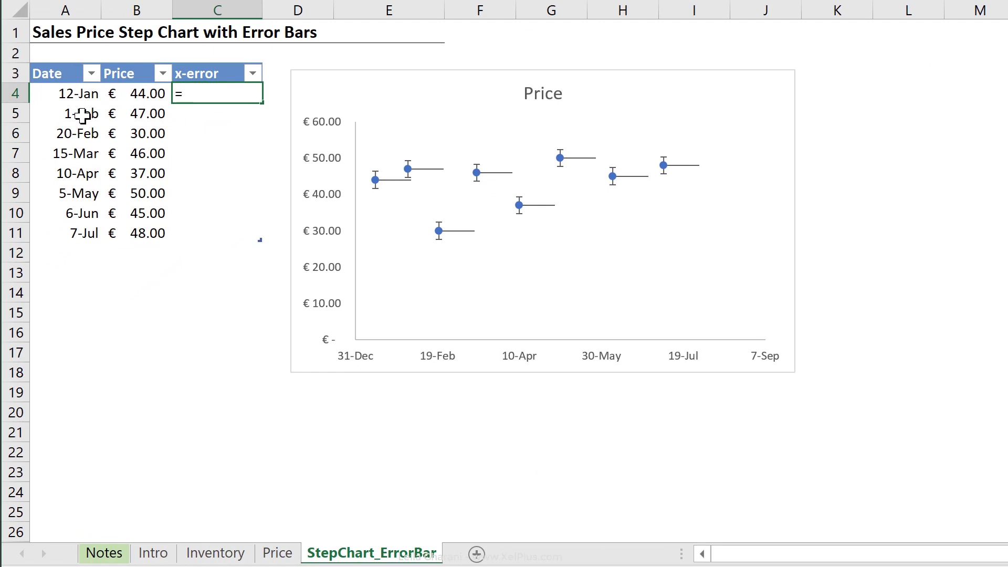
pyautogui.click(65, 113)
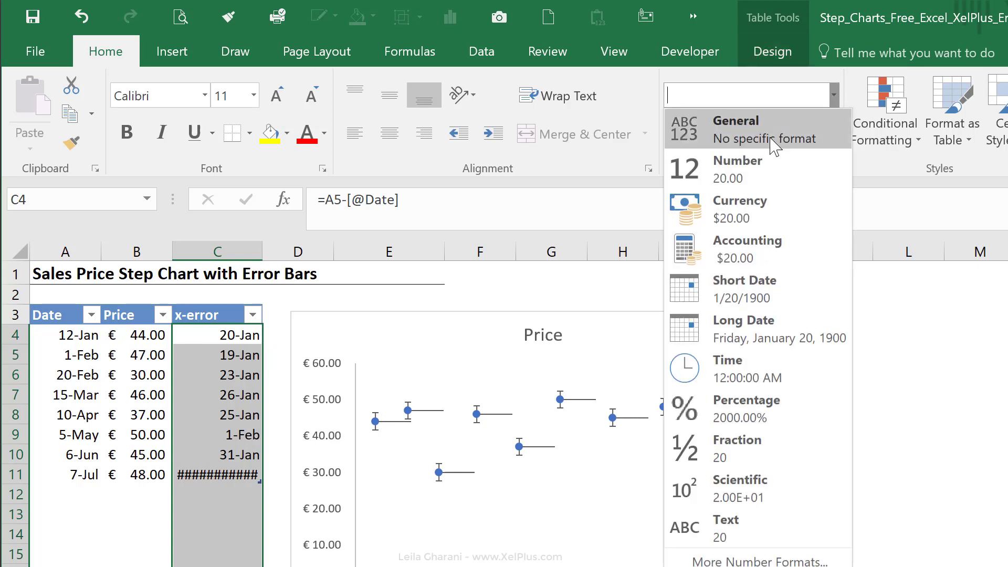
pyautogui.click(735, 121)
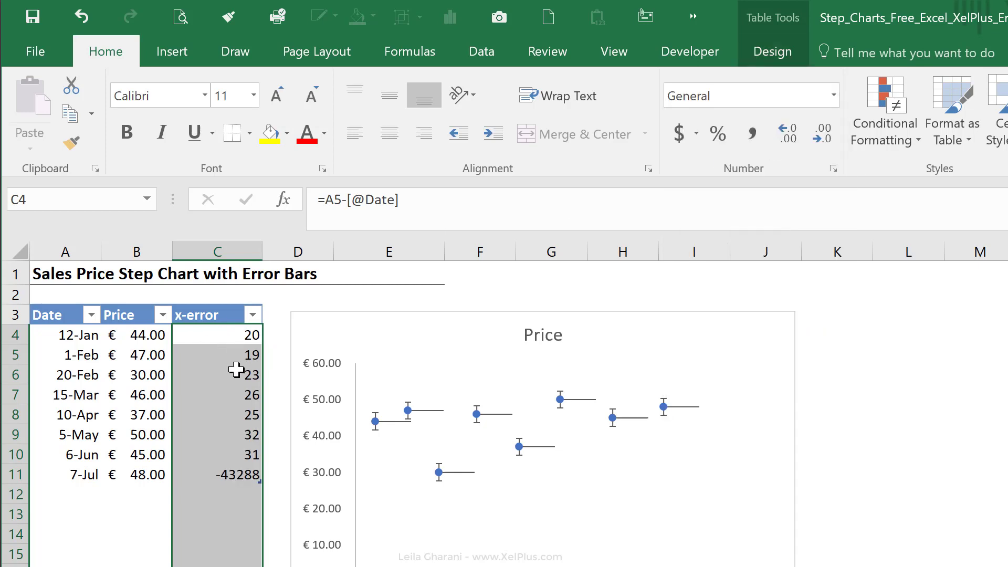
pyautogui.moveTo(212, 405)
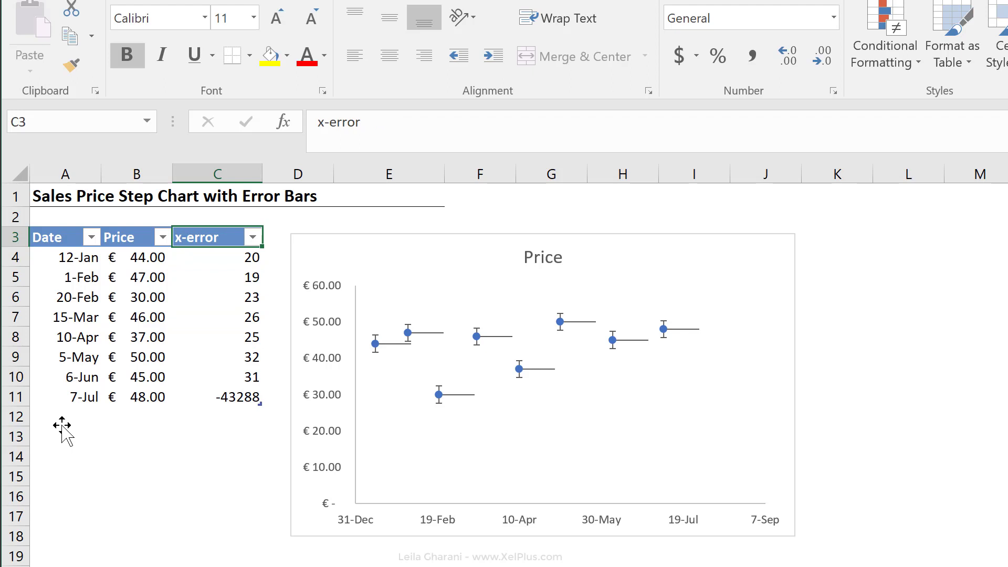
pyautogui.click(216, 356)
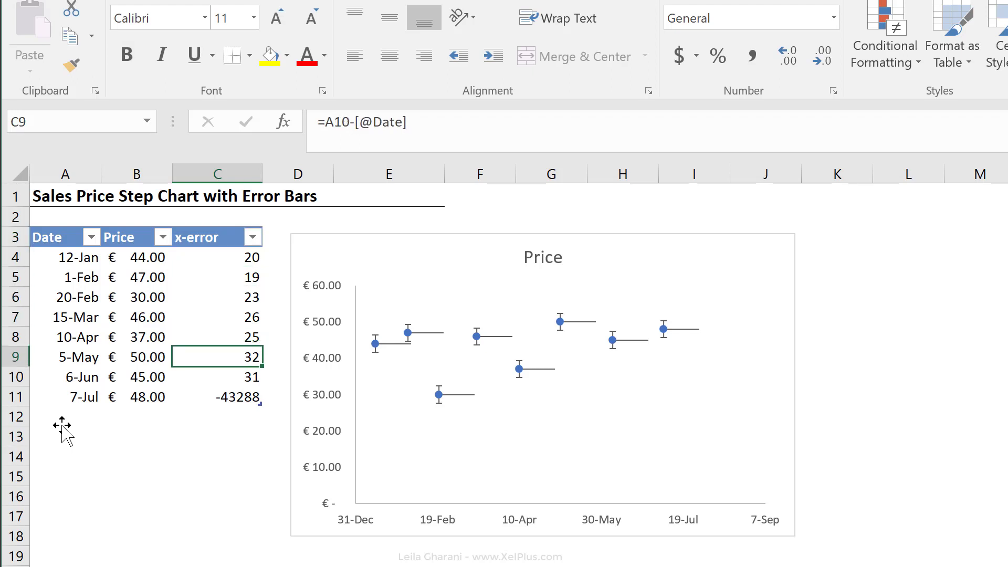
pyautogui.click(217, 396)
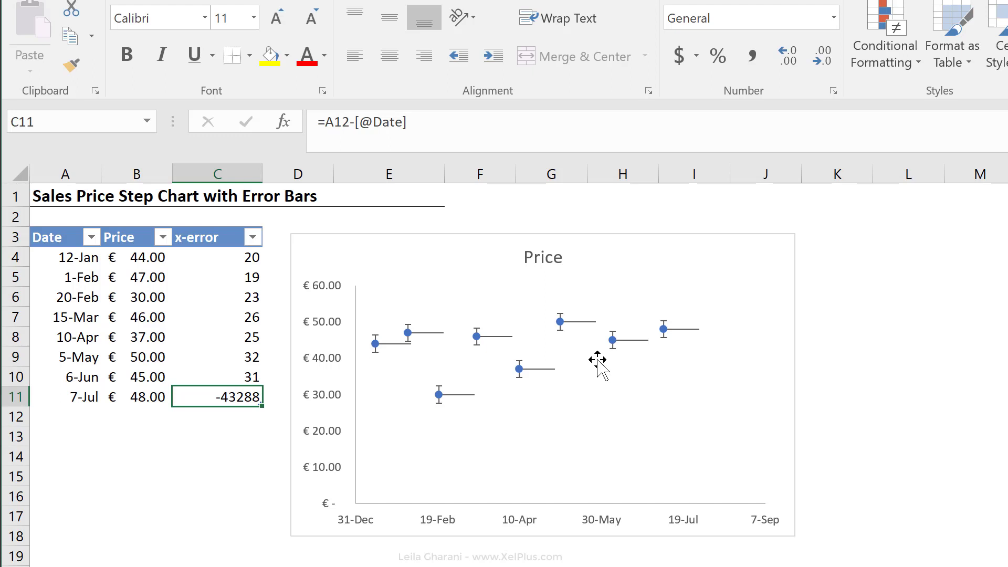
pyautogui.moveTo(662, 328)
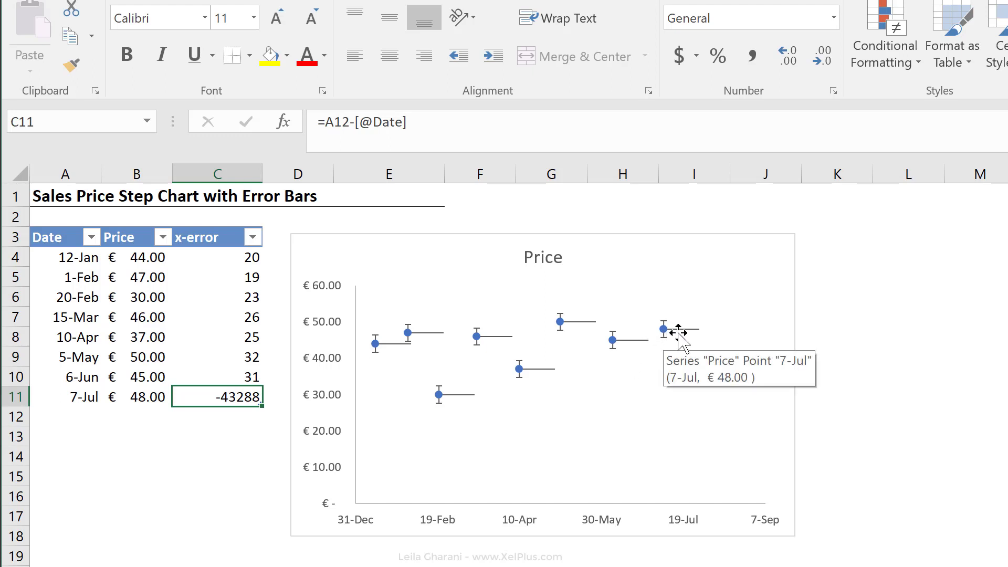
pyautogui.moveTo(707, 334)
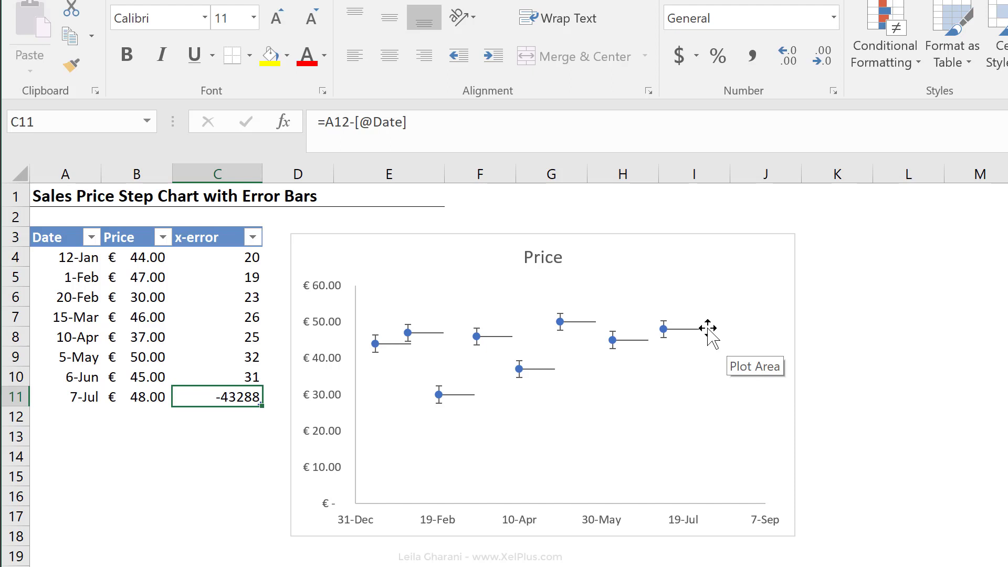
pyautogui.click(216, 257)
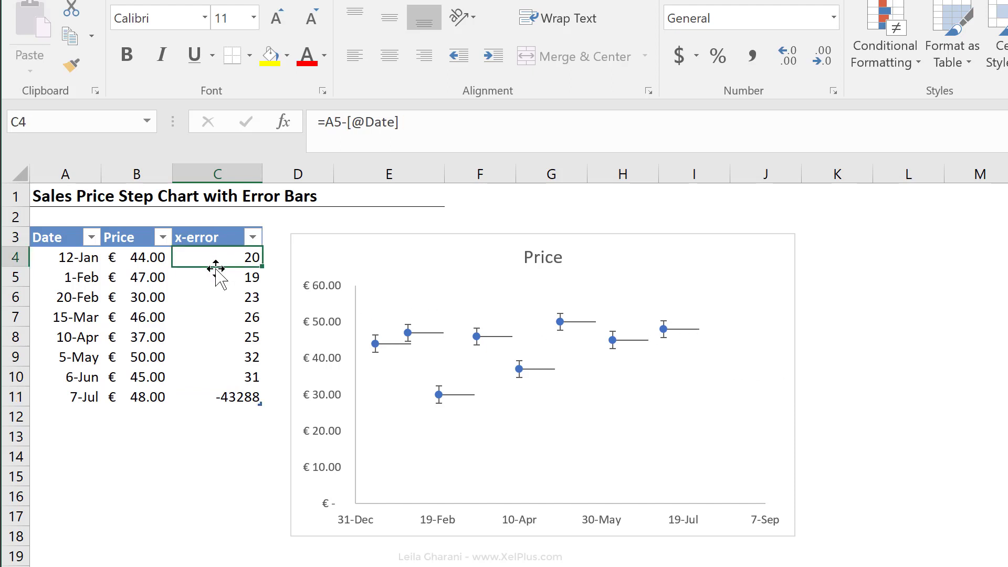
pyautogui.moveTo(84, 396)
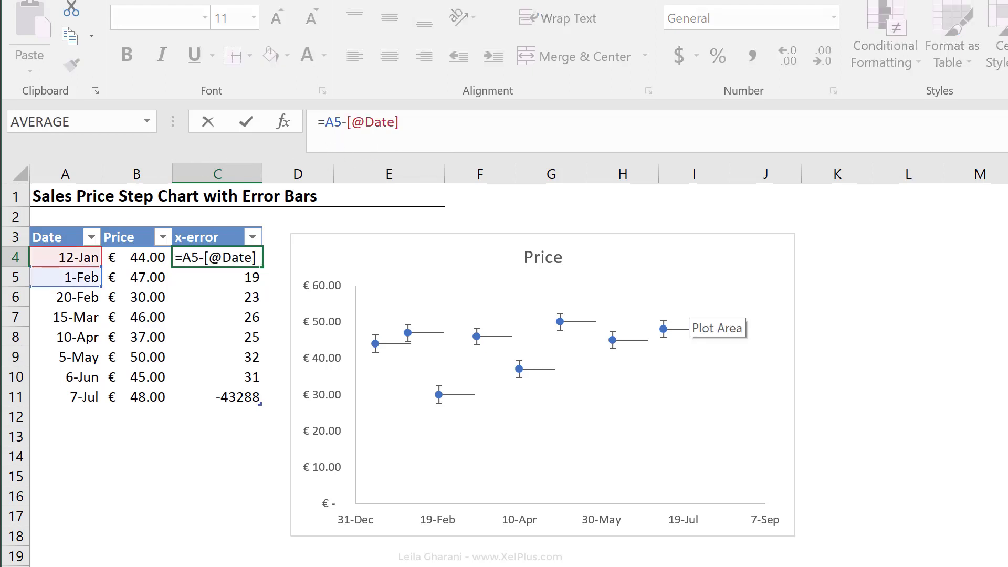
pyautogui.write('if(')
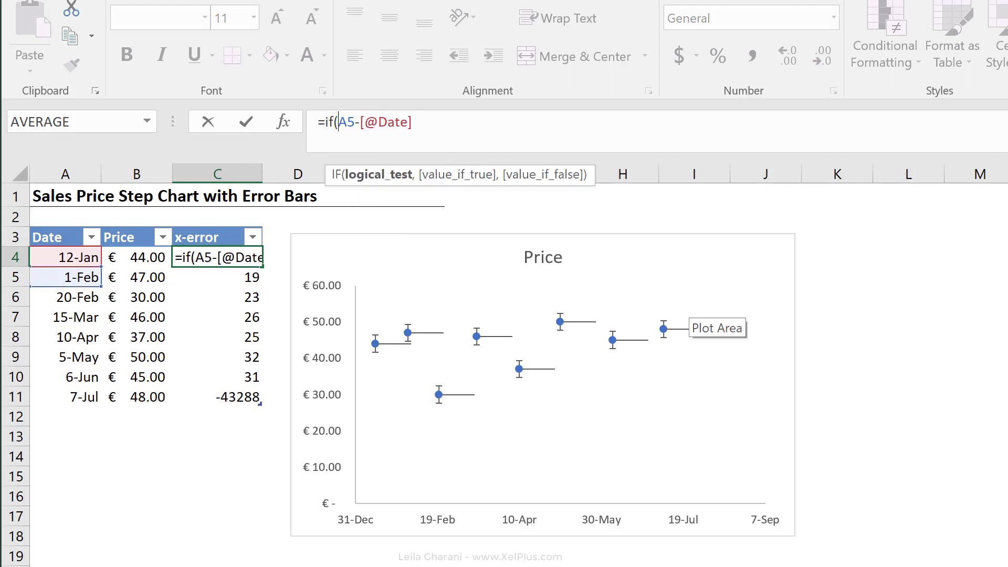
pyautogui.write('rows([Date')
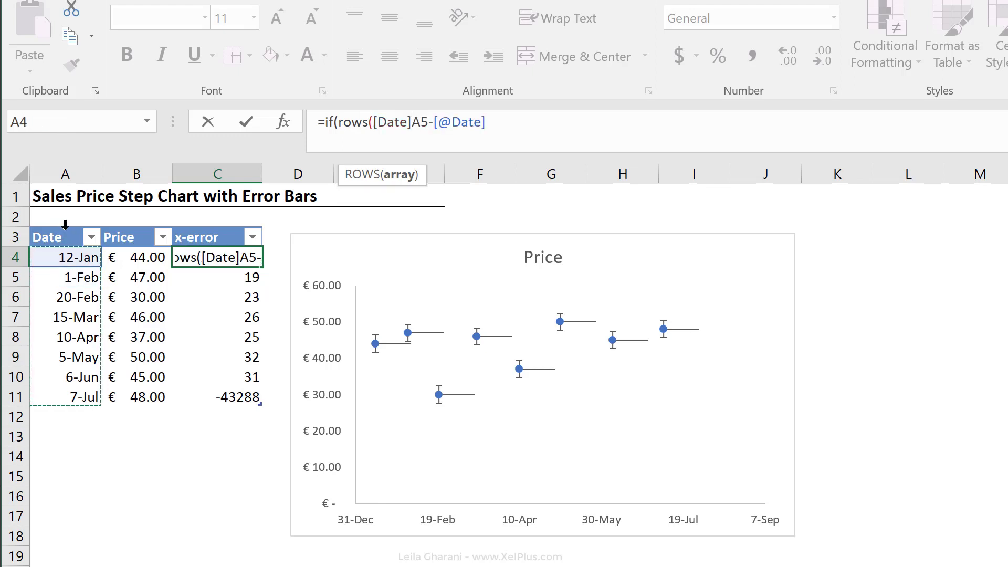
pyautogui.write(')=row')
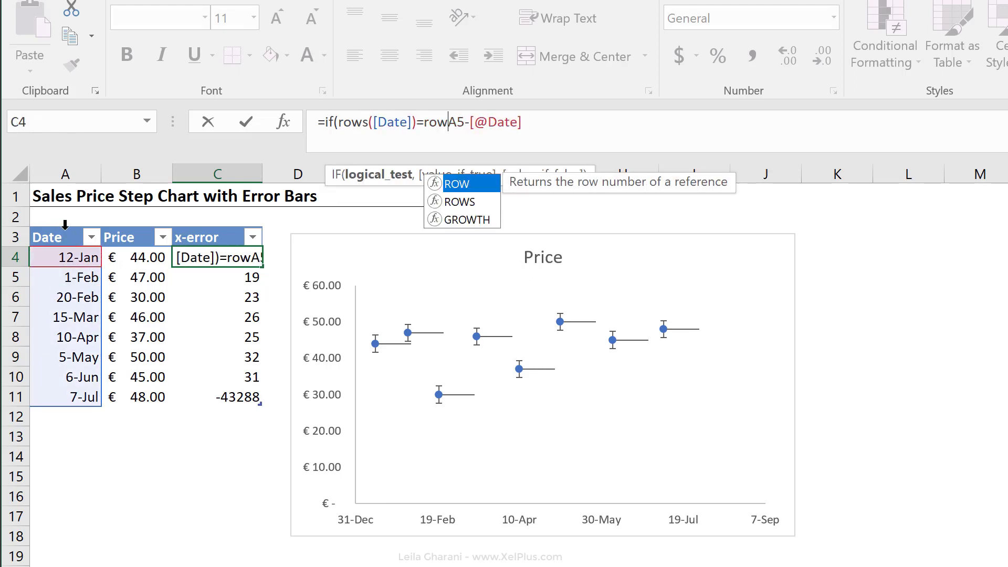
pyautogui.write('(')
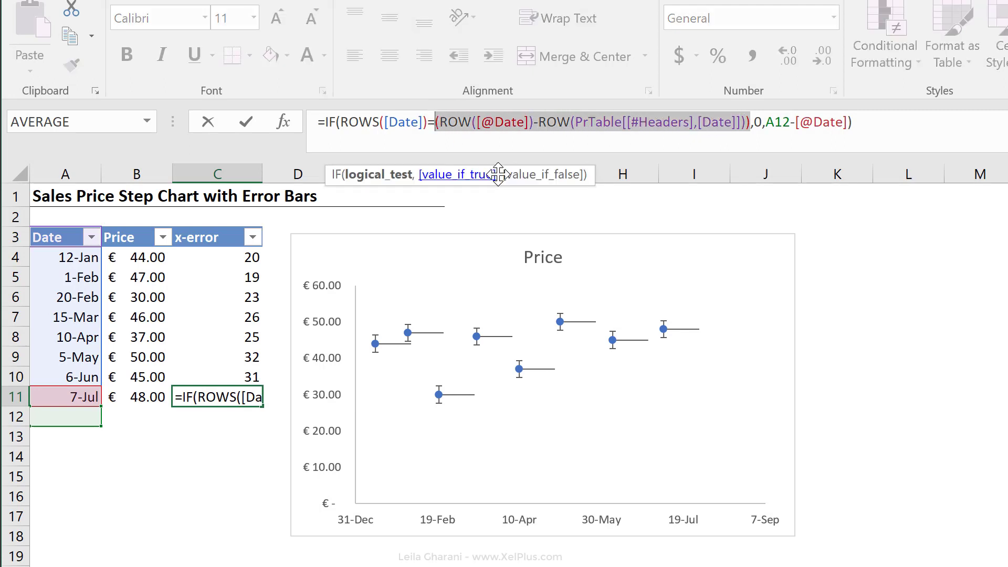
pyautogui.press('F9')
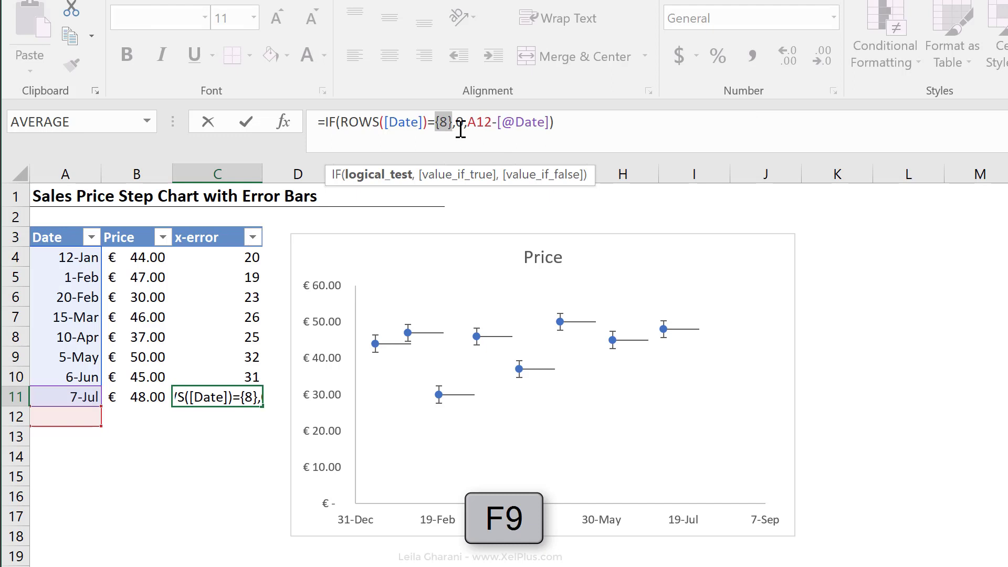
pyautogui.press('f9')
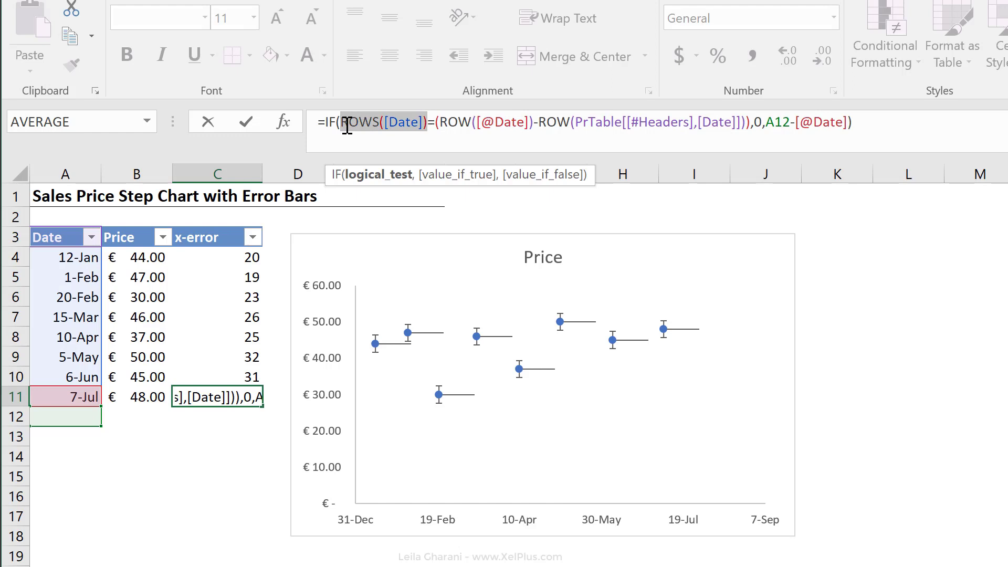
pyautogui.write('8')
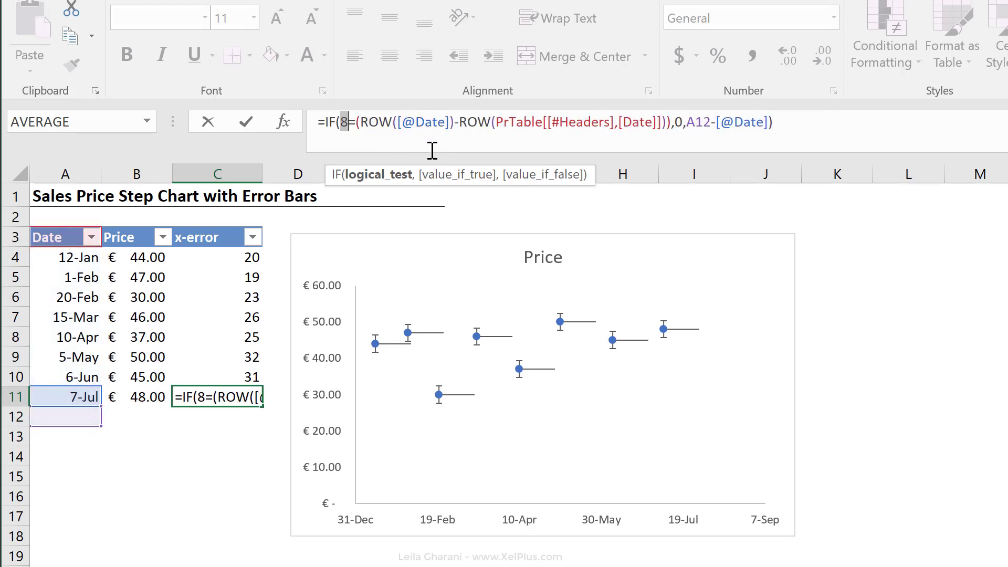
pyautogui.write('ROWS([Date])')
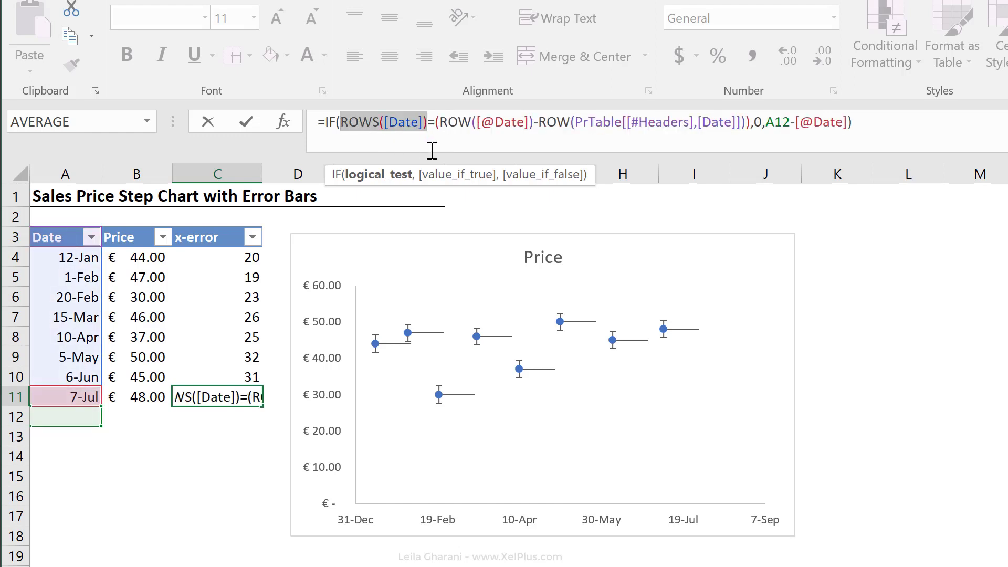
pyautogui.press('Enter')
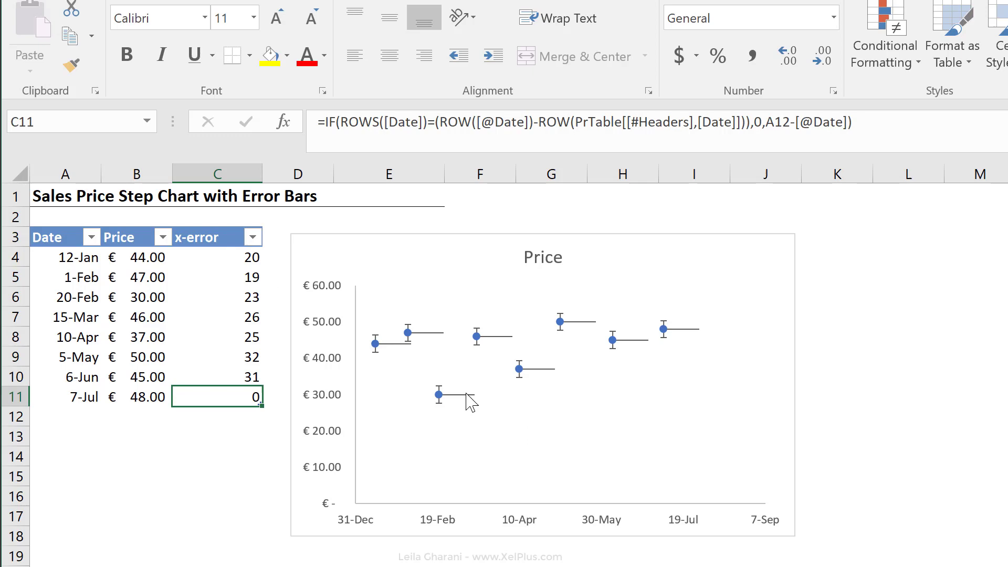
# Step: Set the X error bars' custom Positive Error Value to C$4:$C$11
pyautogui.click(475, 395)
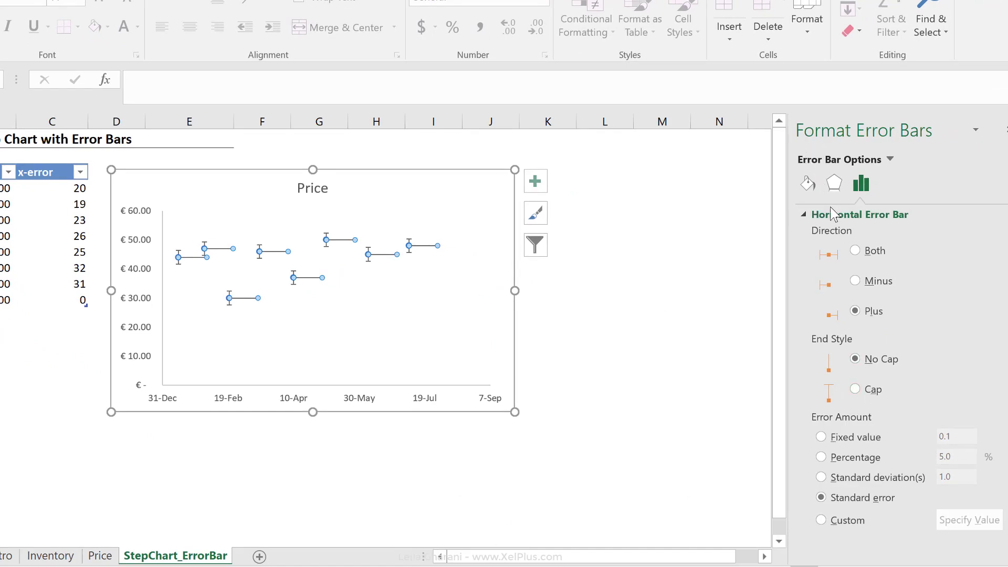
pyautogui.click(820, 520)
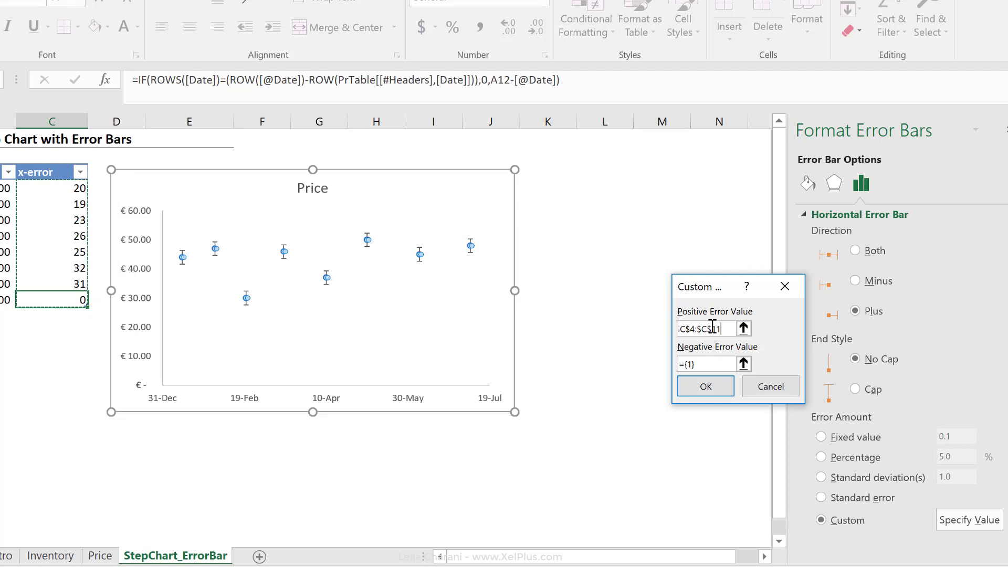
pyautogui.click(703, 386)
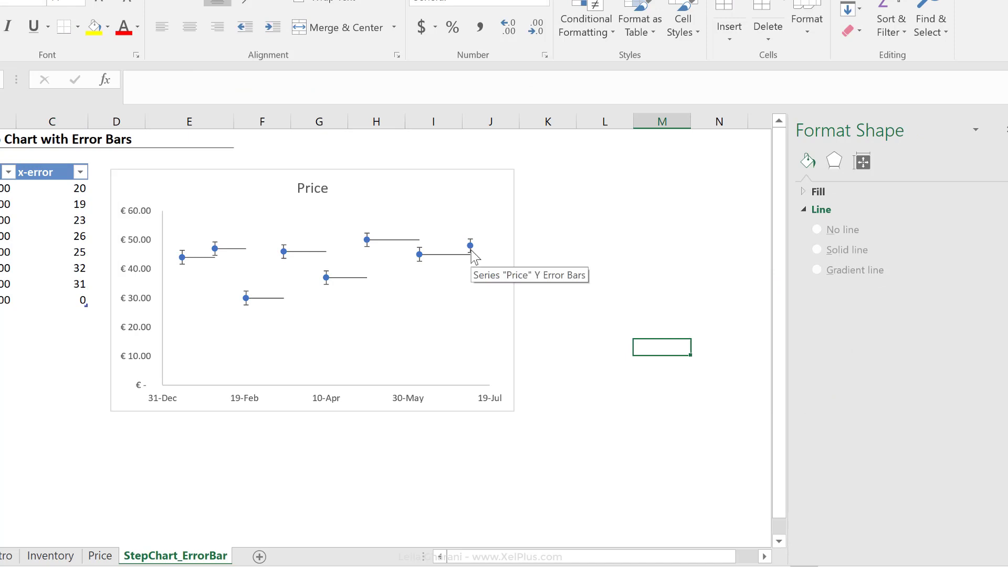
pyautogui.moveTo(339, 293)
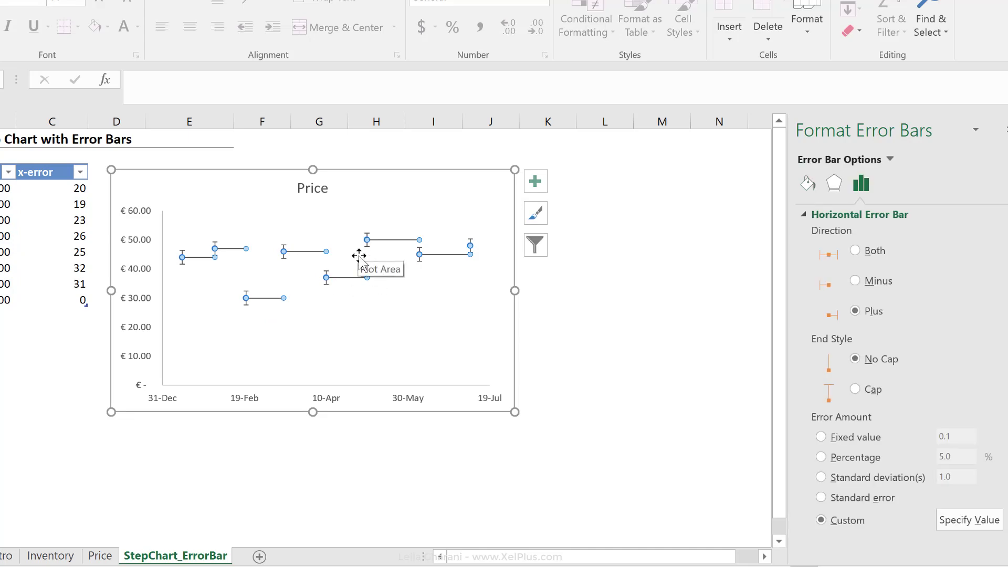
pyautogui.moveTo(368, 262)
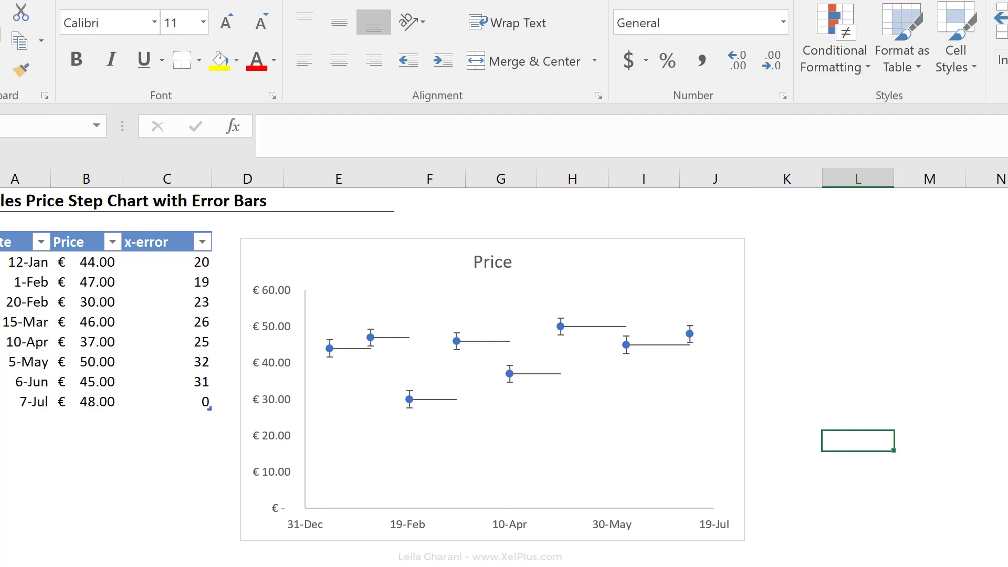
pyautogui.moveTo(359, 367)
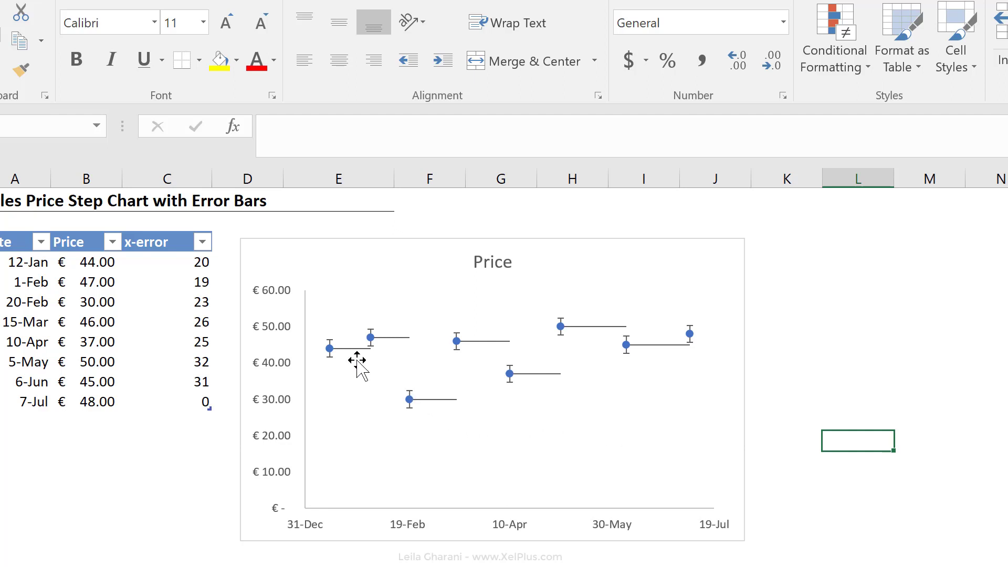
pyautogui.moveTo(329, 359)
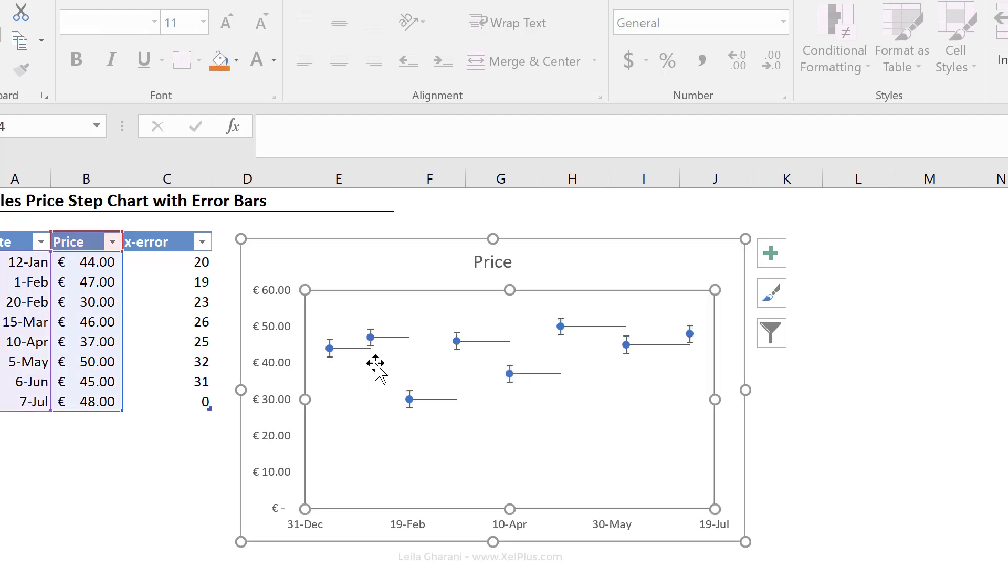
pyautogui.moveTo(412, 341)
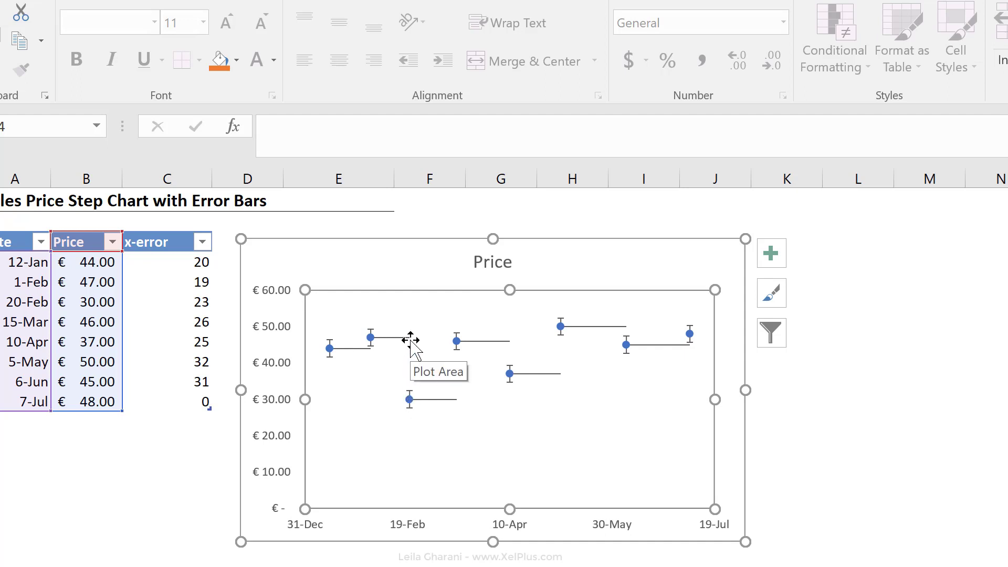
pyautogui.moveTo(456, 415)
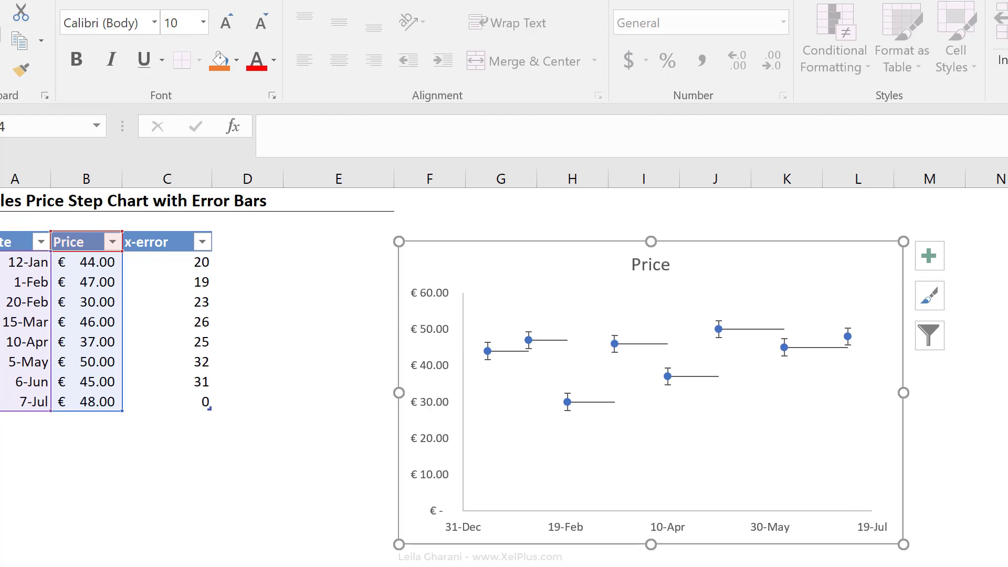
pyautogui.write('y-error')
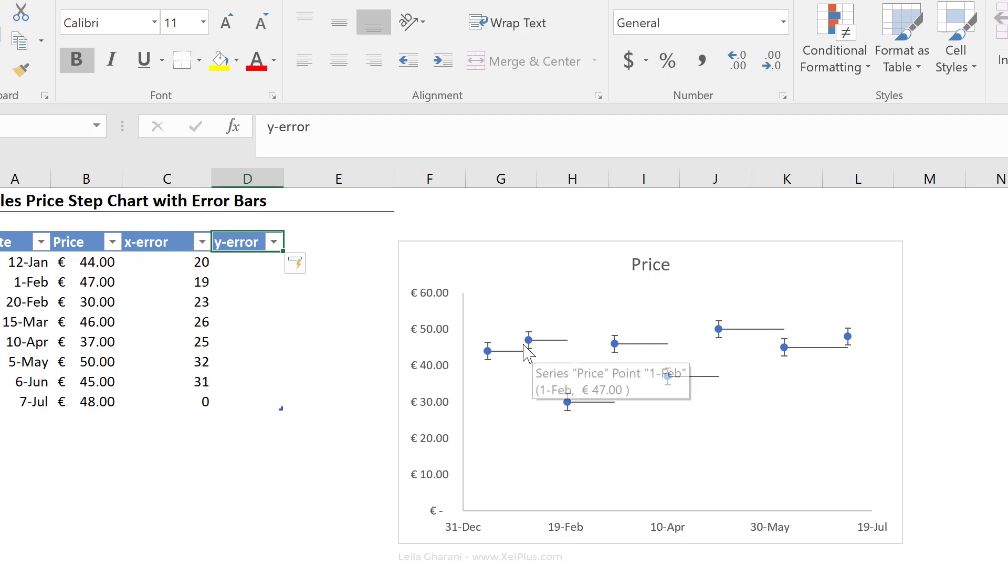
pyautogui.moveTo(504, 361)
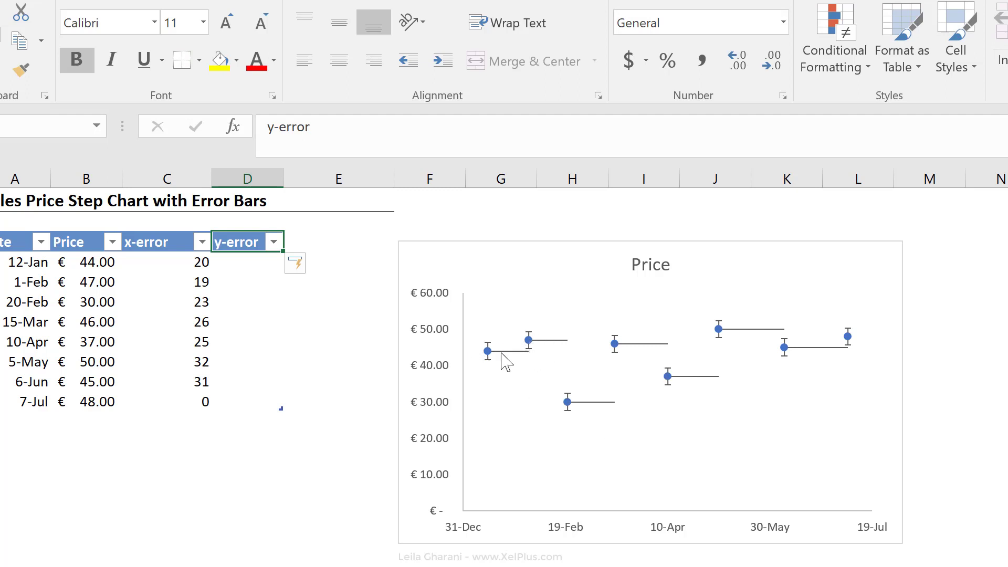
pyautogui.click(246, 281)
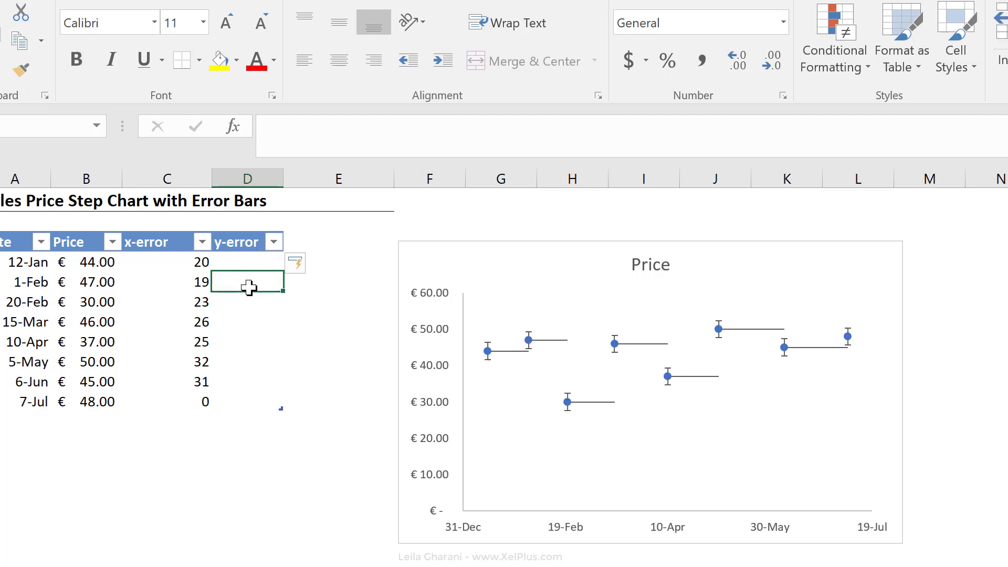
pyautogui.write('=')
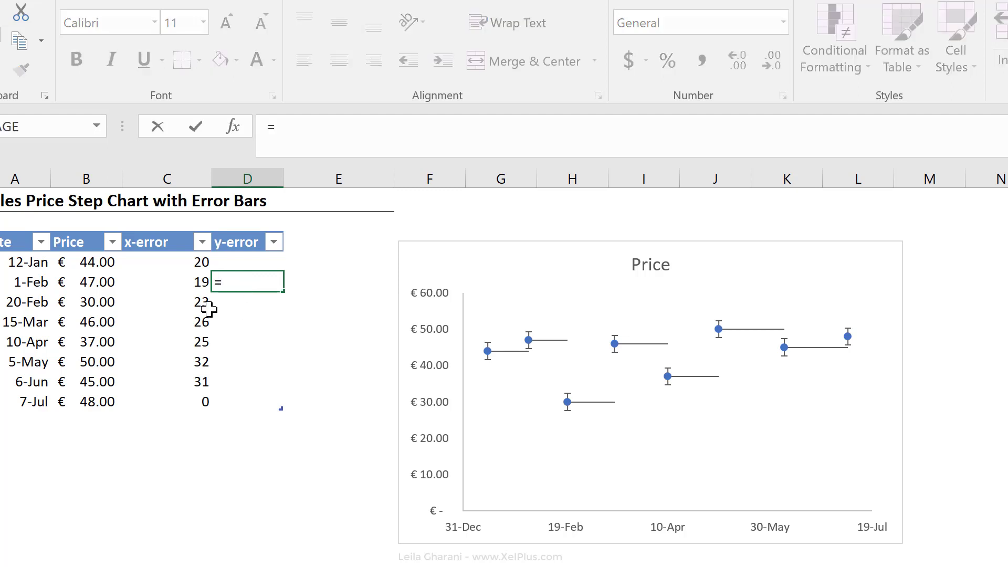
pyautogui.moveTo(90, 264)
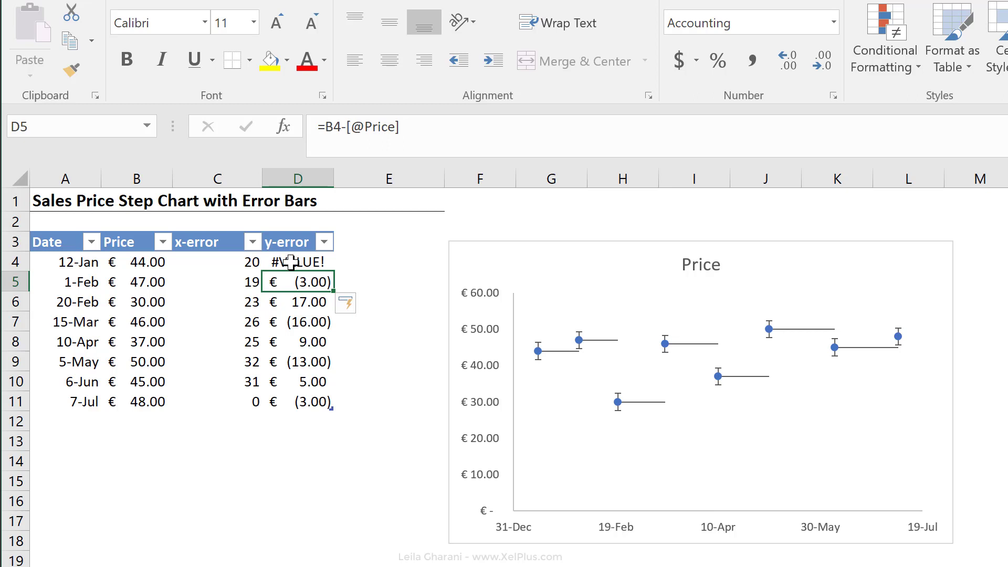
pyautogui.moveTo(151, 258)
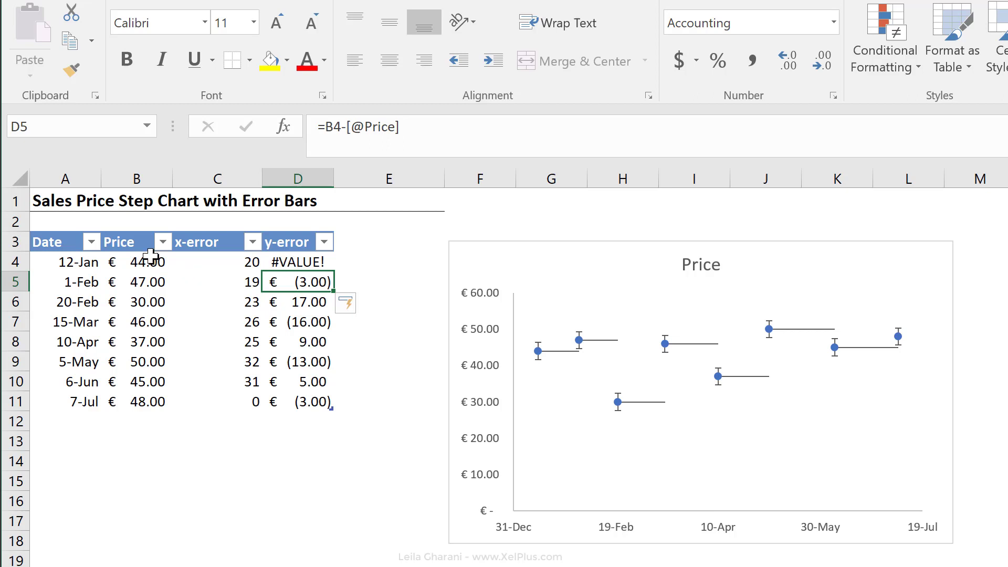
pyautogui.moveTo(293, 261)
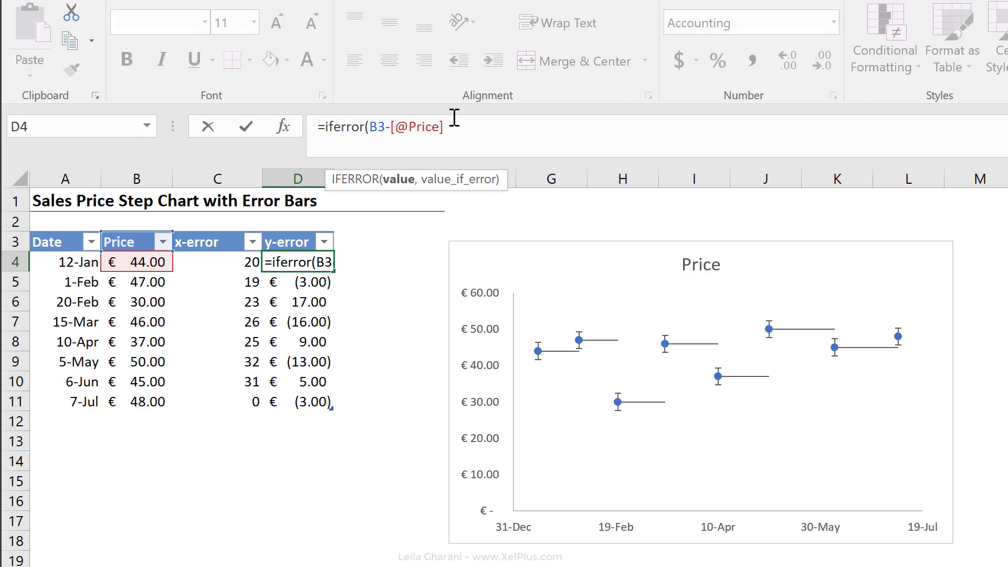
pyautogui.write(',0)')
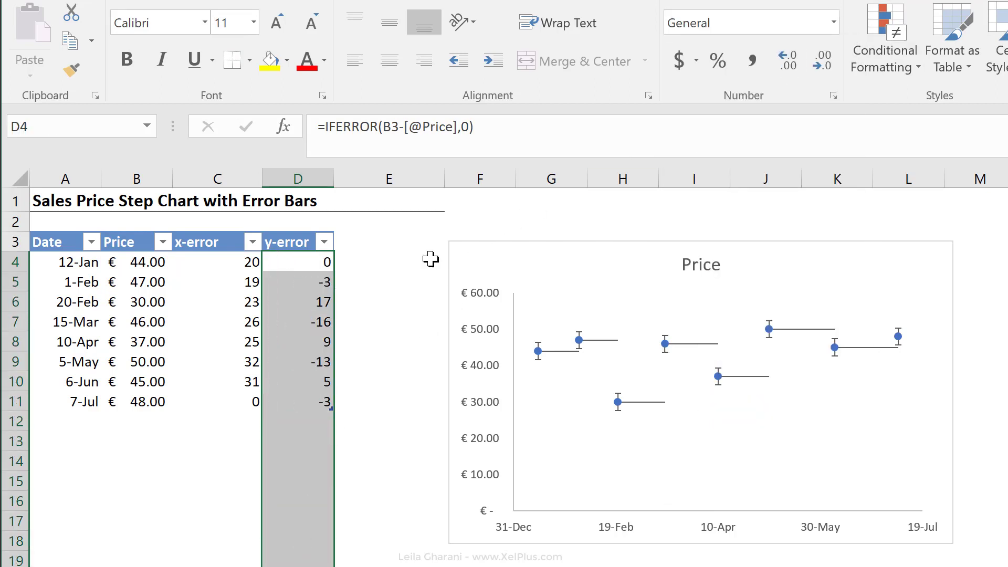
pyautogui.moveTo(307, 257)
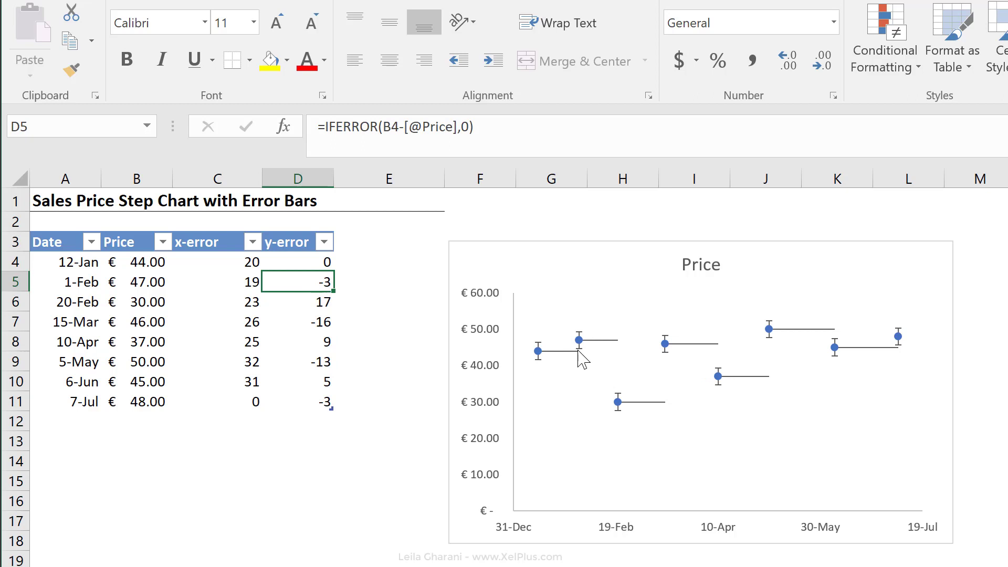
pyautogui.moveTo(720, 376)
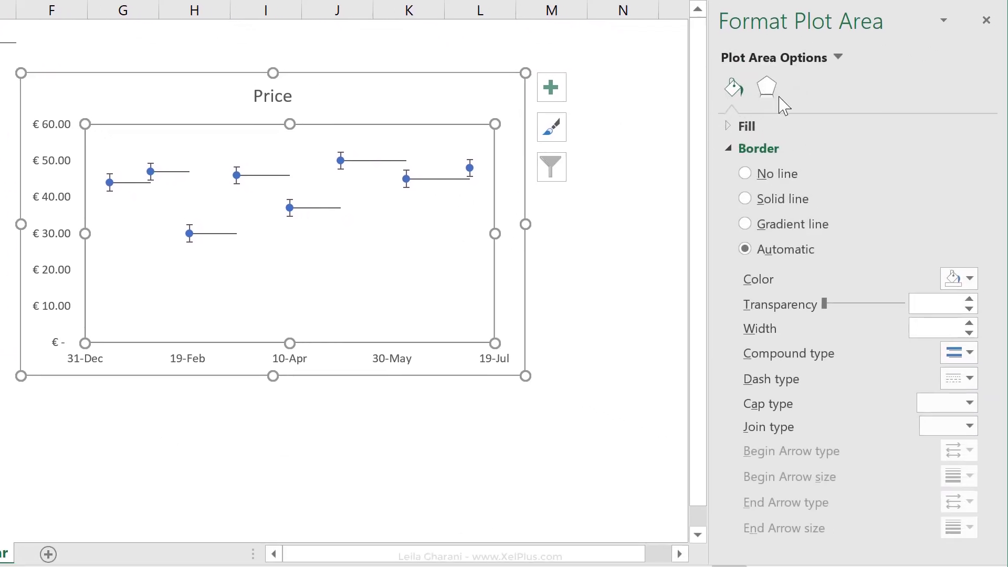
# Step: Set the Y error bars to Plus, No Cap, custom value D$4:$D$11, completing the step line
pyautogui.click(837, 57)
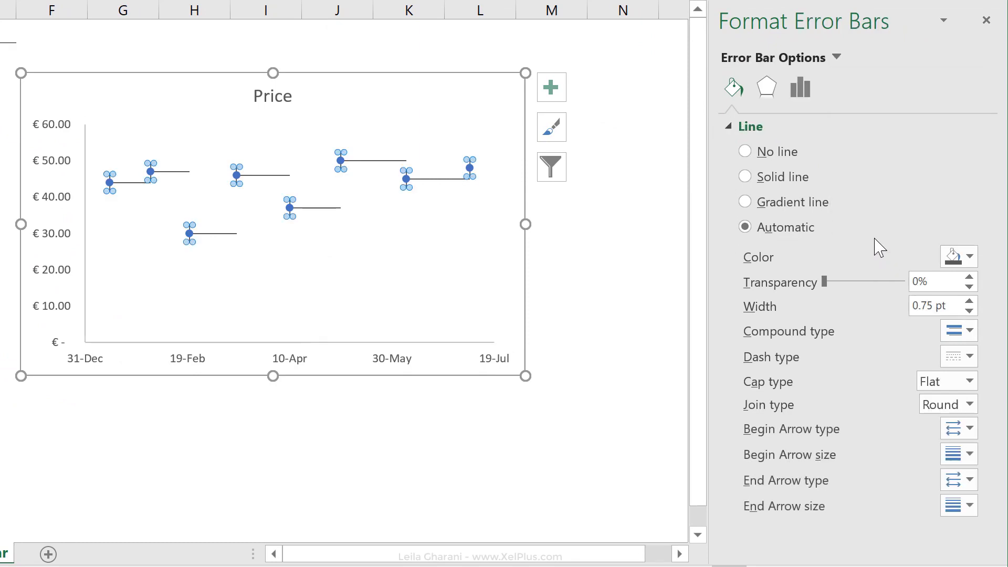
pyautogui.click(798, 87)
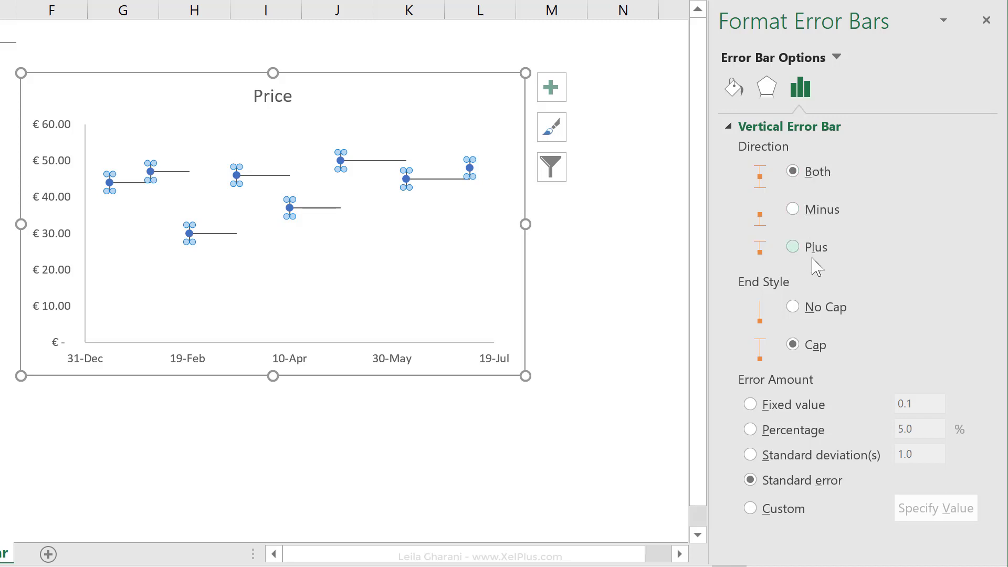
pyautogui.click(792, 247)
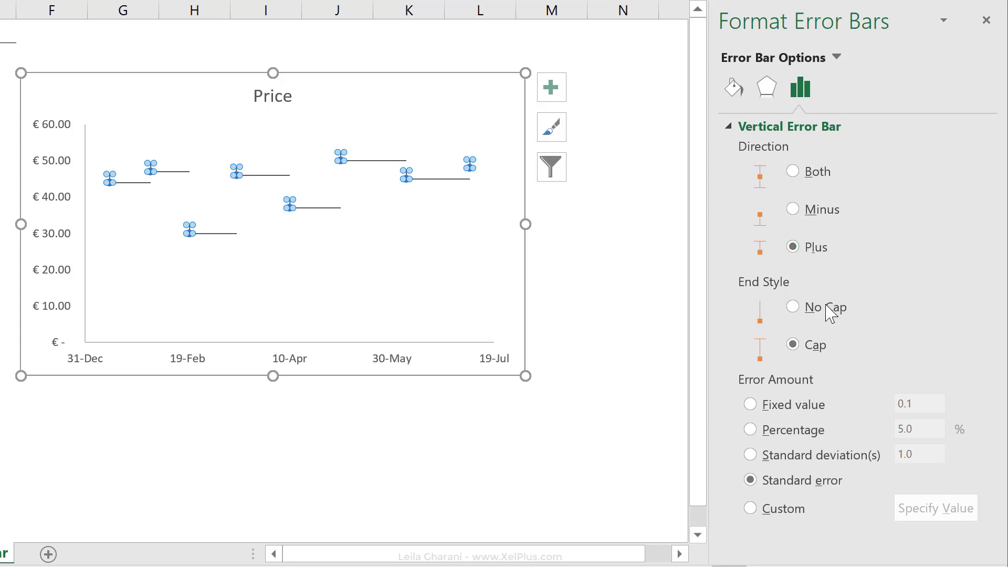
pyautogui.click(791, 306)
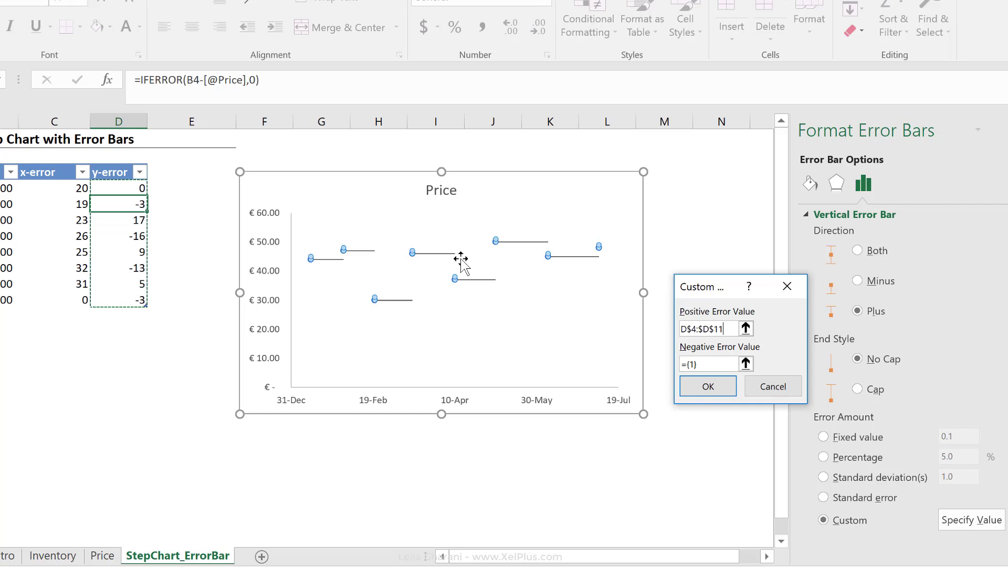
pyautogui.click(707, 386)
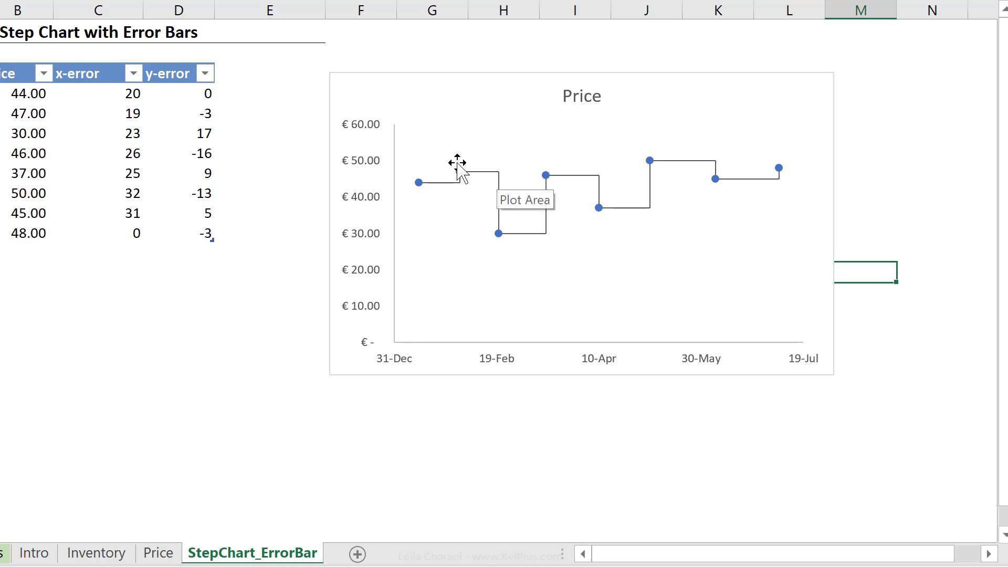
# Step: Add price value labels to the step-line series and position them above, then below, the points
pyautogui.click(458, 172)
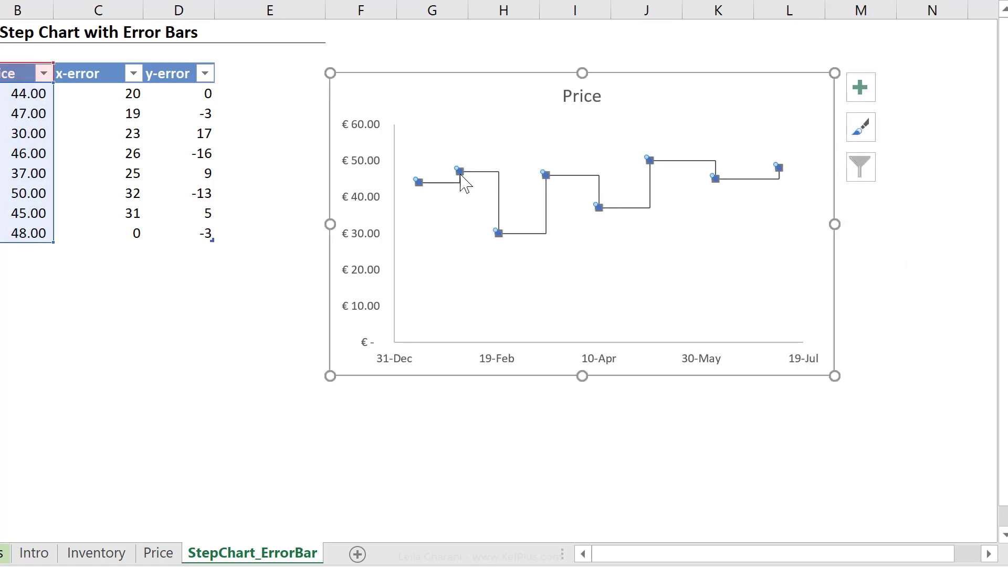
pyautogui.moveTo(581, 324)
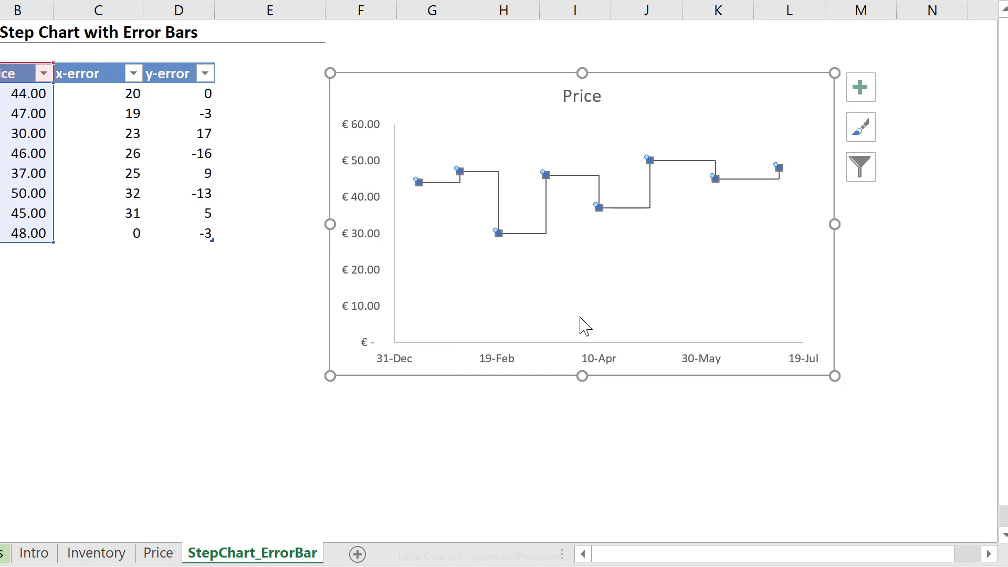
pyautogui.click(860, 87)
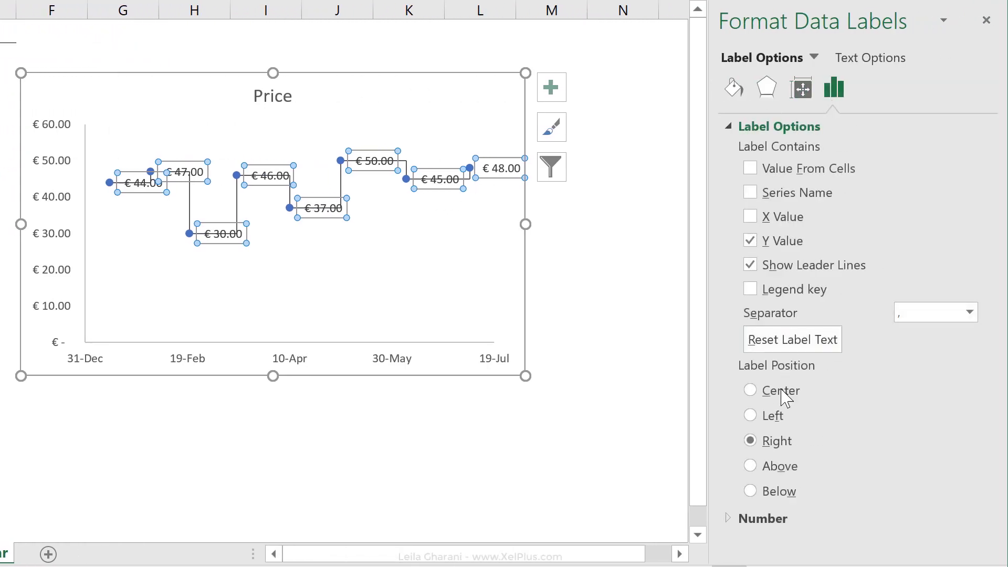
pyautogui.click(749, 465)
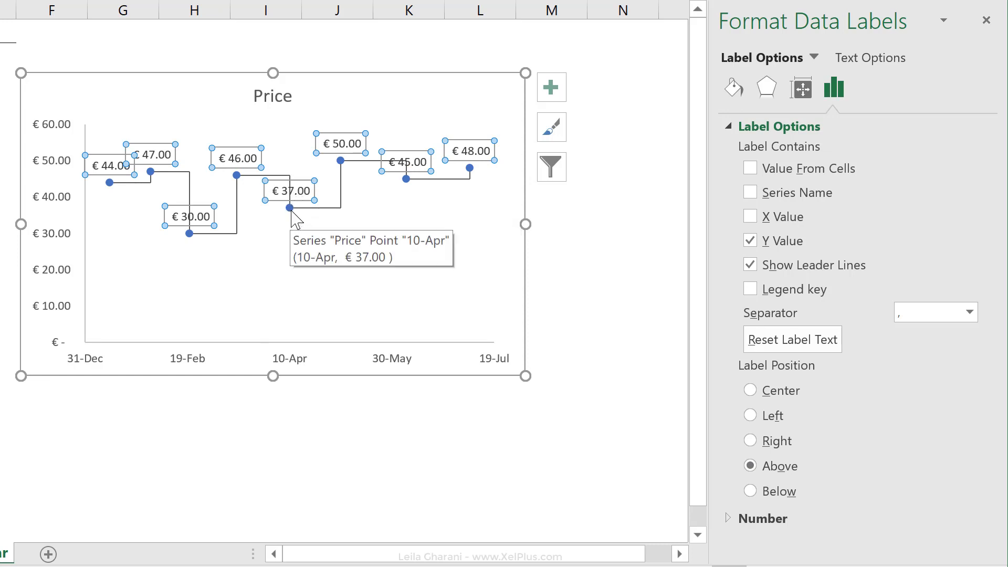
pyautogui.click(749, 490)
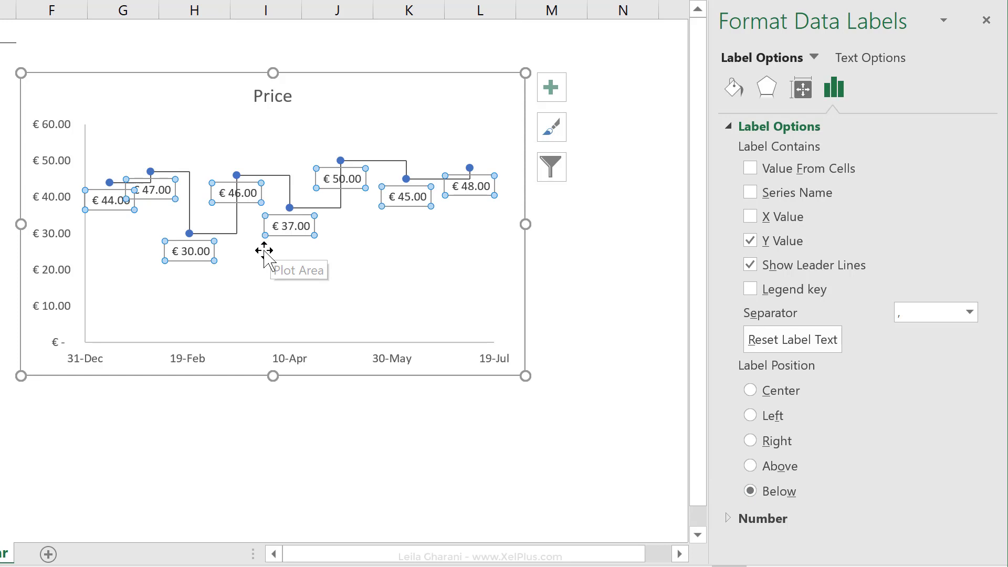
pyautogui.moveTo(282, 303)
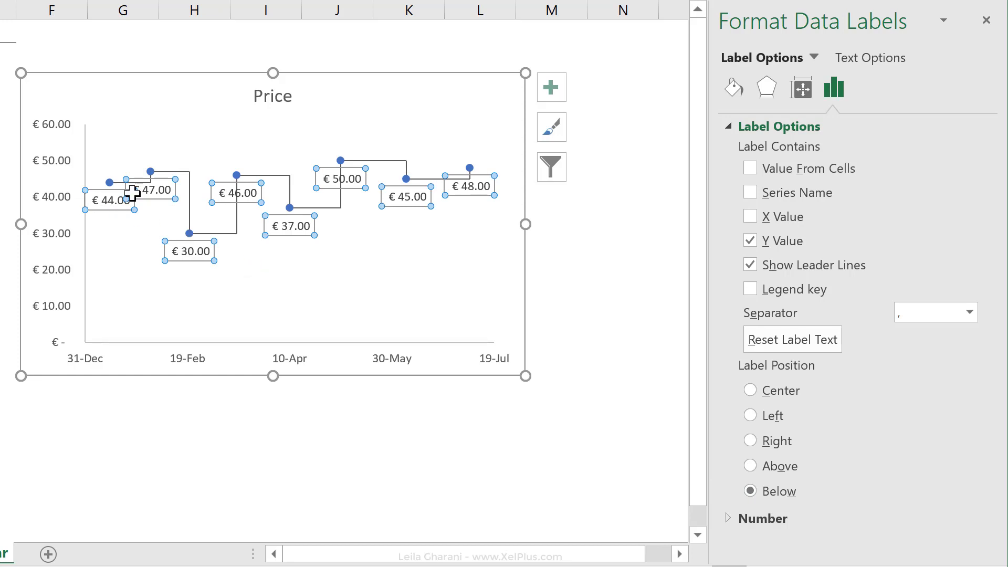
pyautogui.moveTo(133, 142)
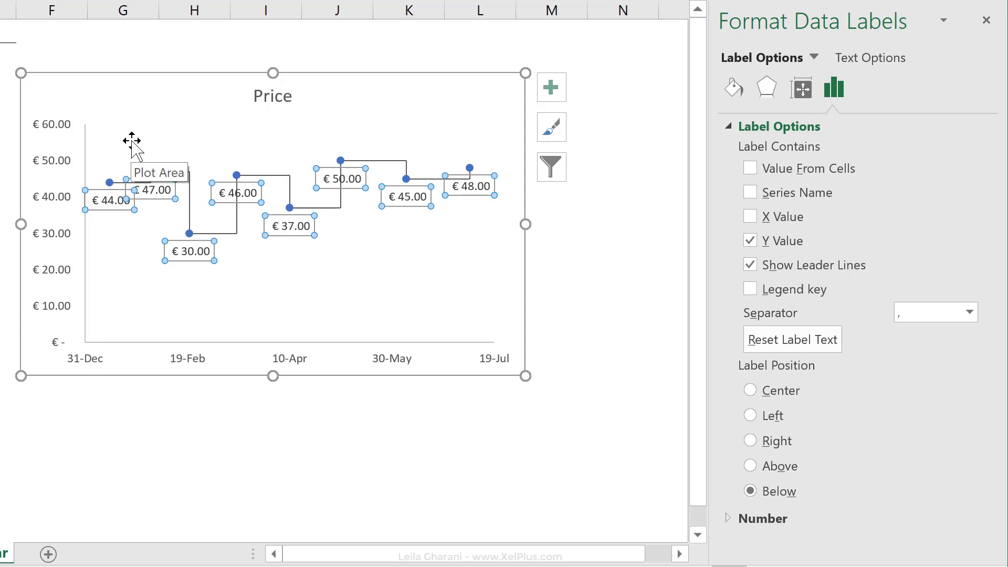
pyautogui.moveTo(255, 301)
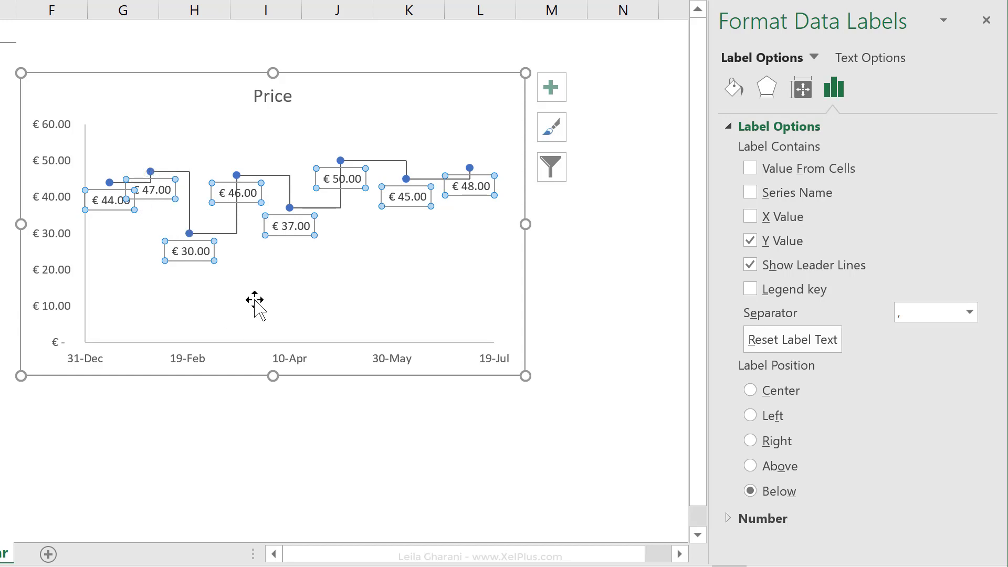
pyautogui.moveTo(254, 302)
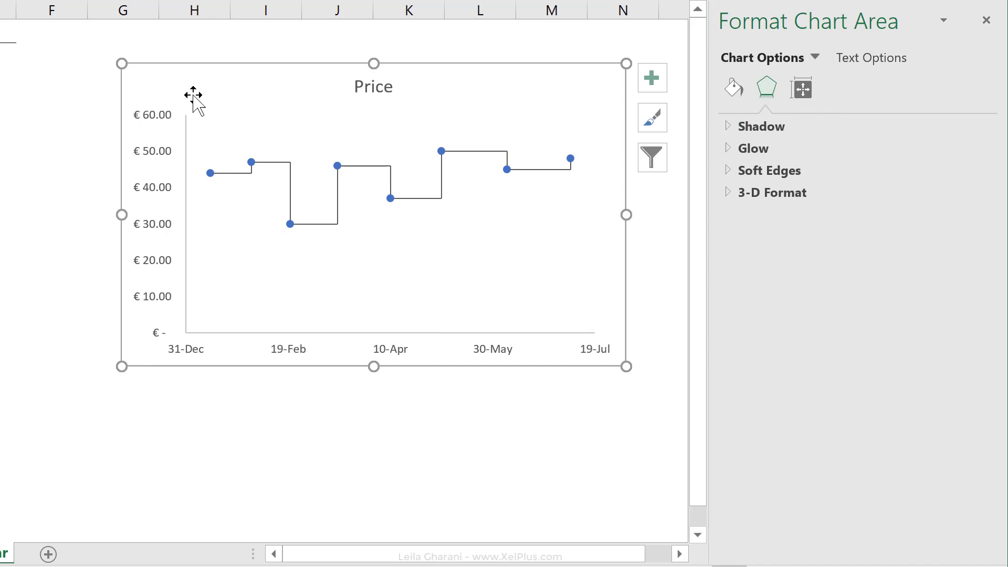
pyautogui.moveTo(408, 157)
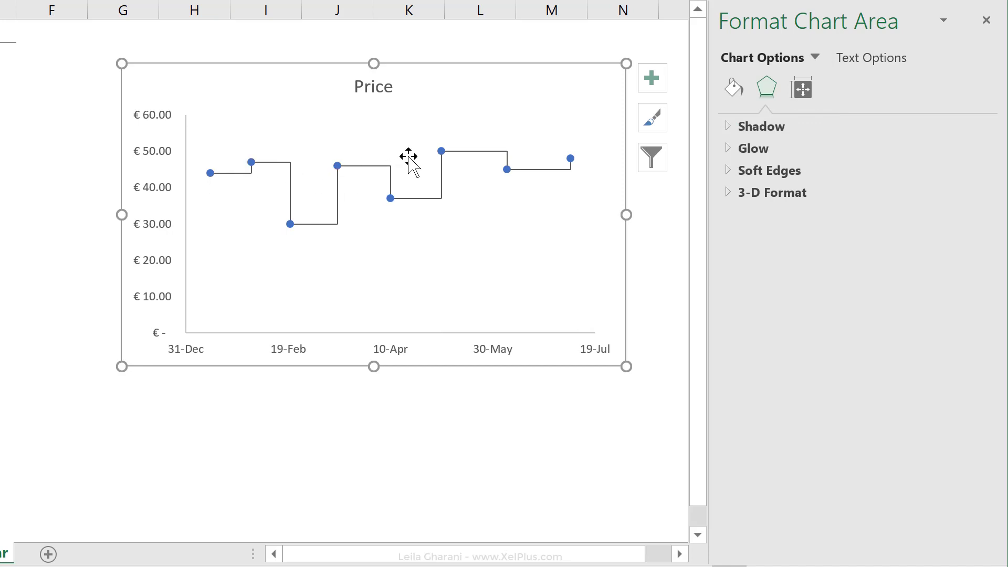
pyautogui.moveTo(538, 178)
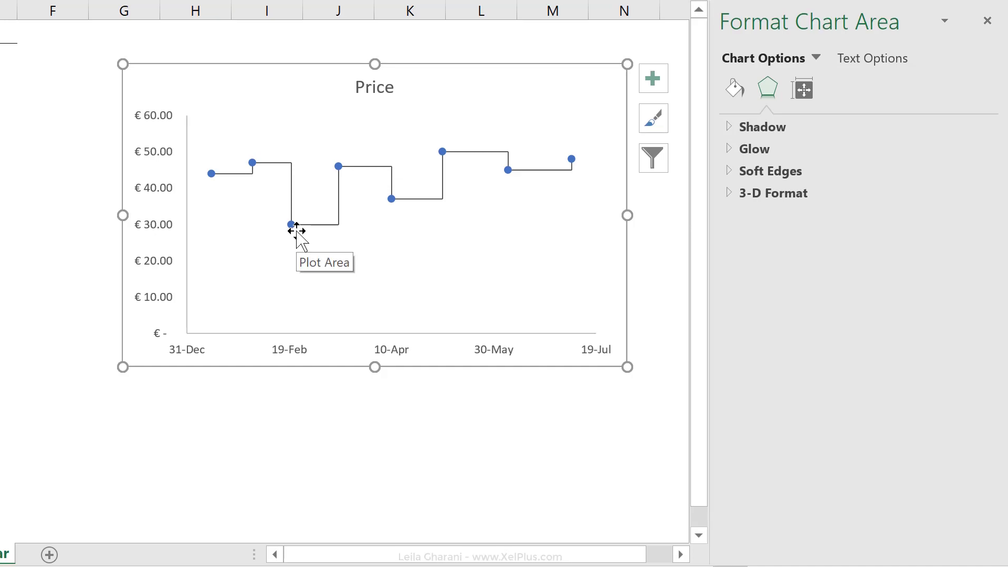
# Step: Add the column headers '+ve labels and -ve labels beside y-error
pyautogui.click(388, 193)
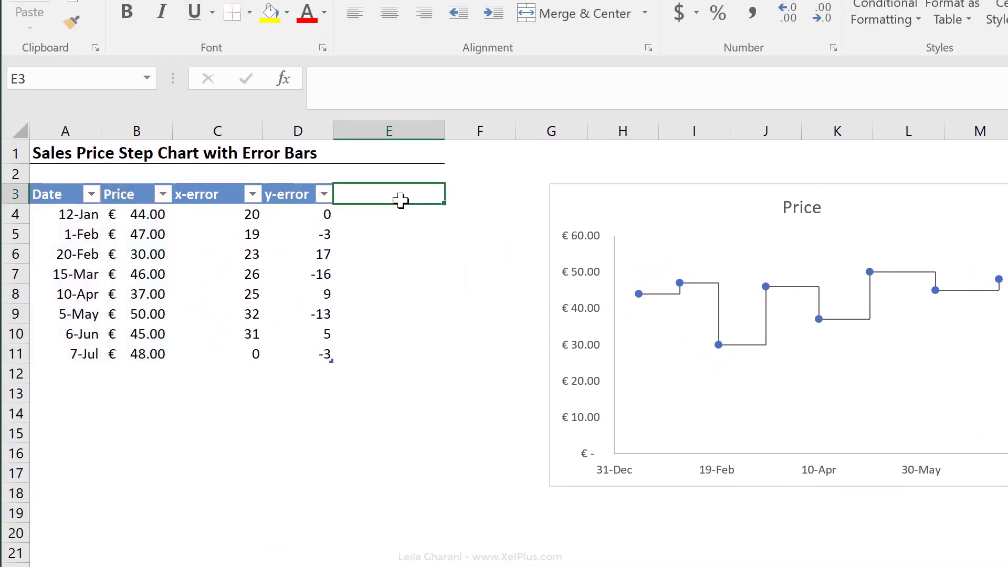
pyautogui.write("'")
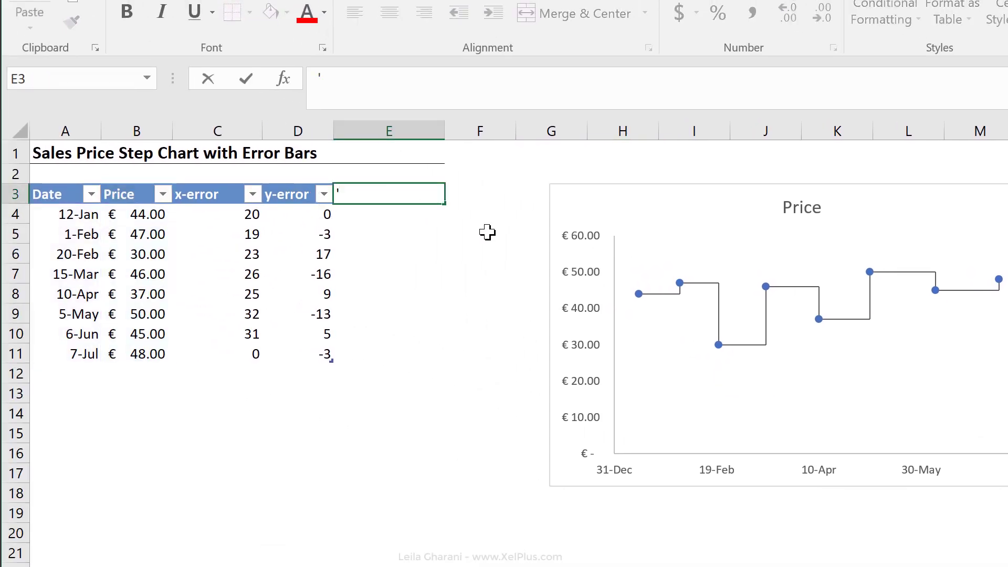
pyautogui.write('+ve labels')
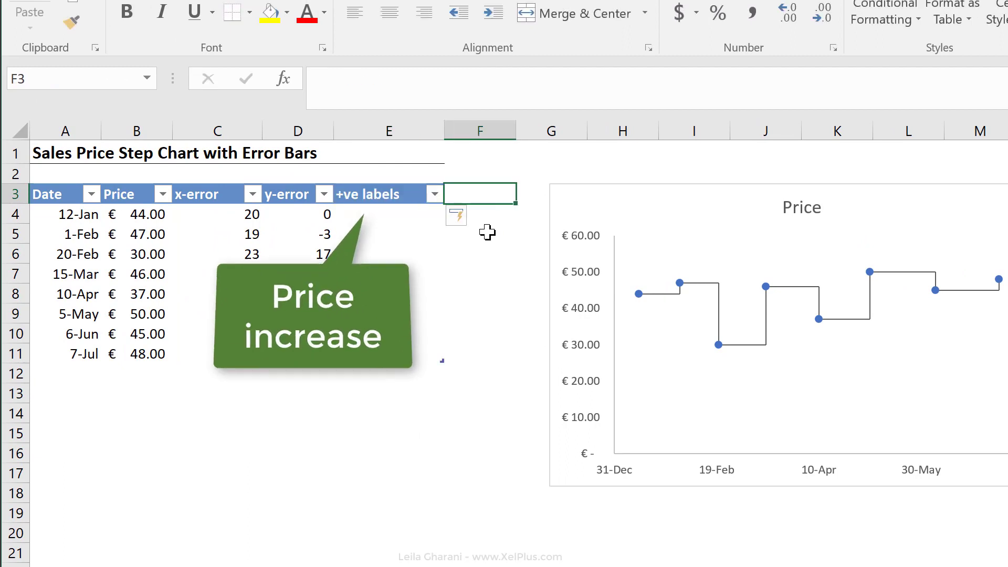
pyautogui.write('-ve labe')
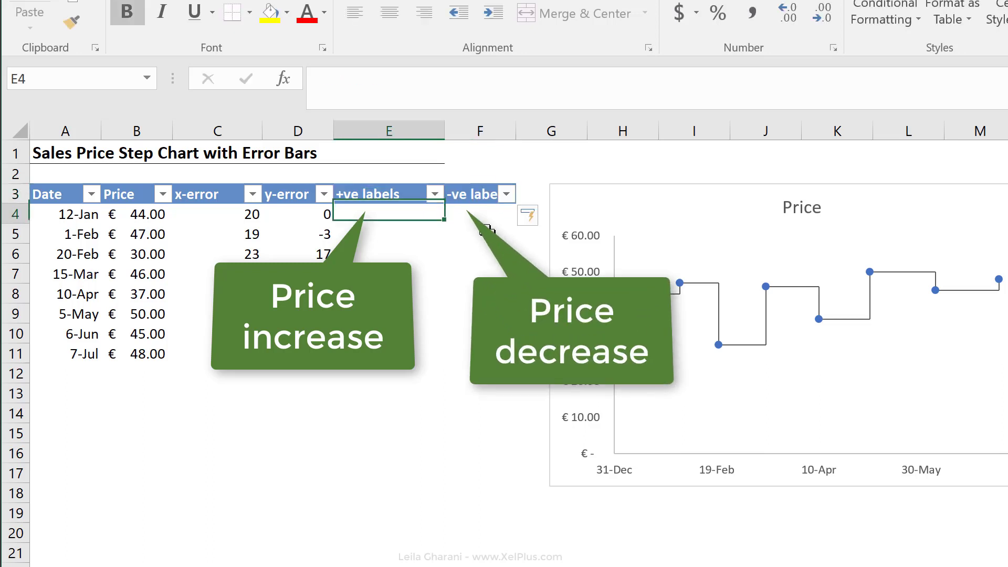
pyautogui.write('=')
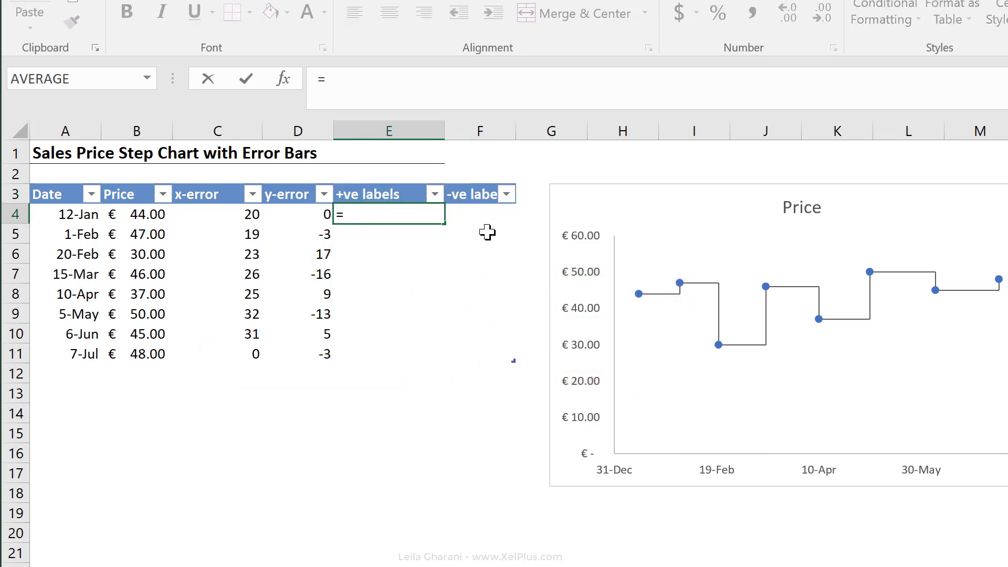
pyautogui.write('if(')
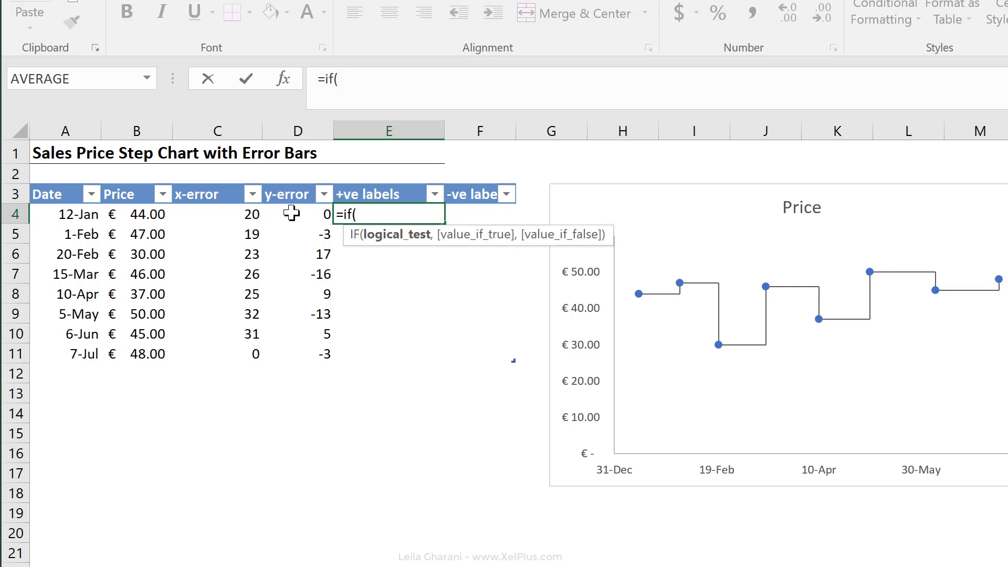
pyautogui.click(296, 213)
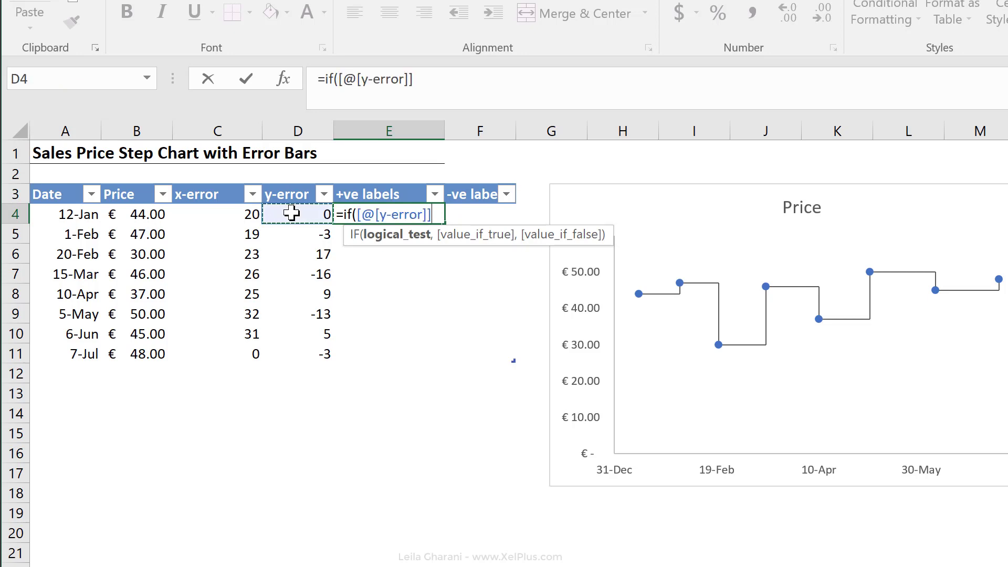
pyautogui.write('<')
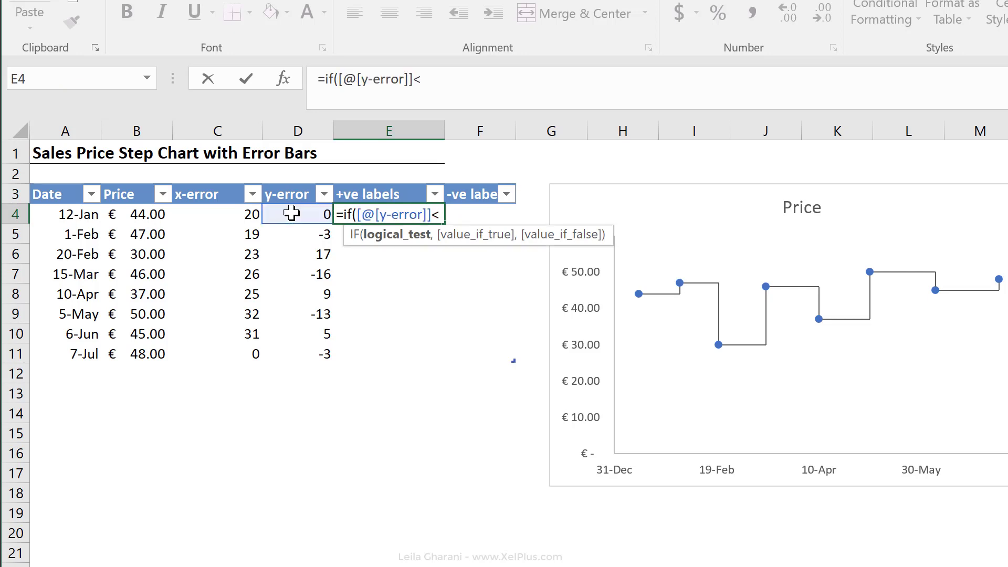
pyautogui.write('=0,')
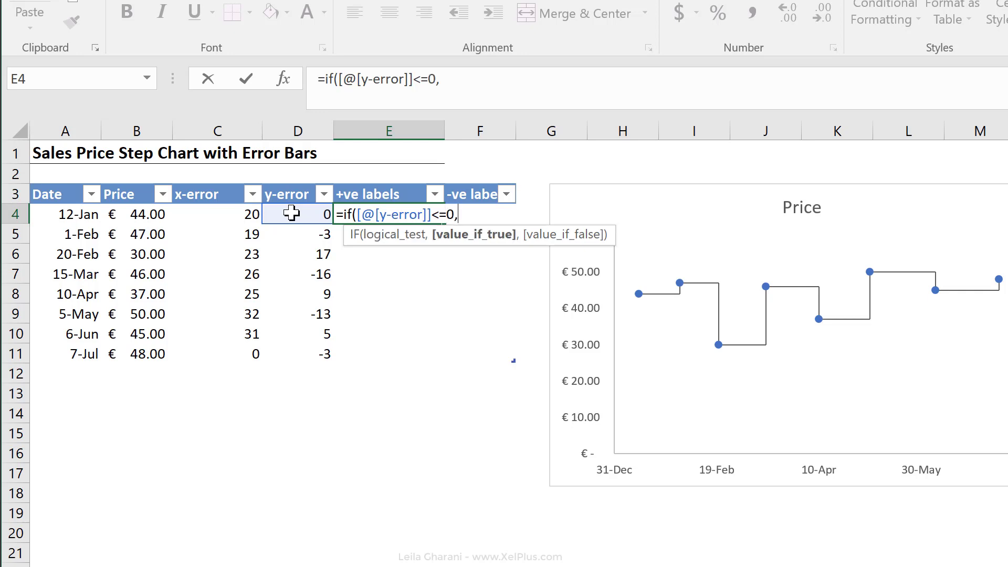
pyautogui.click(137, 214)
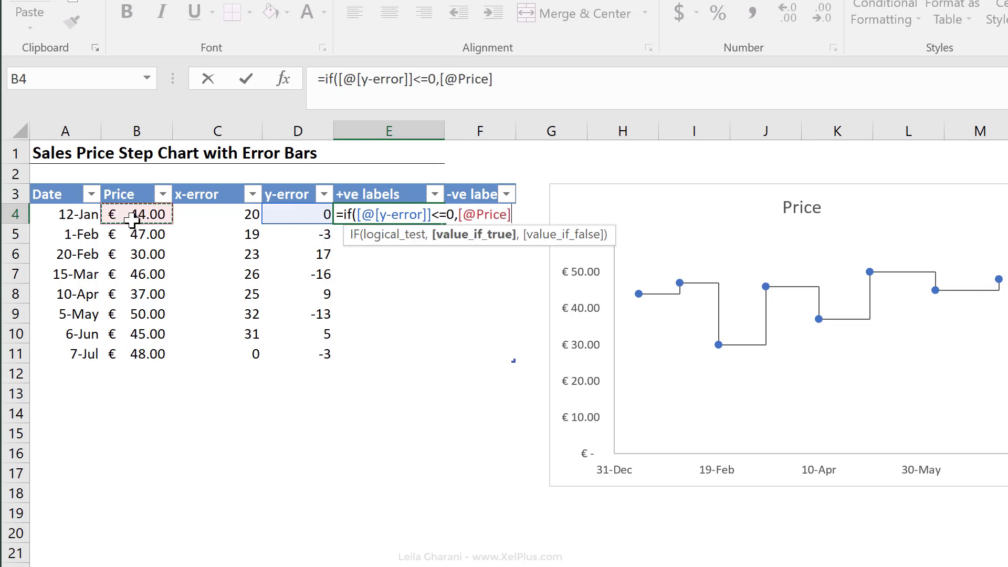
pyautogui.write(',')
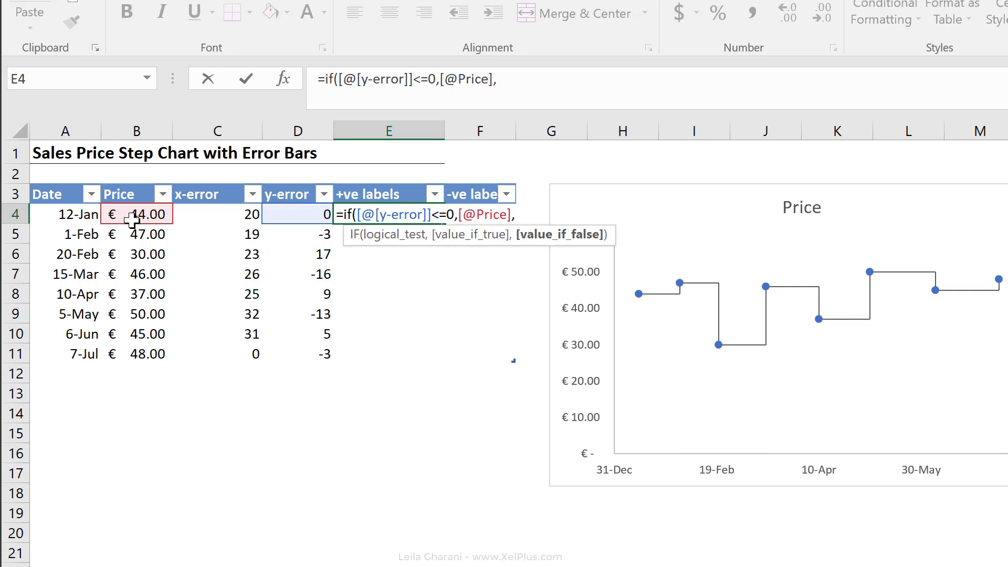
pyautogui.write('""')
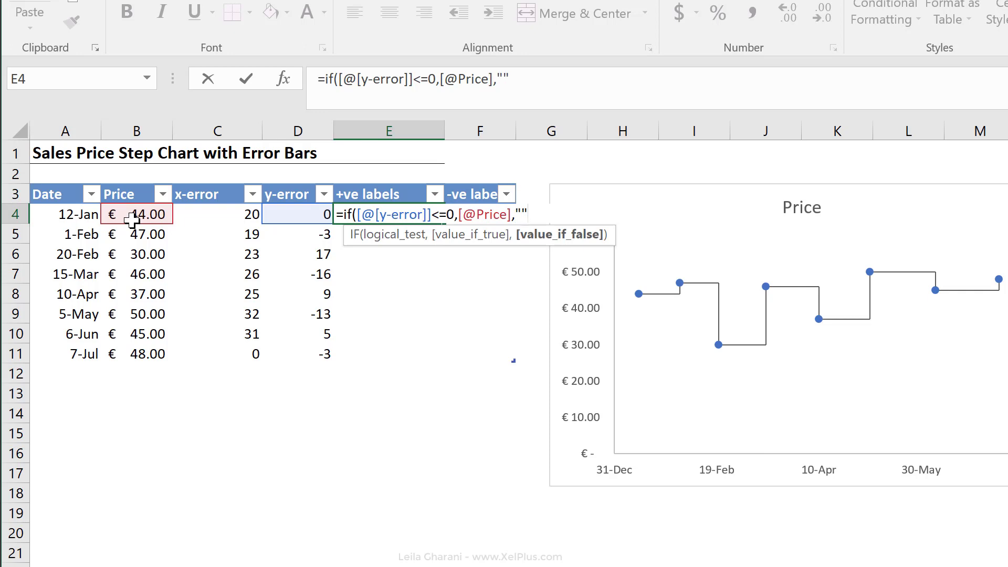
pyautogui.press('Enter')
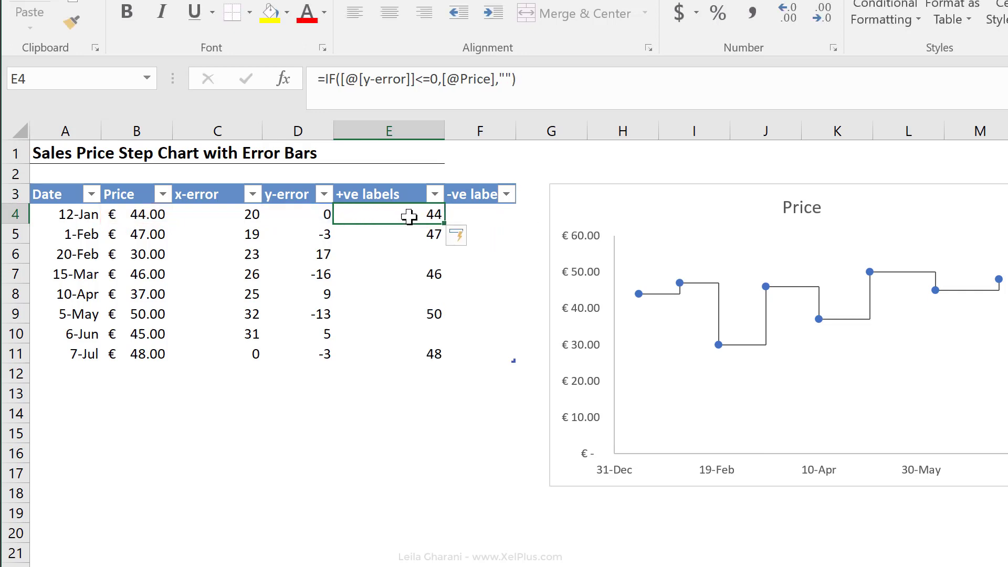
pyautogui.moveTo(682, 292)
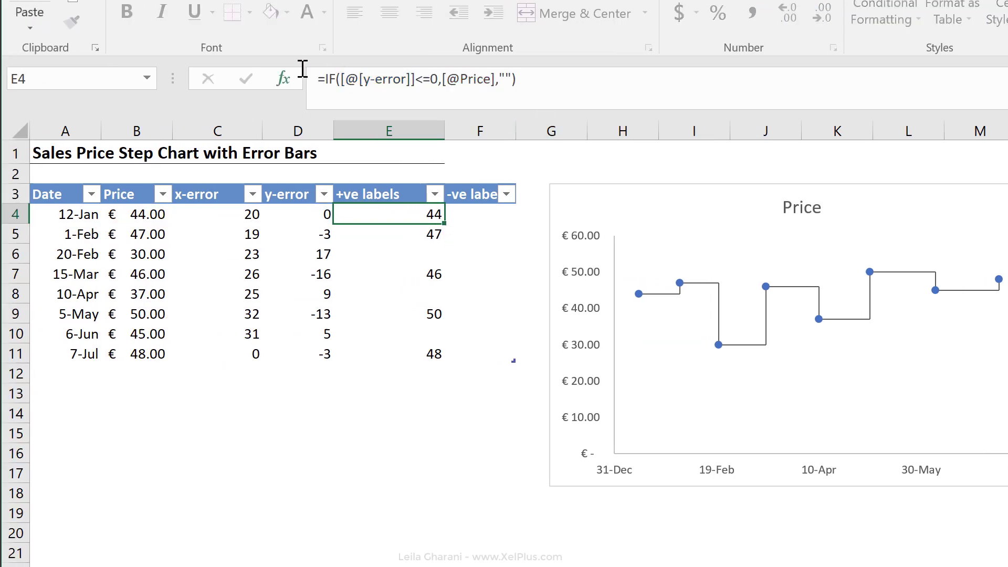
pyautogui.click(479, 214)
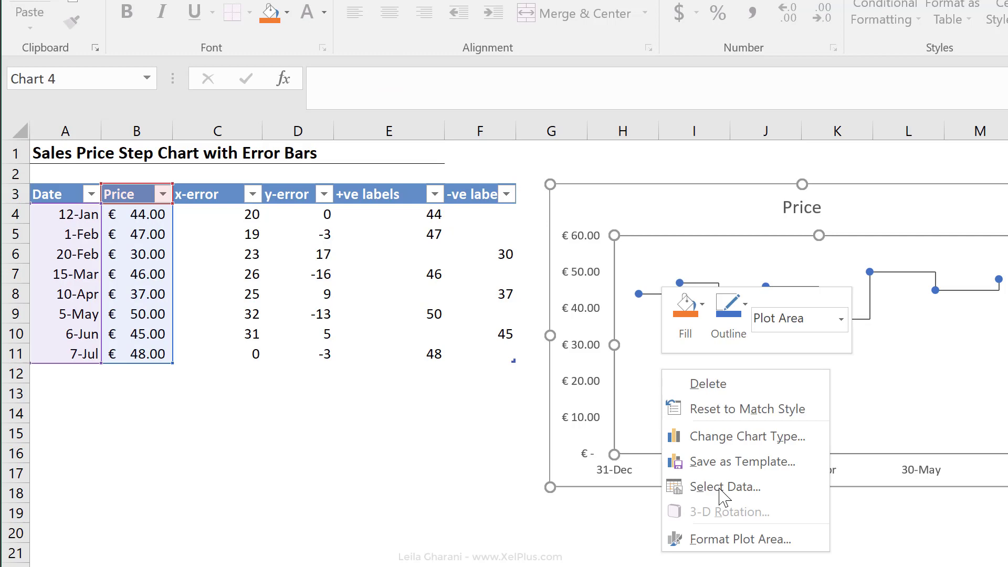
pyautogui.click(724, 486)
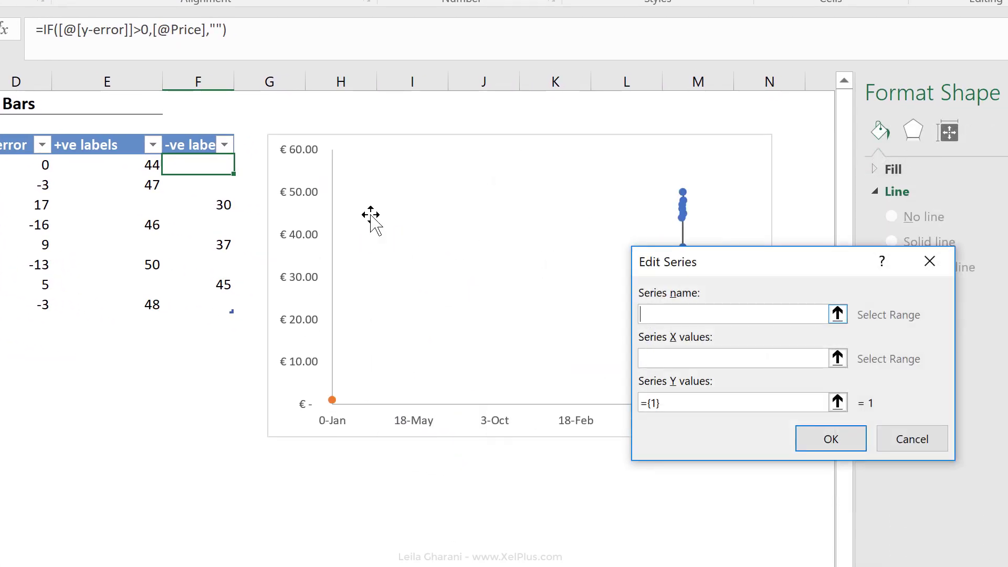
pyautogui.click(81, 144)
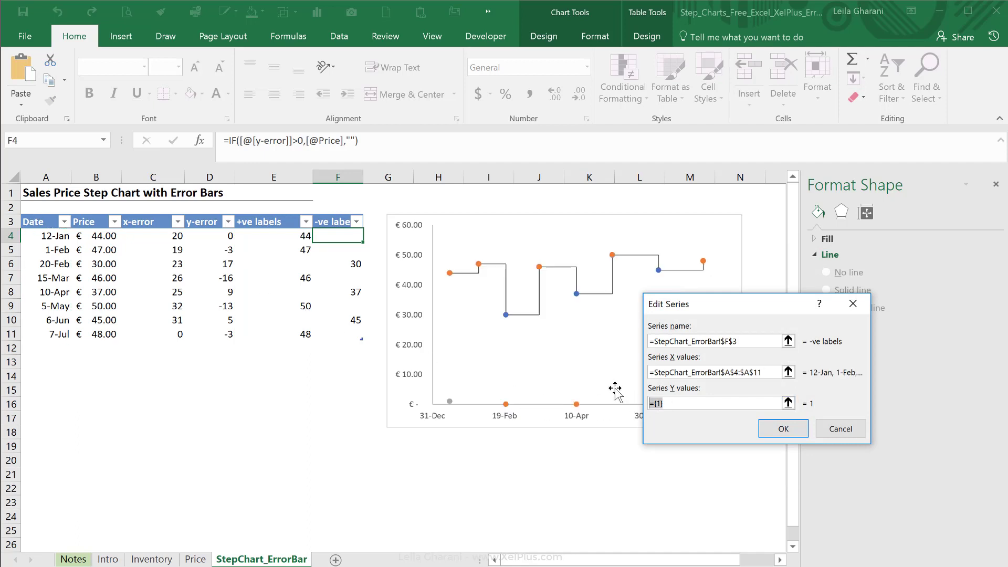
pyautogui.moveTo(337, 235); pyautogui.dragTo(337, 334)
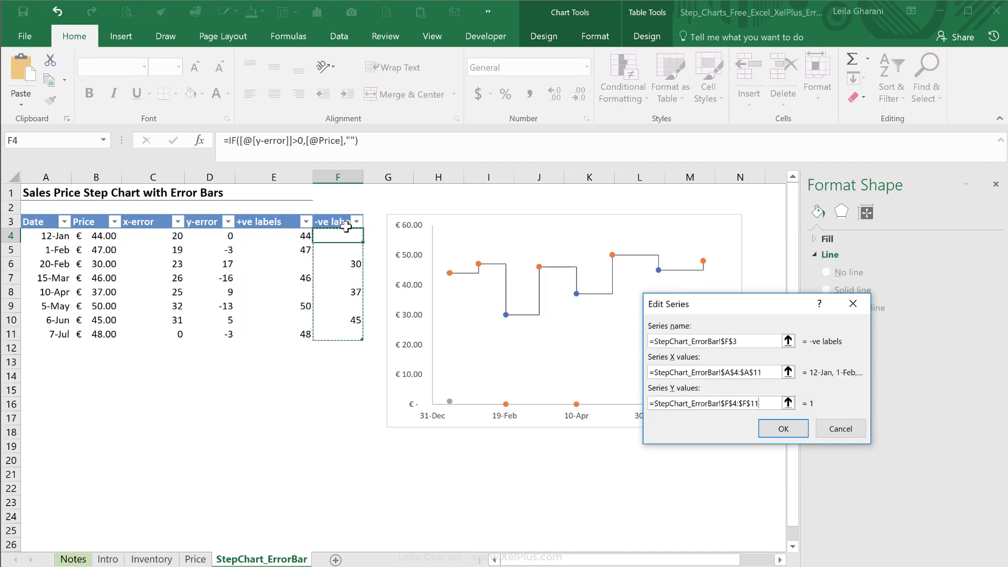
pyautogui.click(781, 428)
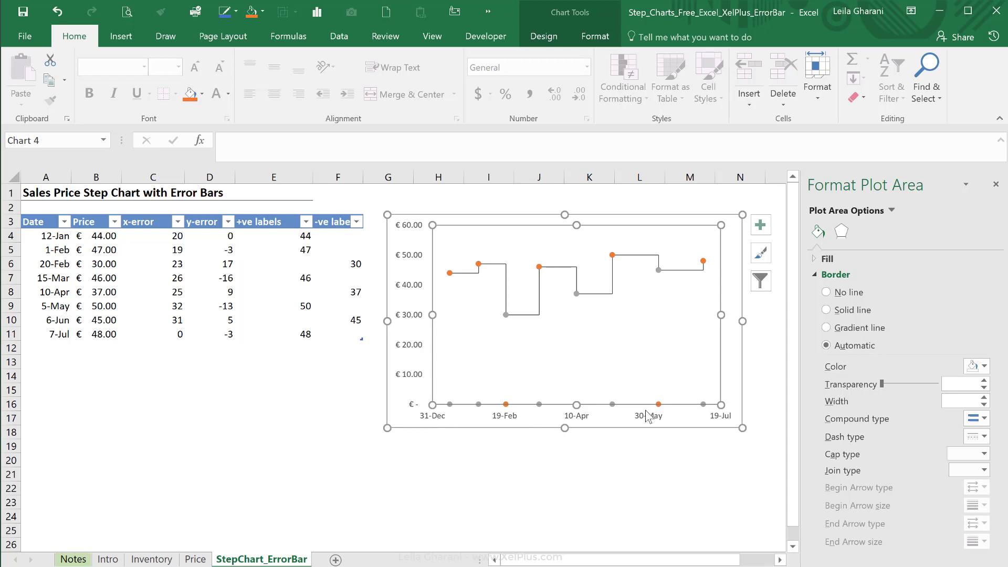
# Step: Change both label formulas to return NA() instead of "" so blank points vanish from the chart
pyautogui.click(273, 263)
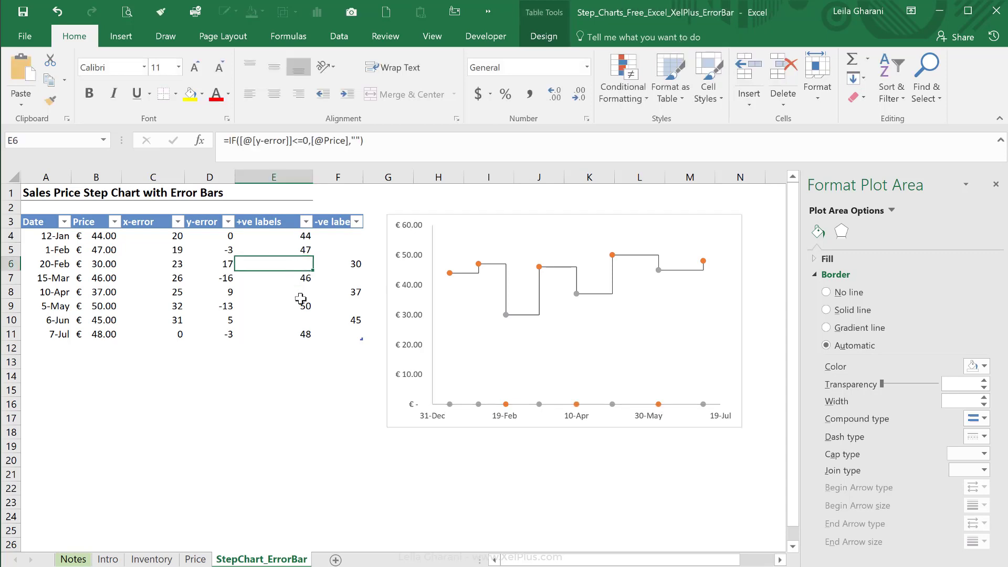
pyautogui.click(273, 292)
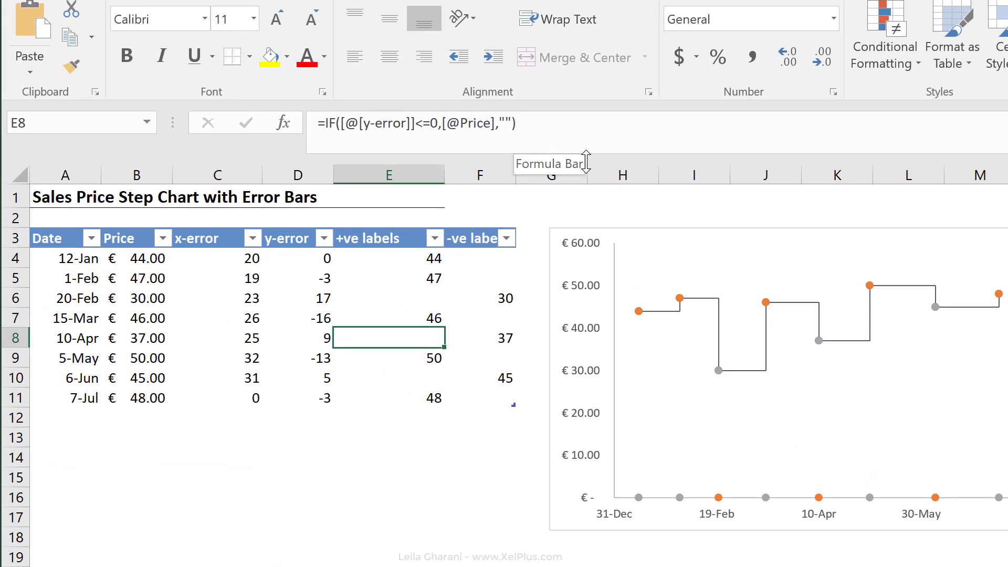
pyautogui.moveTo(794, 450)
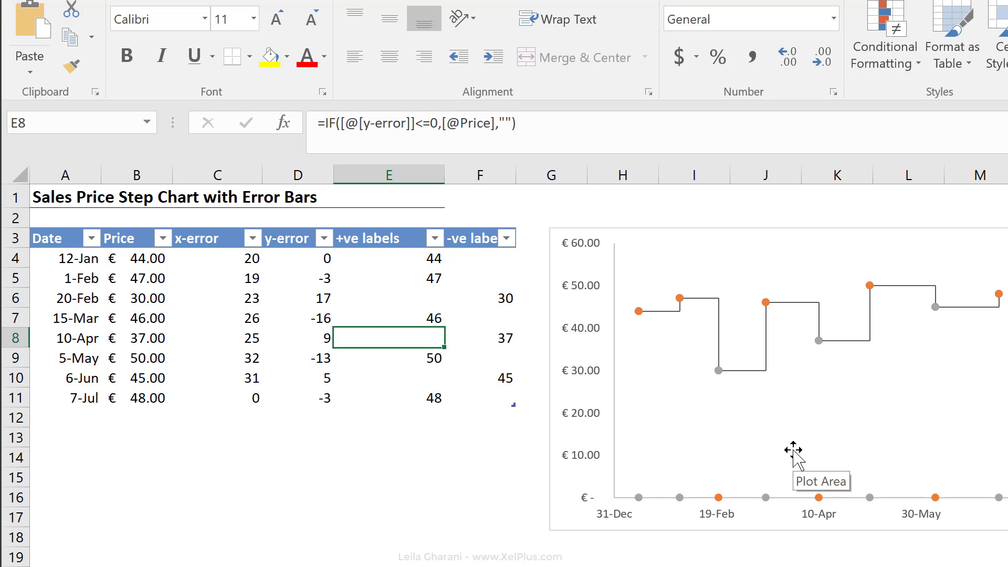
pyautogui.moveTo(718, 497)
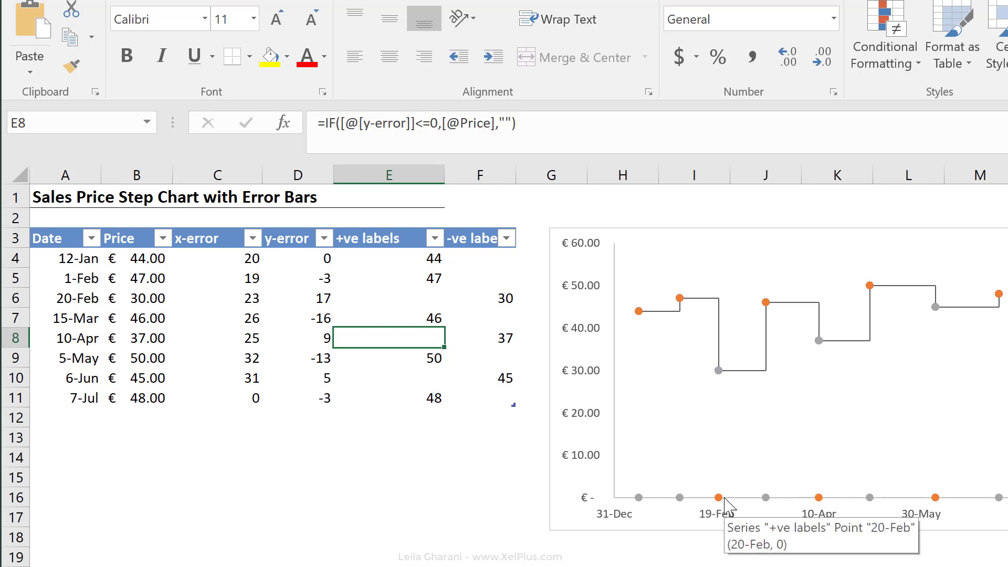
pyautogui.click(388, 258)
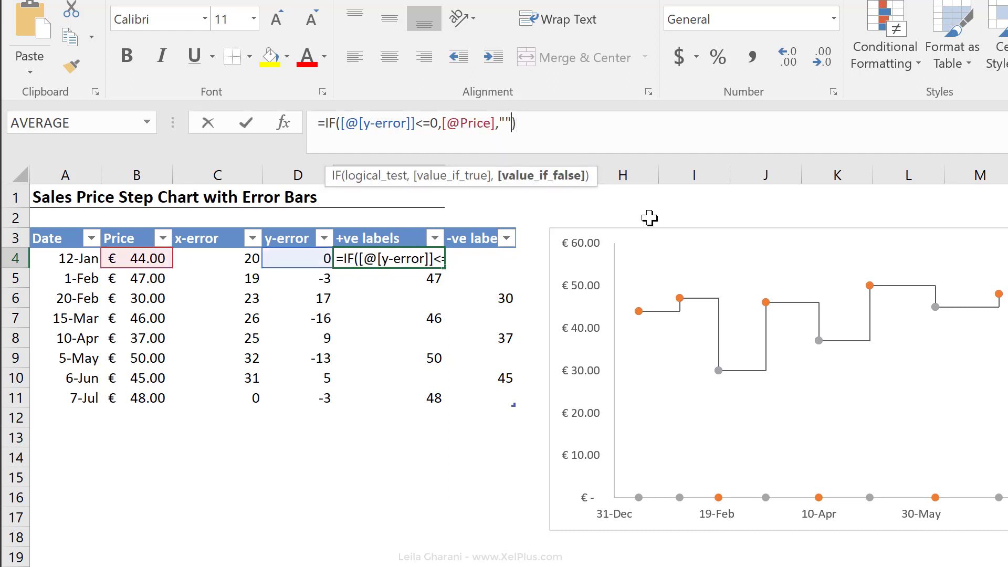
pyautogui.write('n')
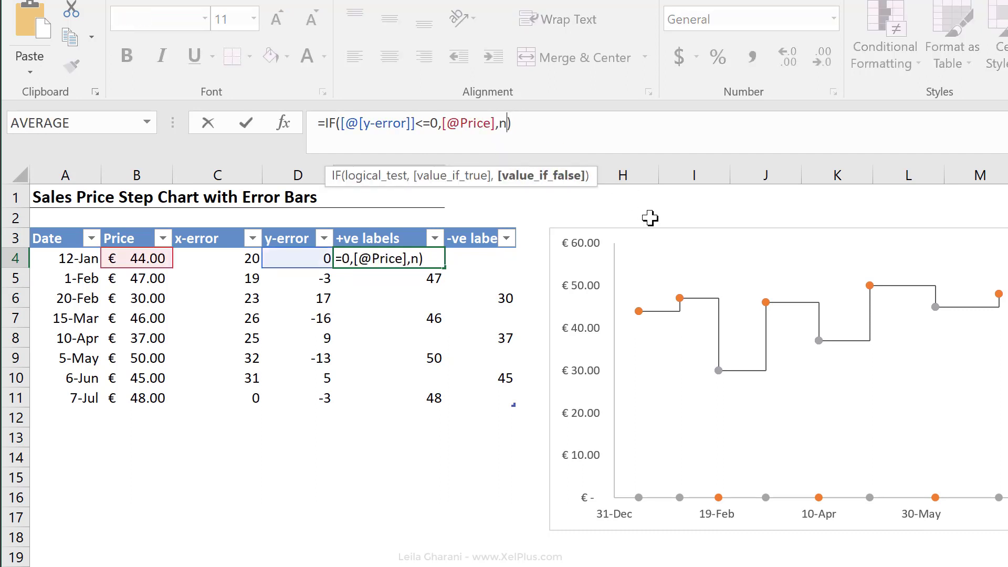
pyautogui.write('a()')
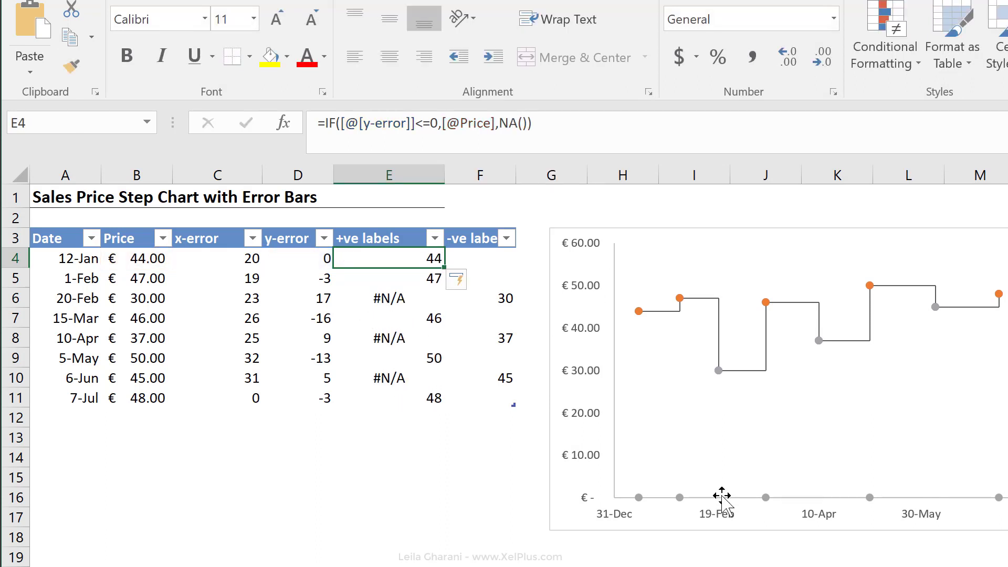
pyautogui.moveTo(926, 463)
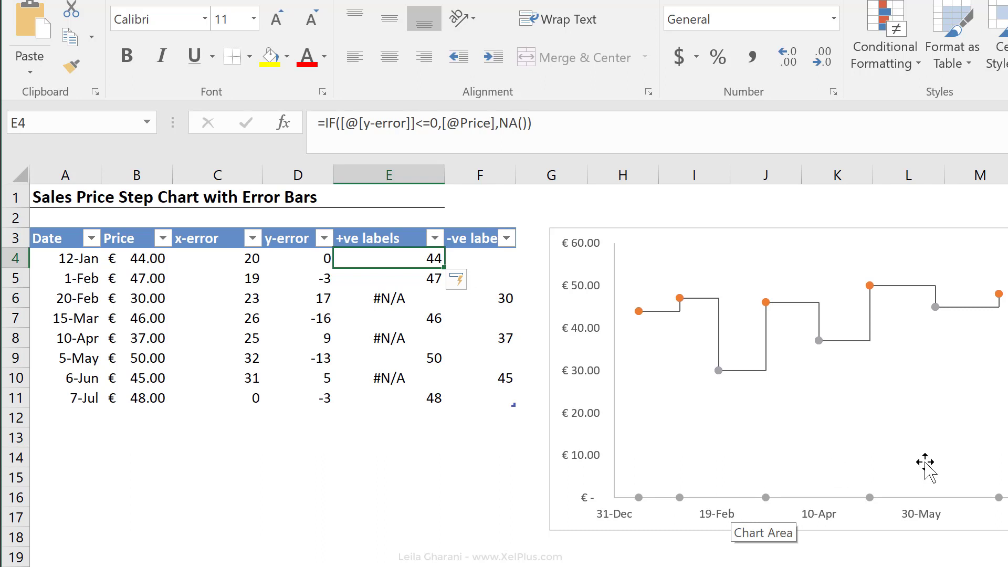
pyautogui.moveTo(986, 502)
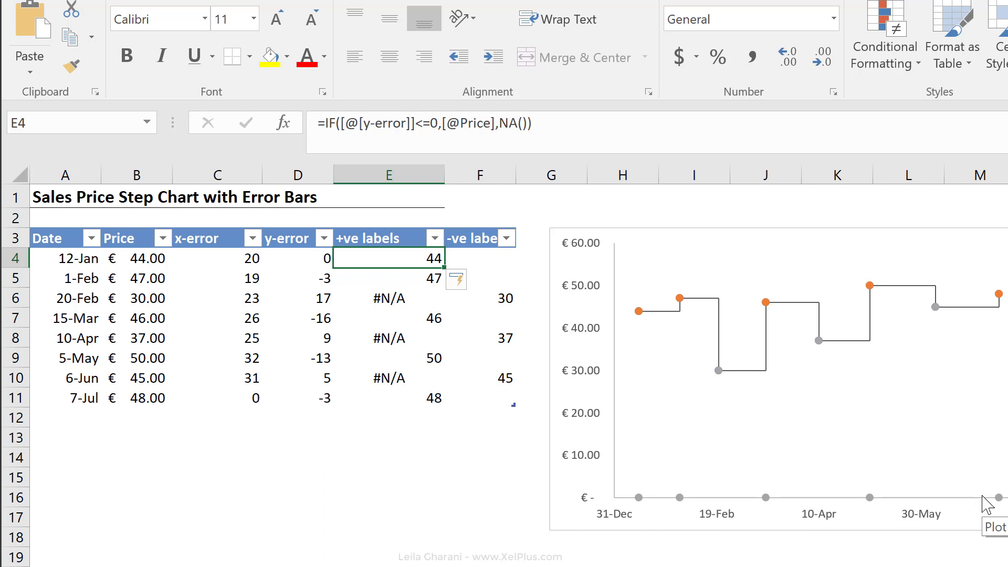
pyautogui.click(479, 258)
pyautogui.write('=IF([@[y-error]]>0,[@Price],')
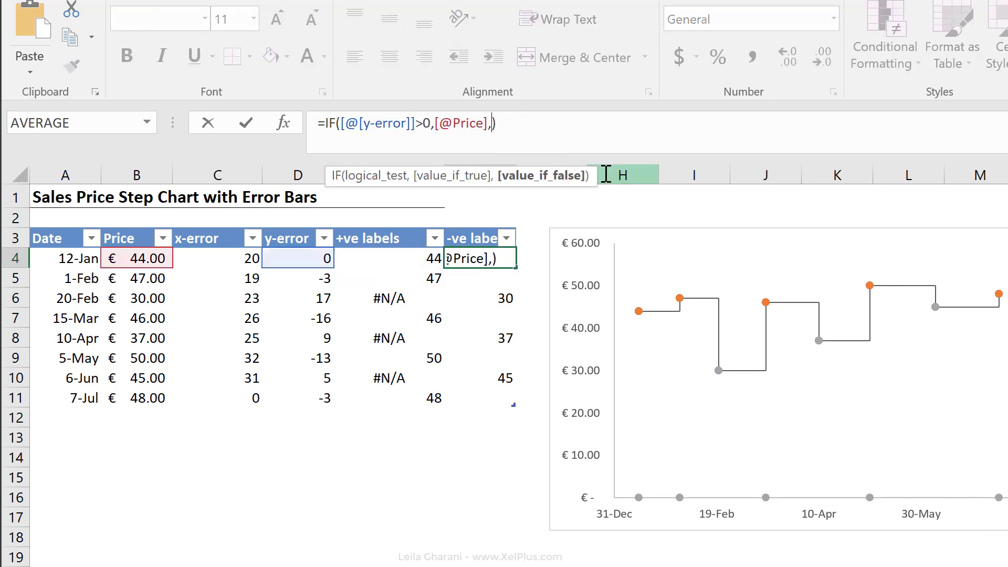
pyautogui.write('na()')
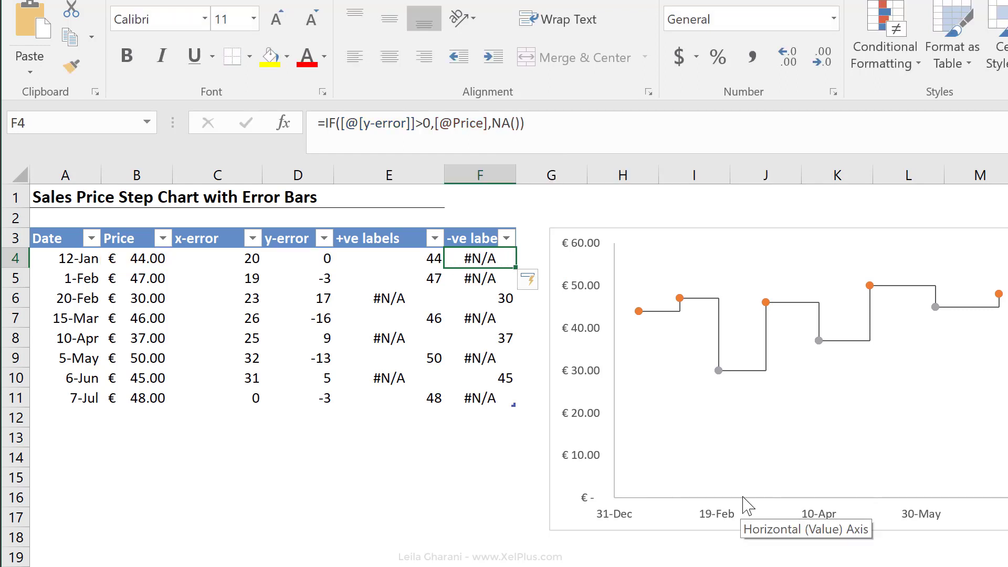
pyautogui.moveTo(649, 322)
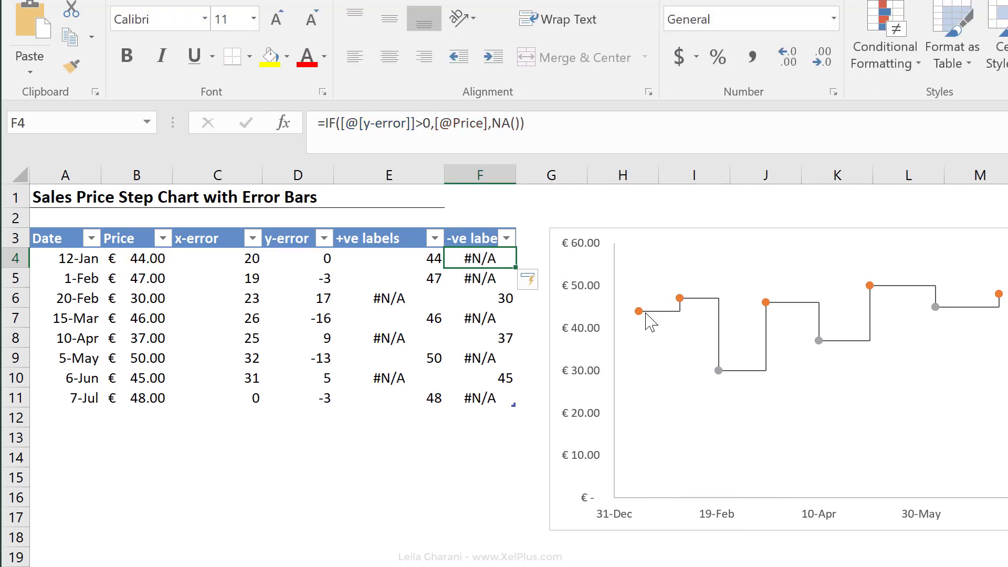
pyautogui.moveTo(706, 379)
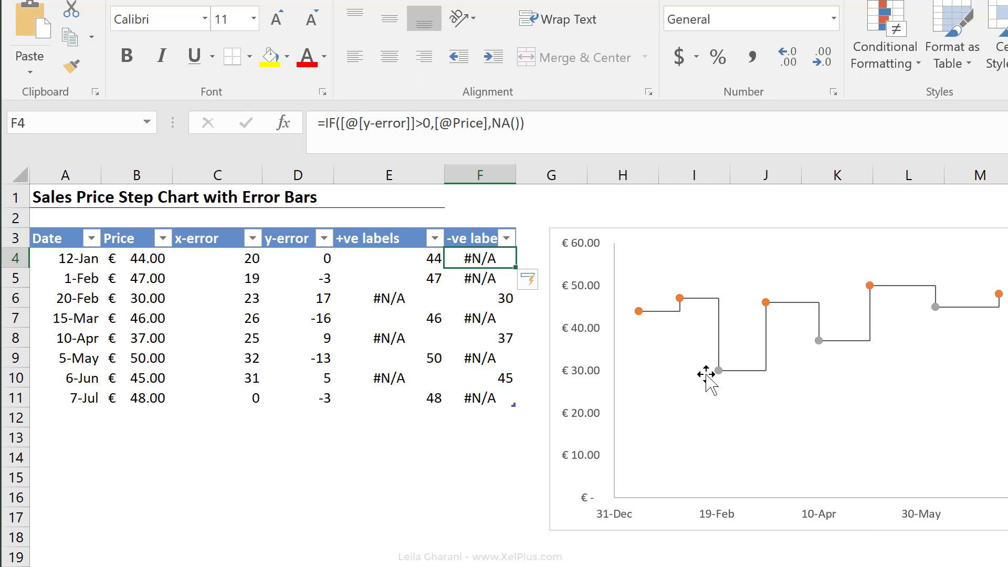
# Step: Add data labels to the +ve series above the points with X Value shown and no leader lines
pyautogui.click(639, 308)
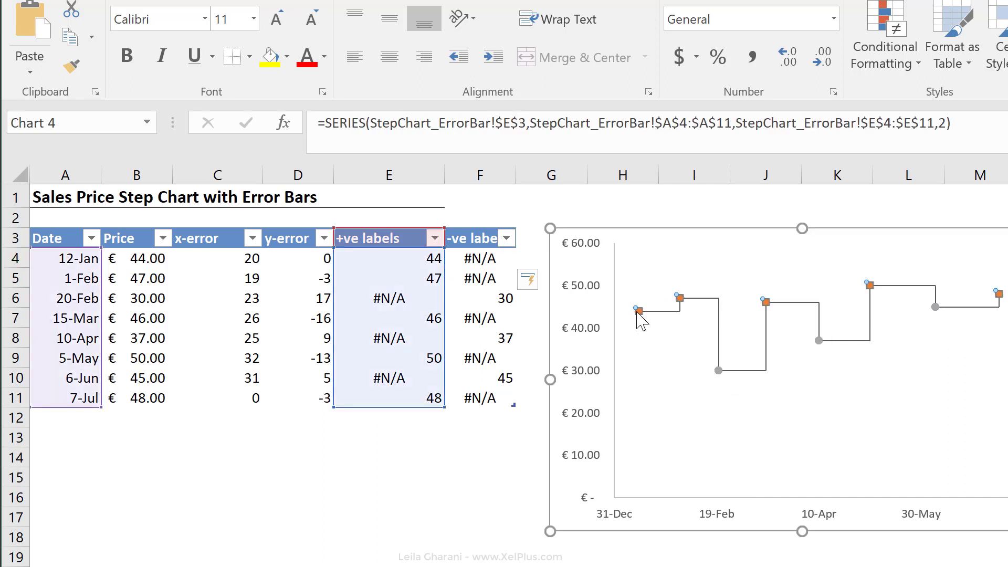
pyautogui.rightClick(639, 317)
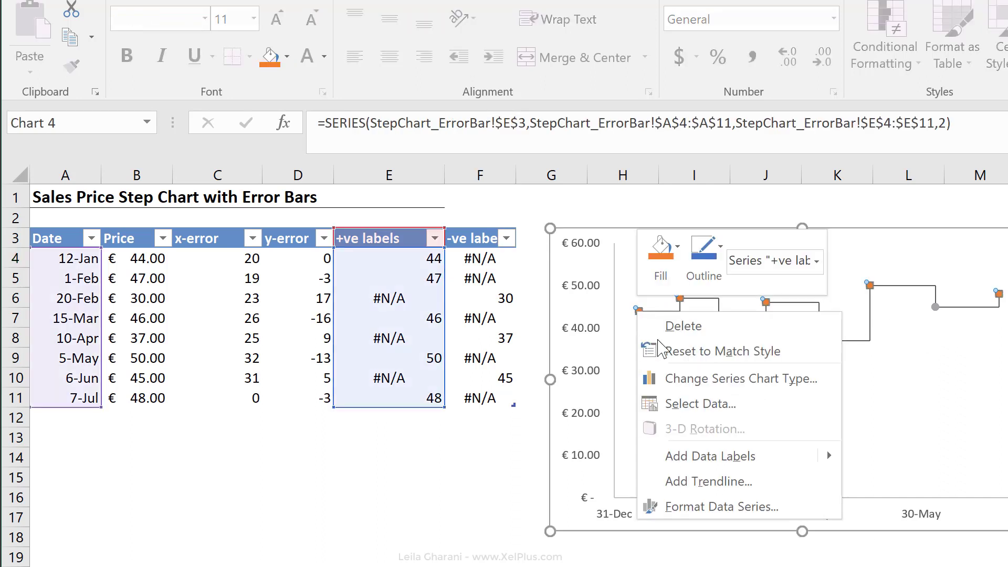
pyautogui.click(722, 506)
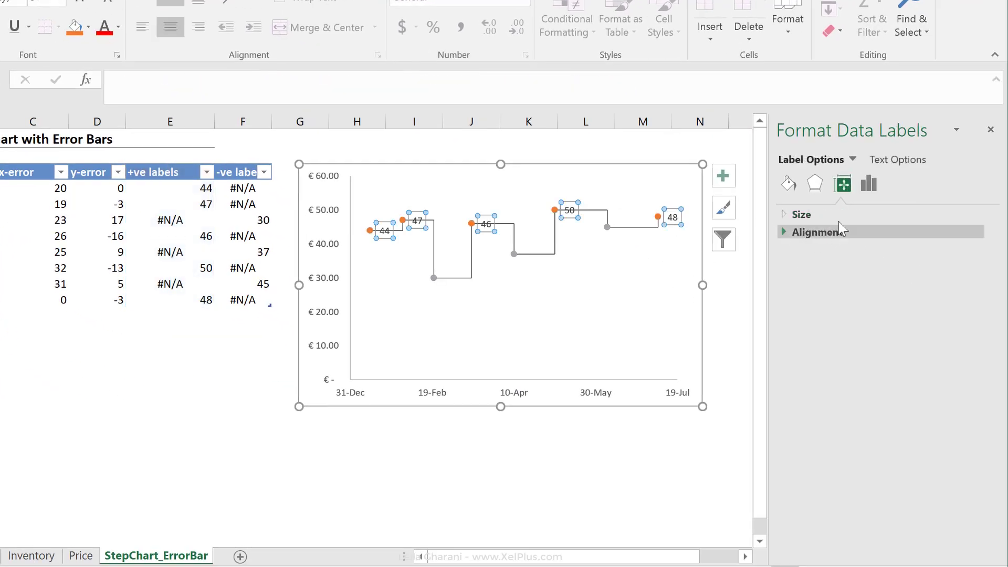
pyautogui.click(868, 184)
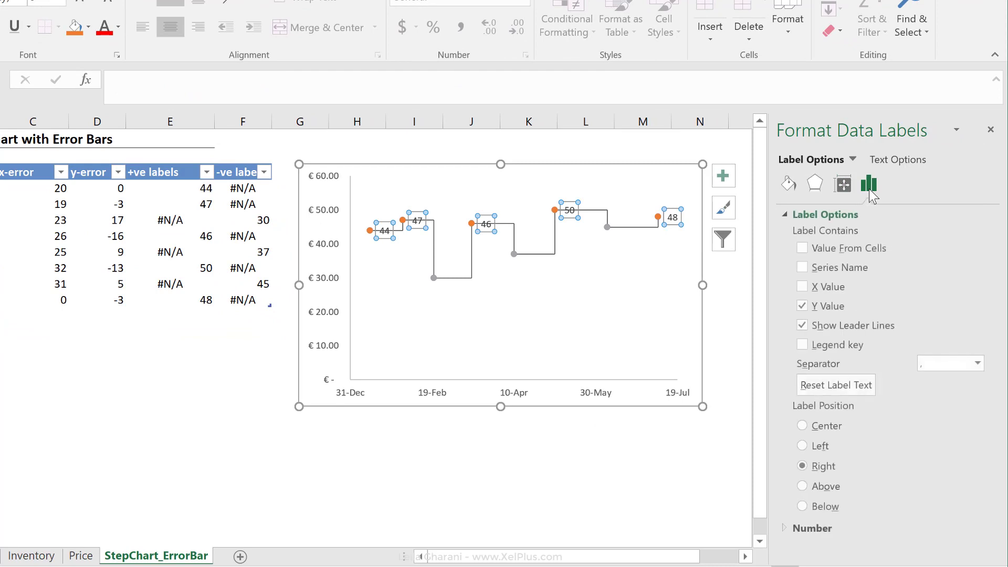
pyautogui.click(801, 486)
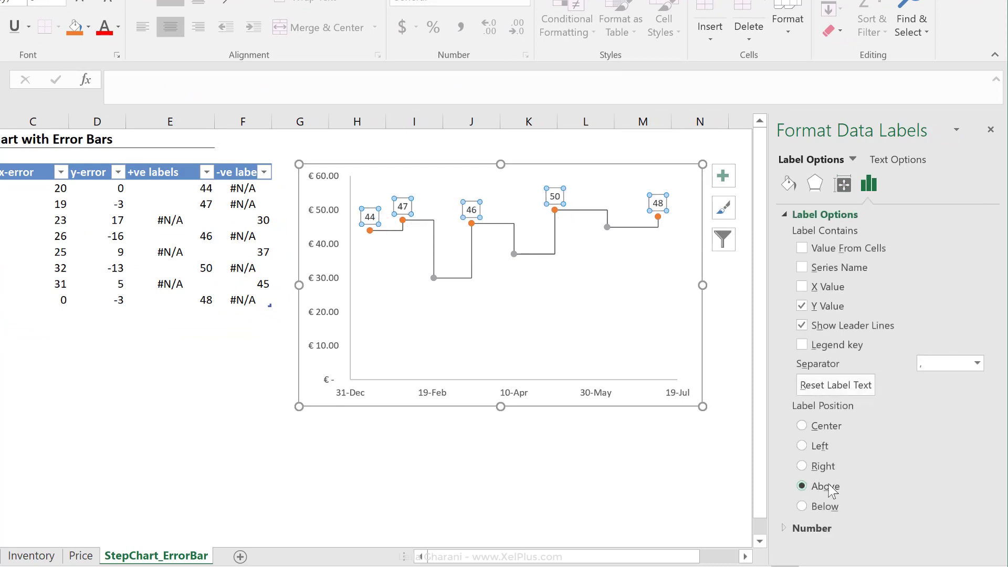
pyautogui.click(801, 486)
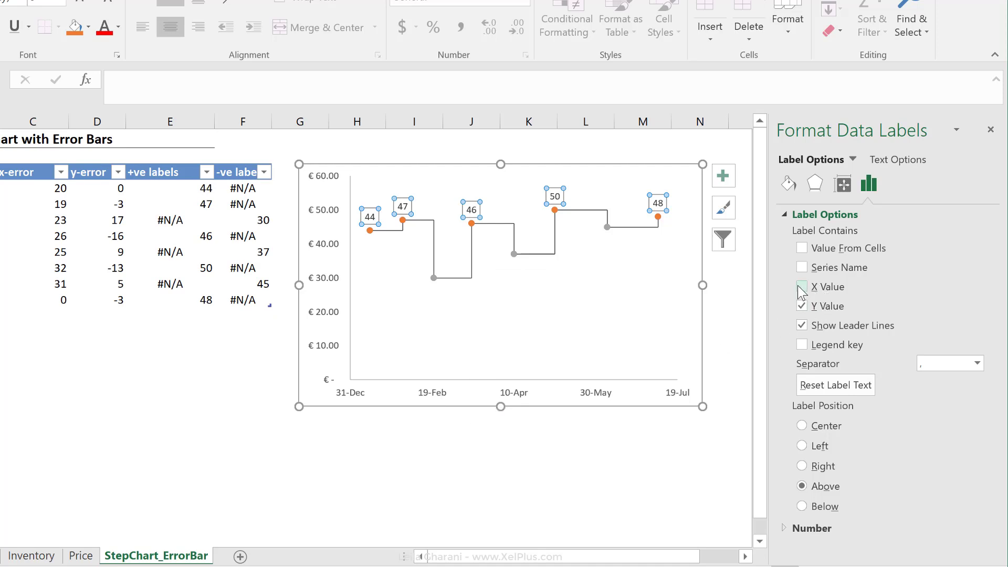
pyautogui.click(801, 286)
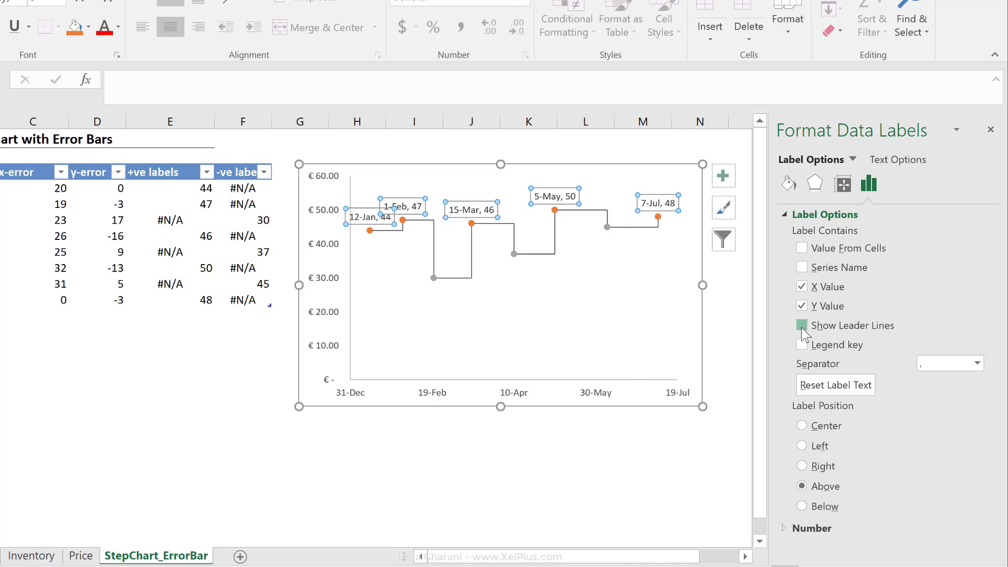
pyautogui.click(801, 325)
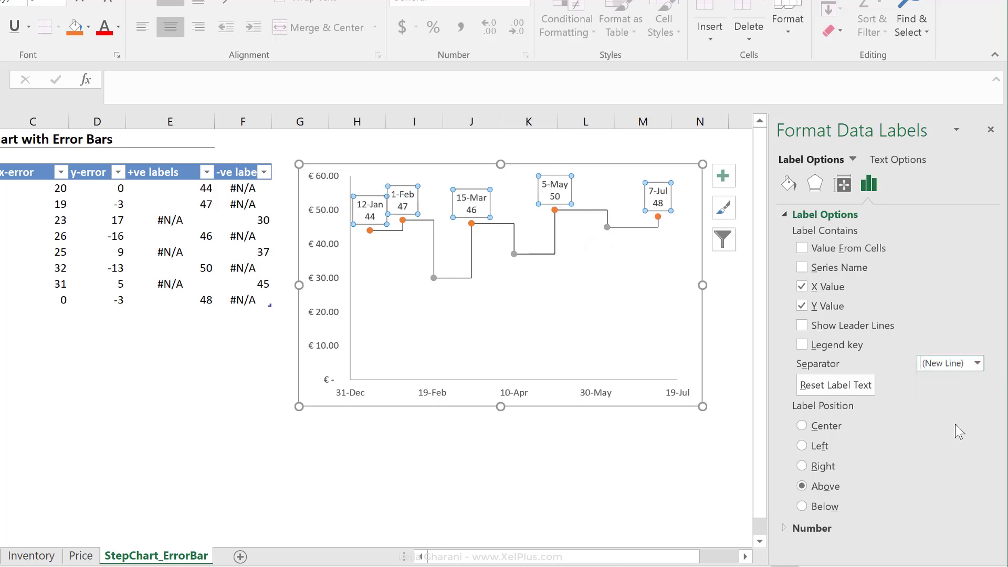
pyautogui.moveTo(679, 285)
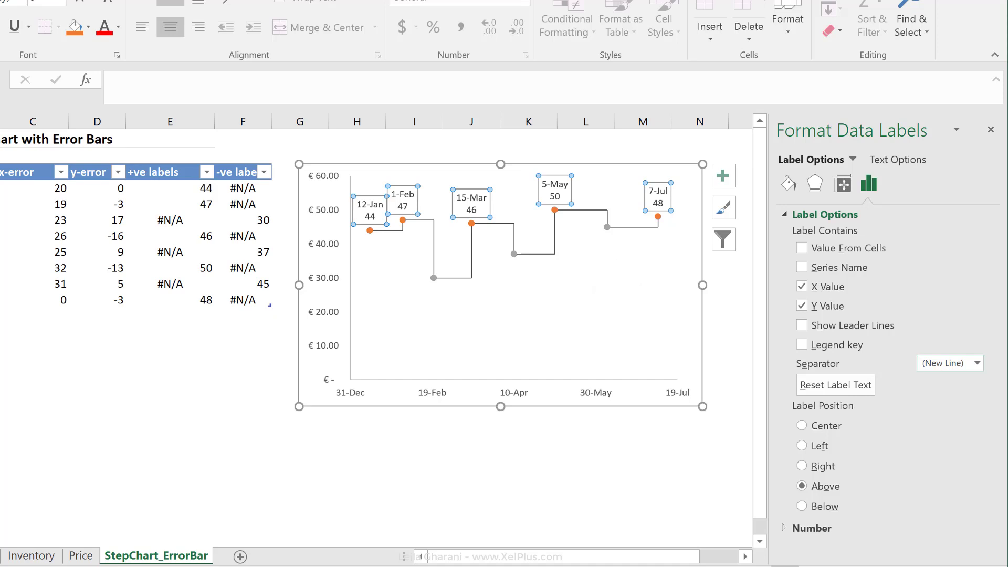
# Step: Select every value in both label columns and change their number format
pyautogui.click(179, 188)
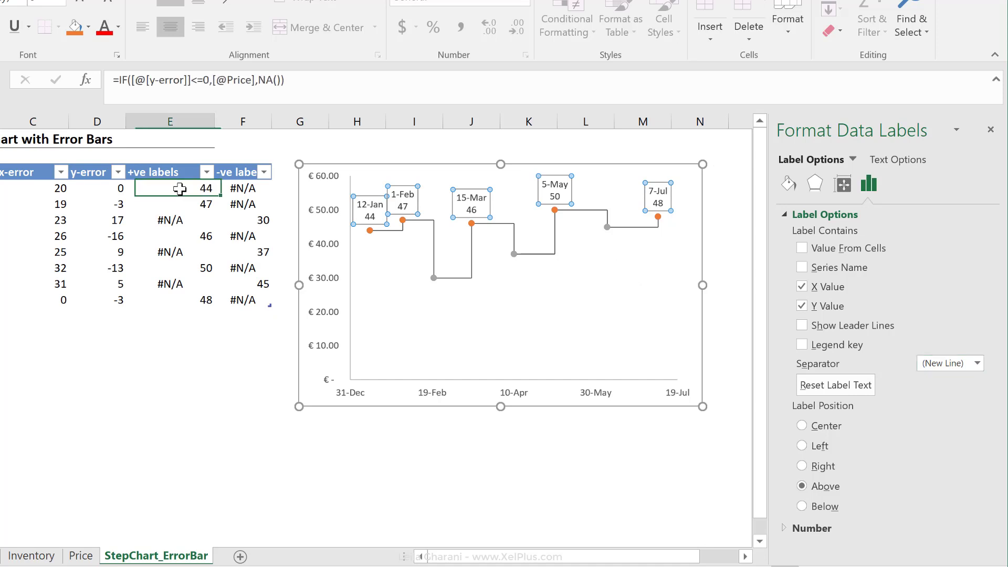
pyautogui.moveTo(178, 188); pyautogui.dragTo(251, 293)
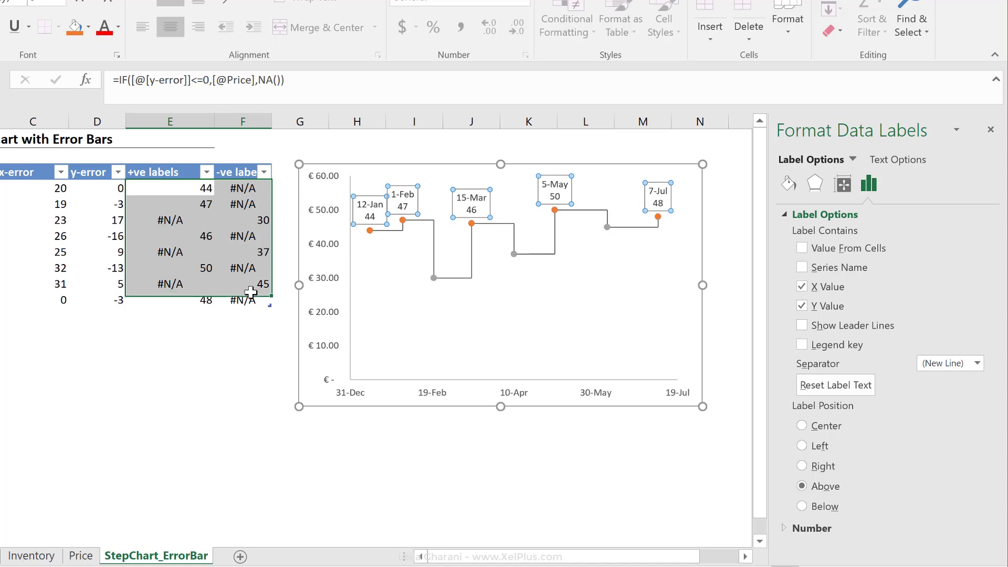
pyautogui.moveTo(252, 291); pyautogui.dragTo(258, 399)
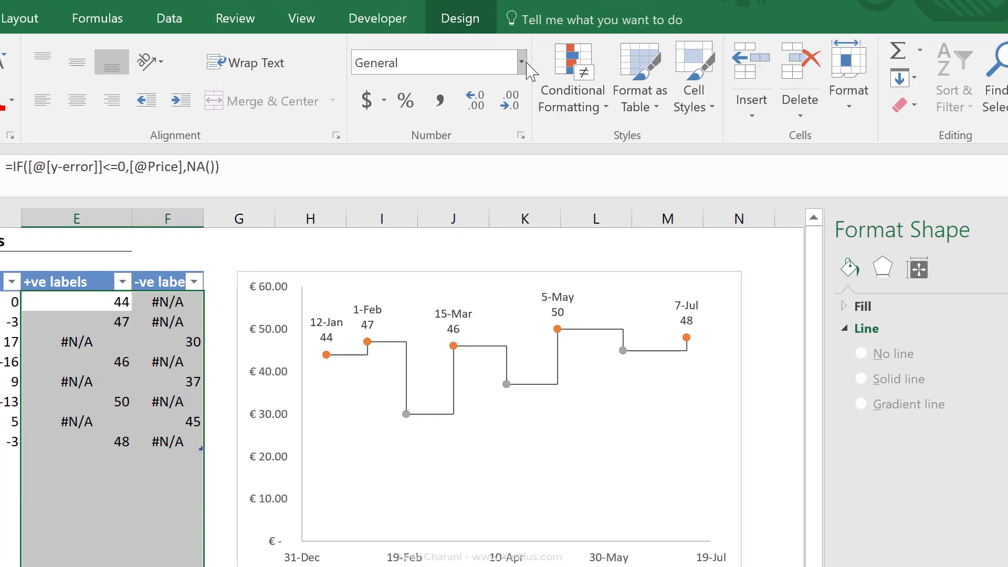
pyautogui.click(521, 62)
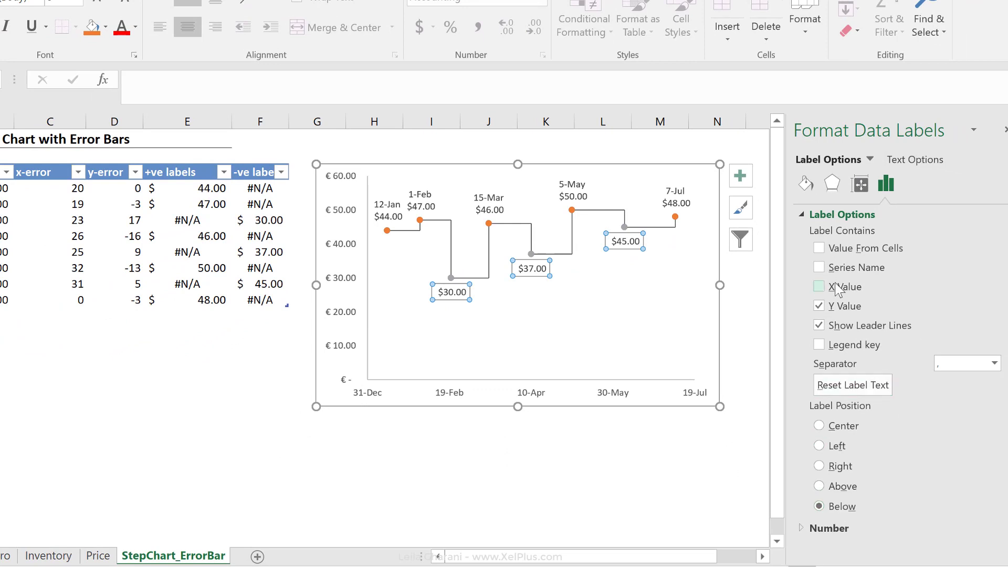
# Step: Include the date in each drop label and colour the drop labels red
pyautogui.click(819, 285)
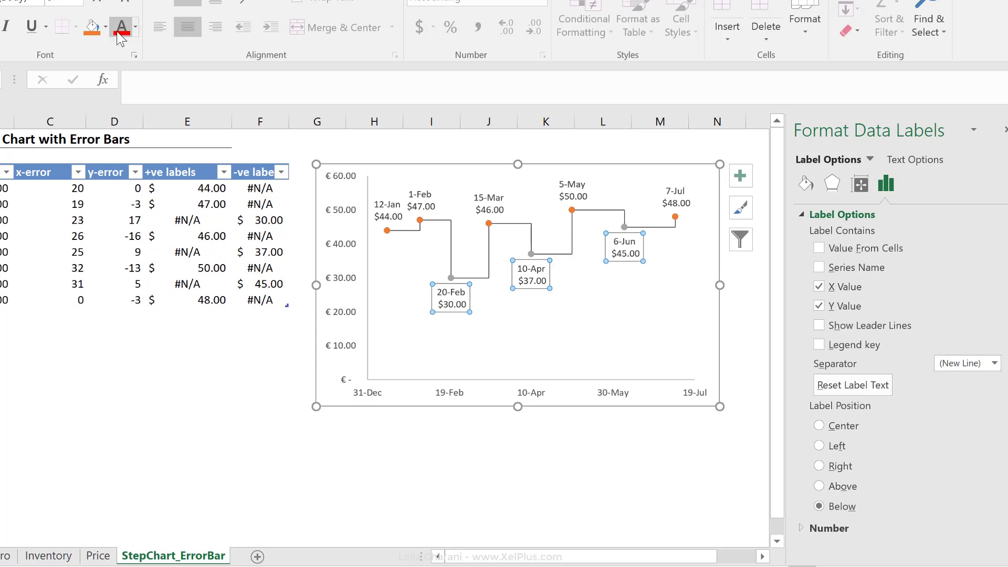
pyautogui.click(120, 25)
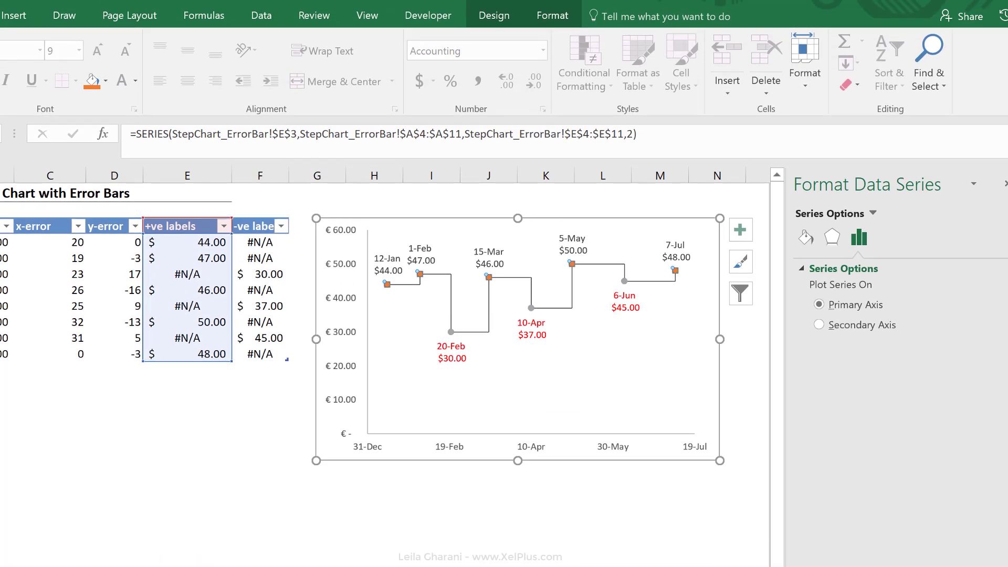
# Step: Set the price-line series markers to No Fill
pyautogui.click(551, 15)
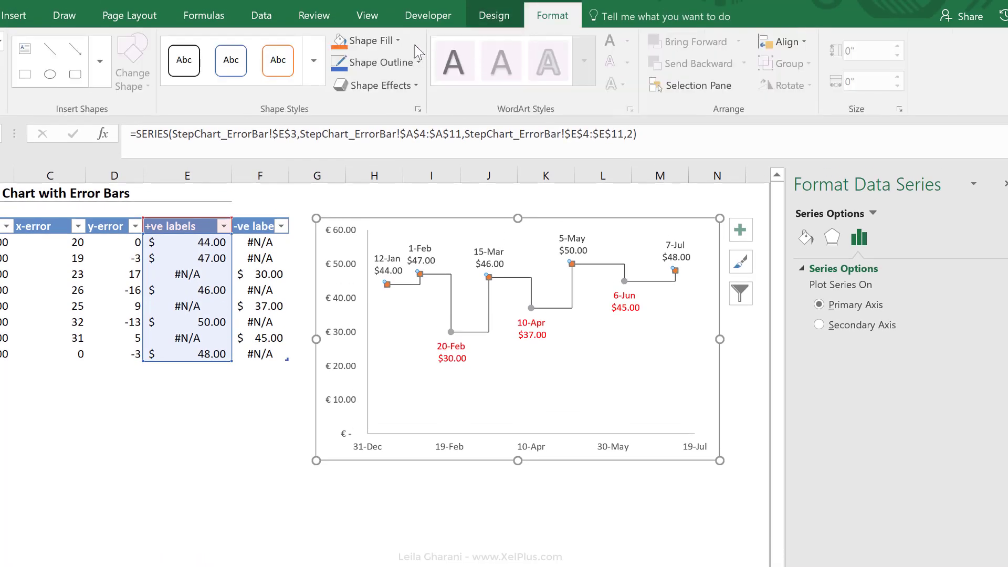
pyautogui.click(368, 40)
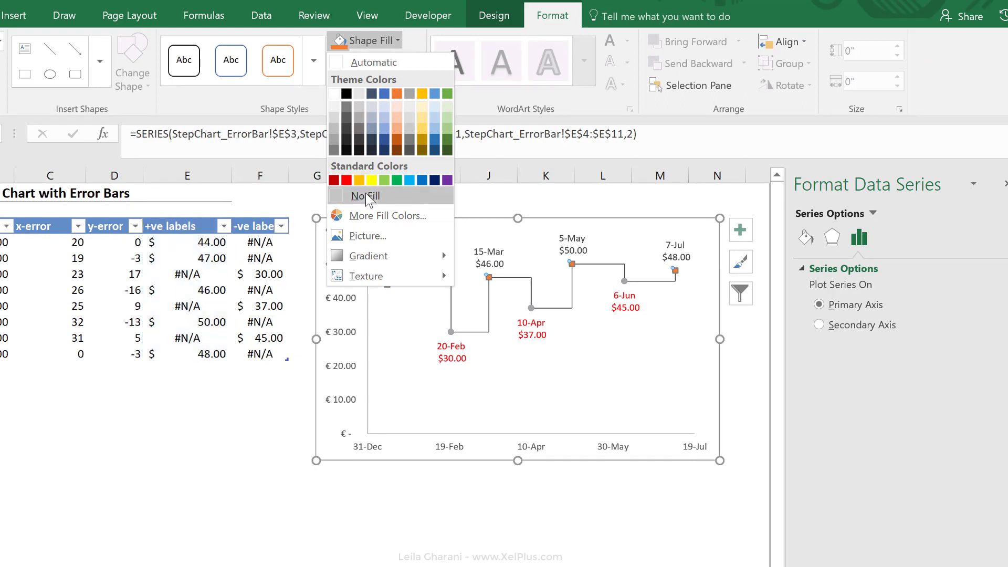
pyautogui.click(376, 62)
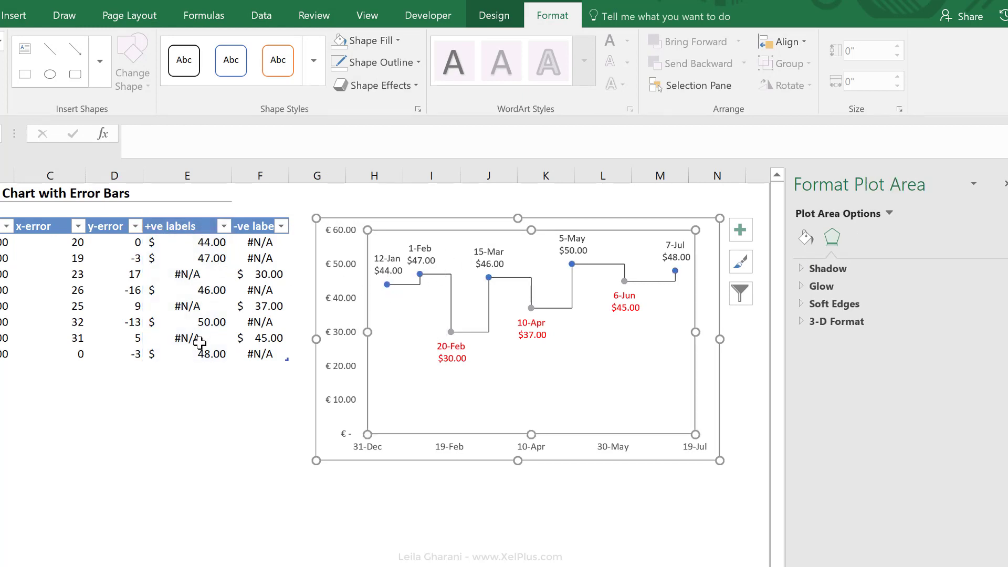
pyautogui.click(386, 284)
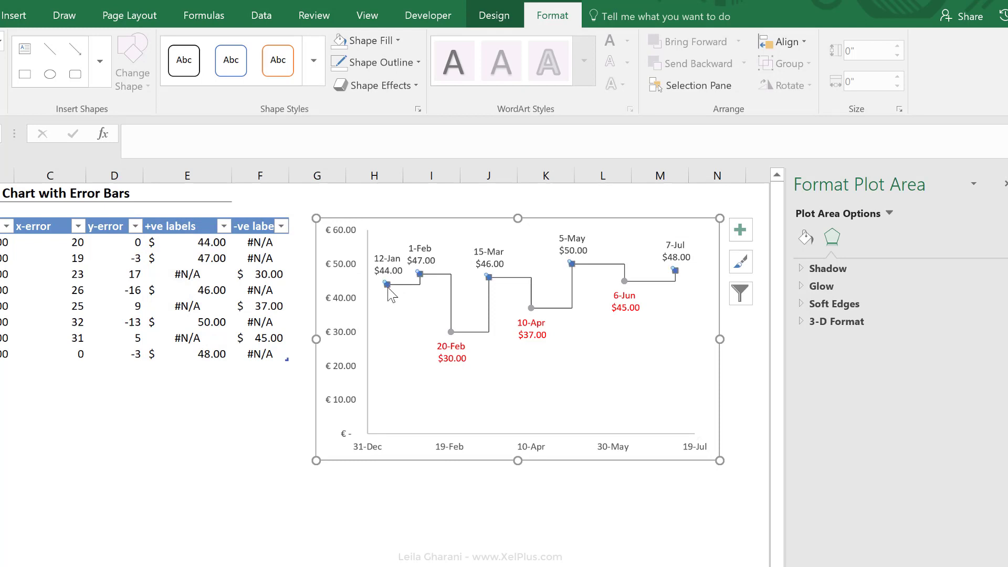
# Step: Set the rise-label series markers to No Fill, then select the drop points series
pyautogui.click(418, 273)
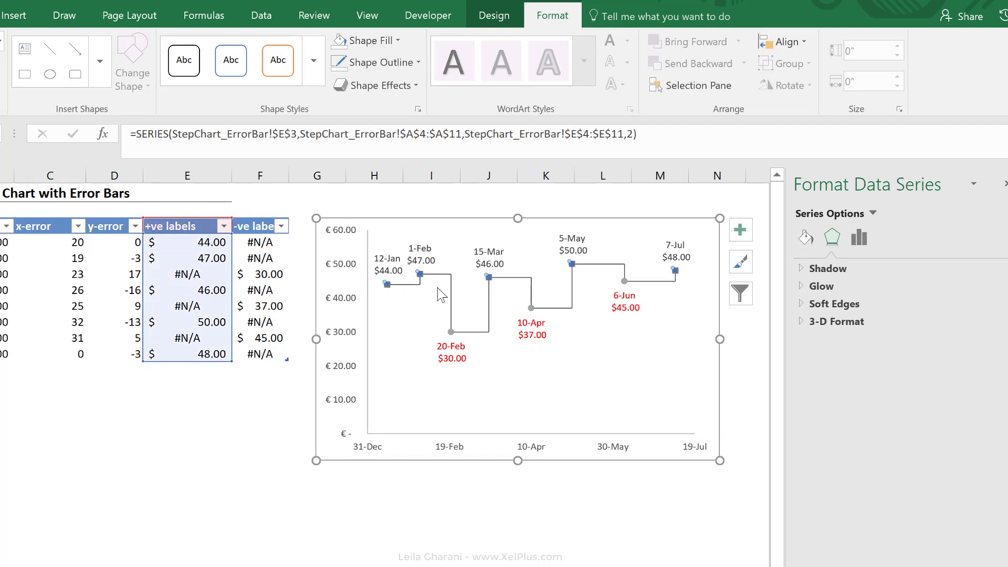
pyautogui.click(872, 213)
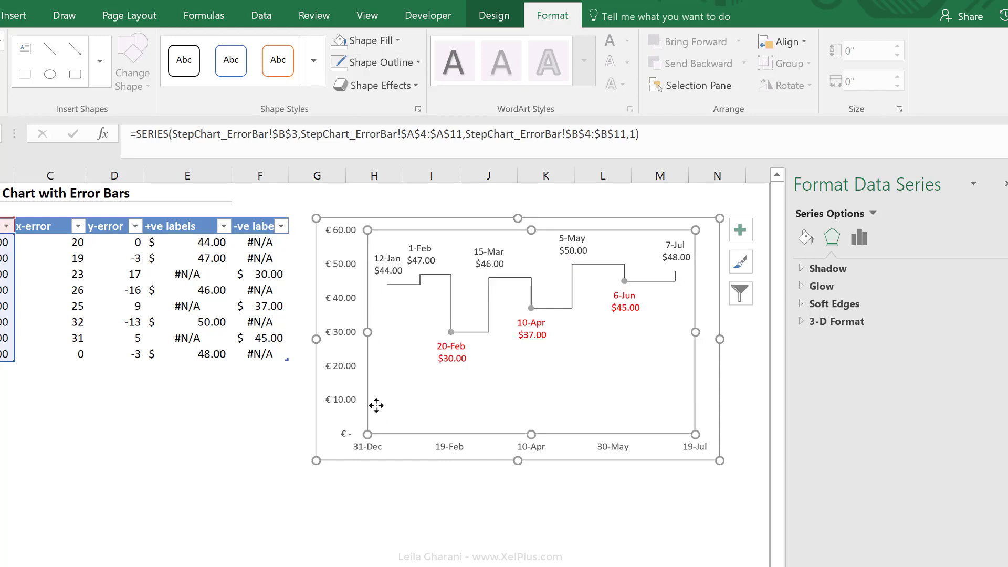
pyautogui.click(450, 299)
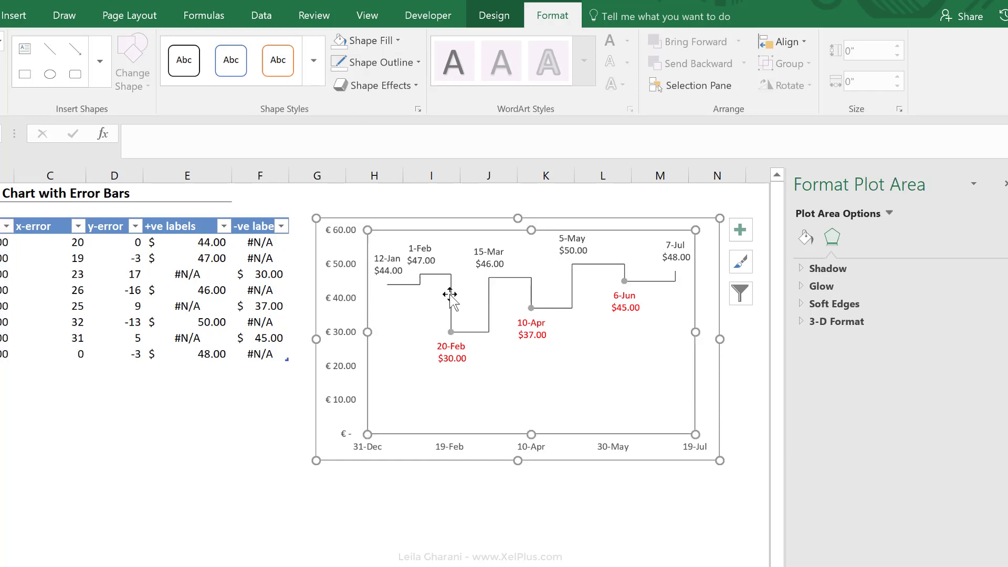
pyautogui.moveTo(627, 287)
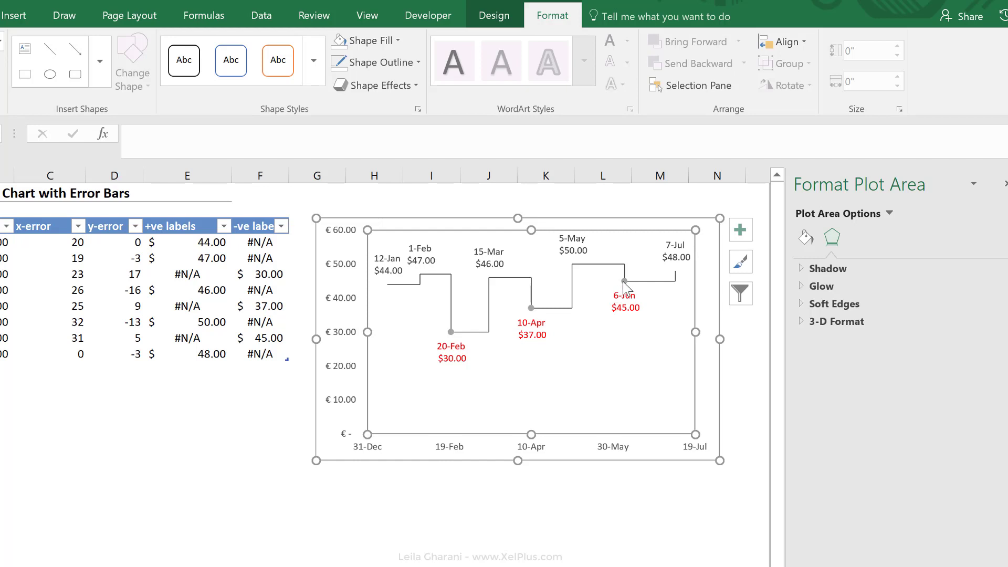
pyautogui.click(622, 281)
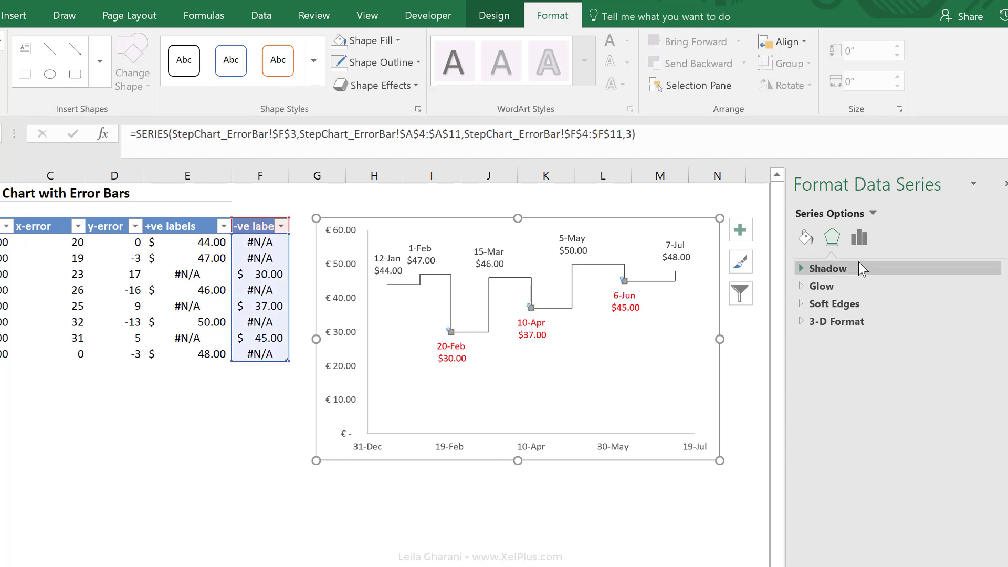
# Step: Give the drop markers a solid outline, a built-in shape and a smaller size as red dots
pyautogui.click(859, 239)
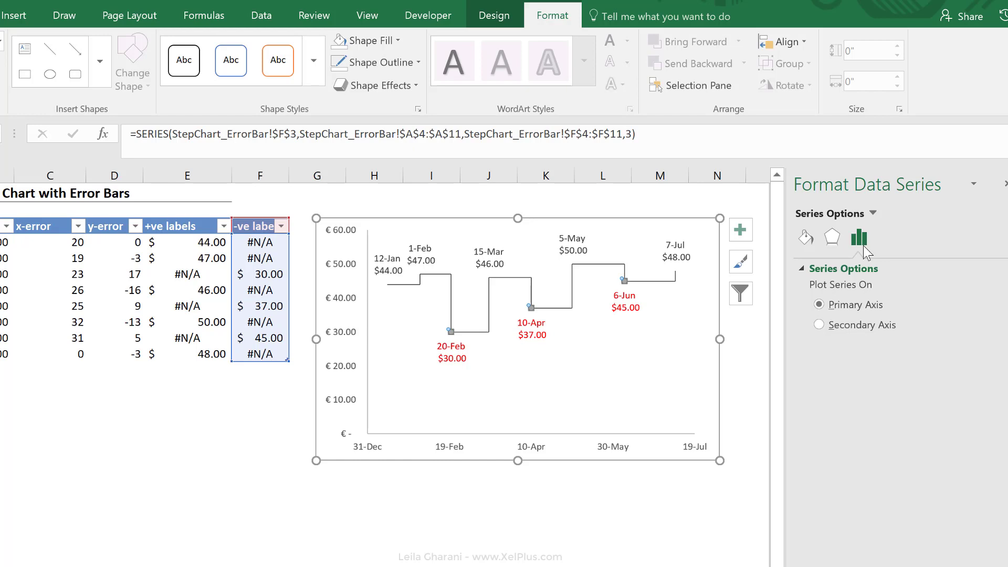
pyautogui.moveTo(863, 252)
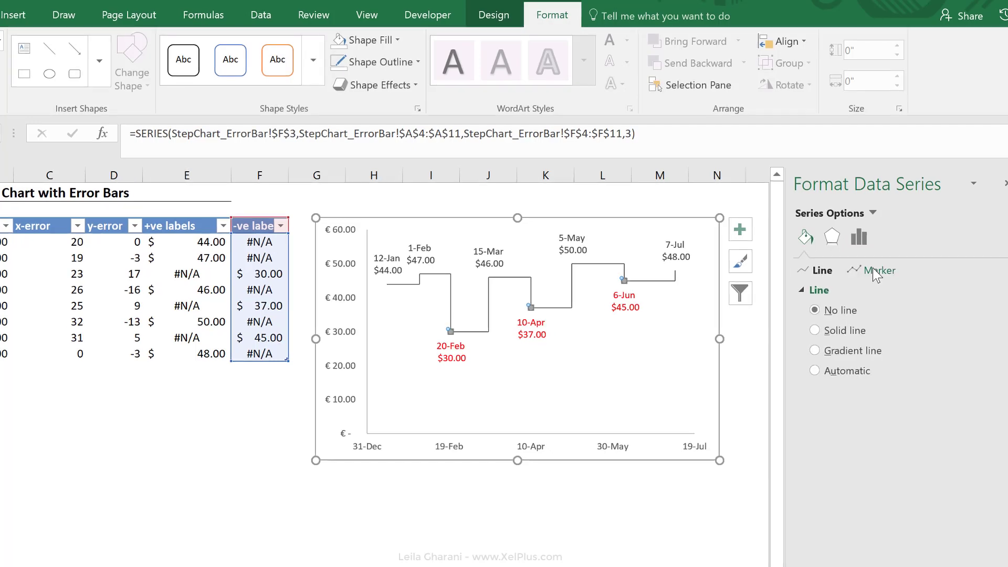
pyautogui.click(876, 270)
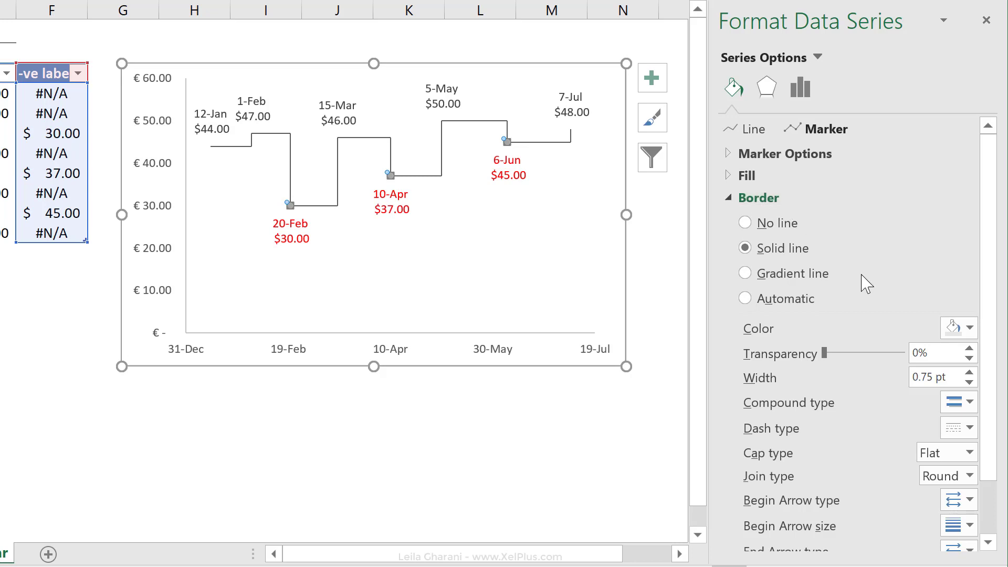
pyautogui.click(967, 328)
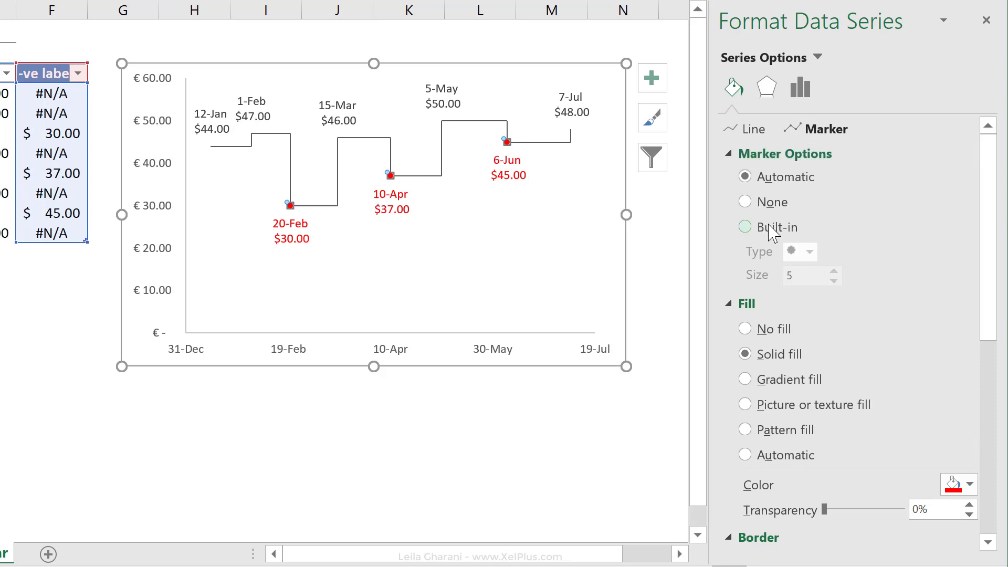
pyautogui.click(744, 226)
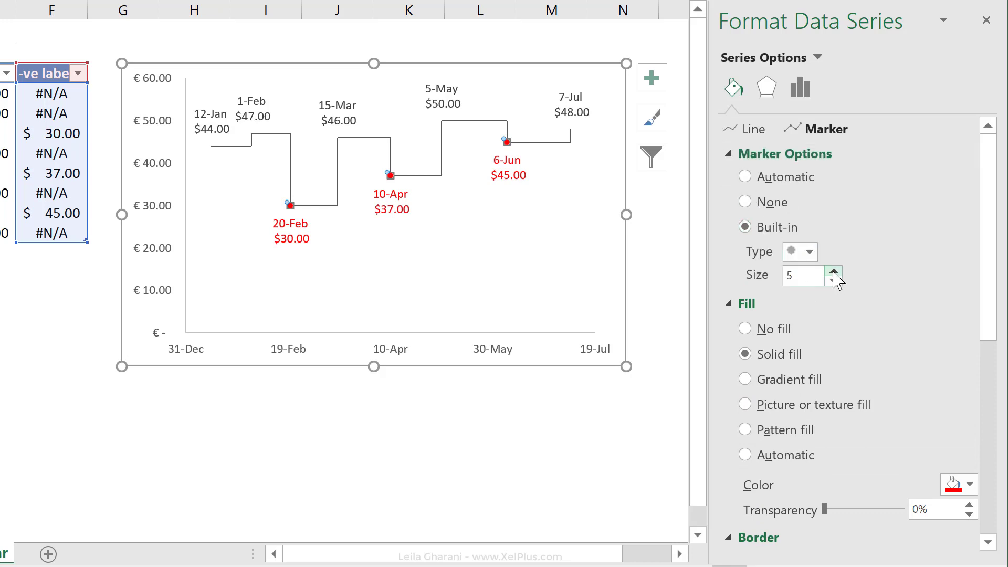
pyautogui.click(835, 280)
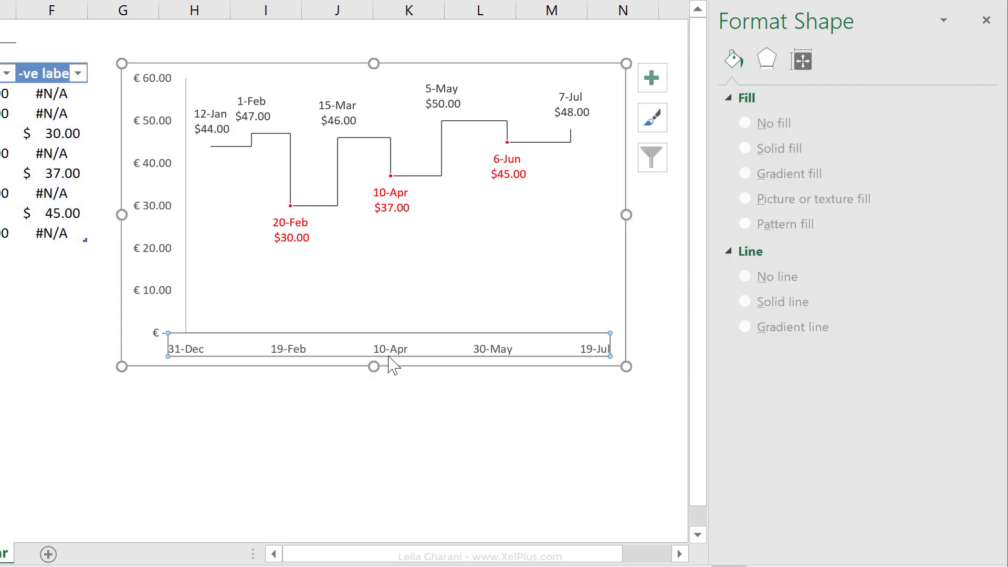
# Step: Delete the date axis and the price axis from the chart
pyautogui.click(386, 349)
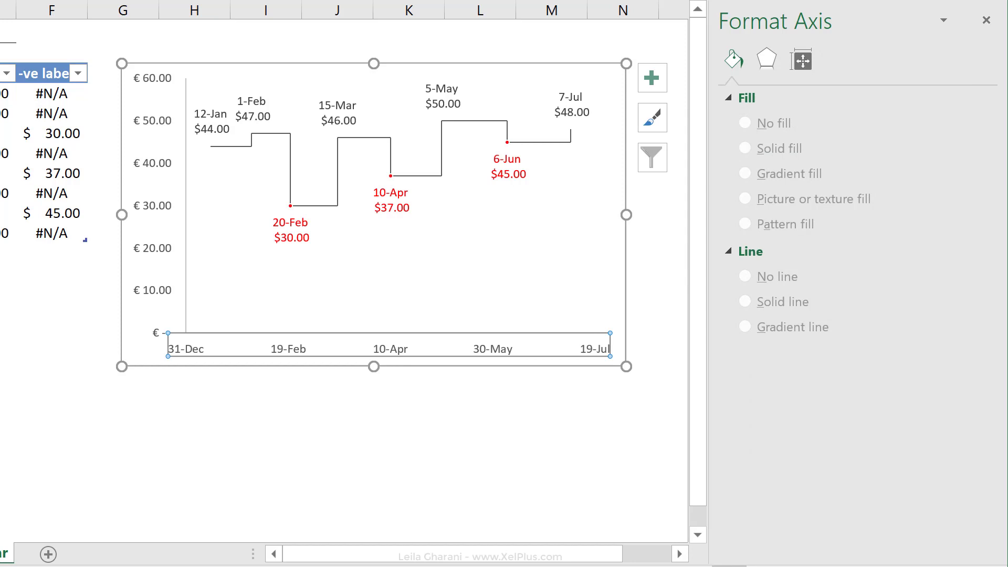
pyautogui.click(833, 88)
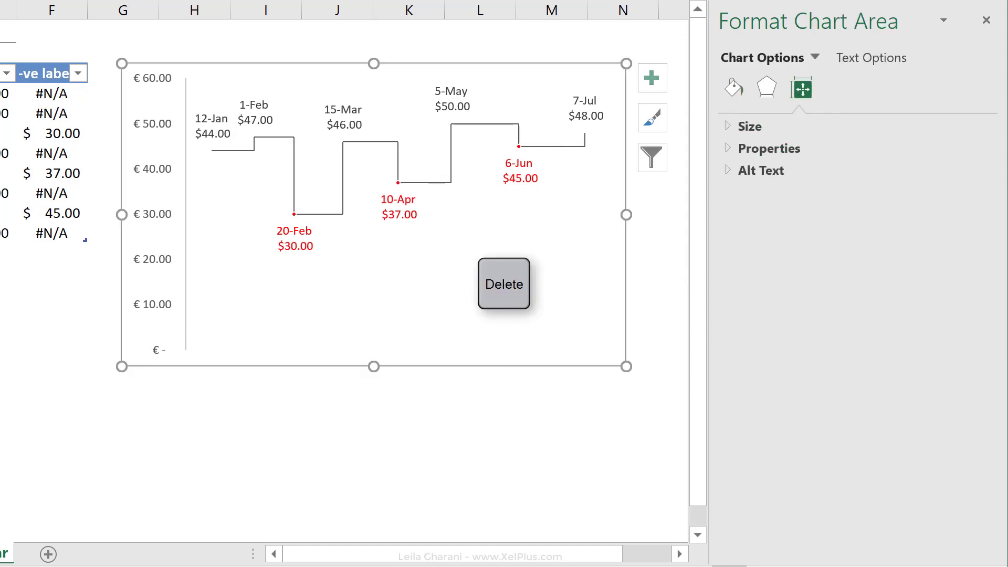
pyautogui.click(154, 215)
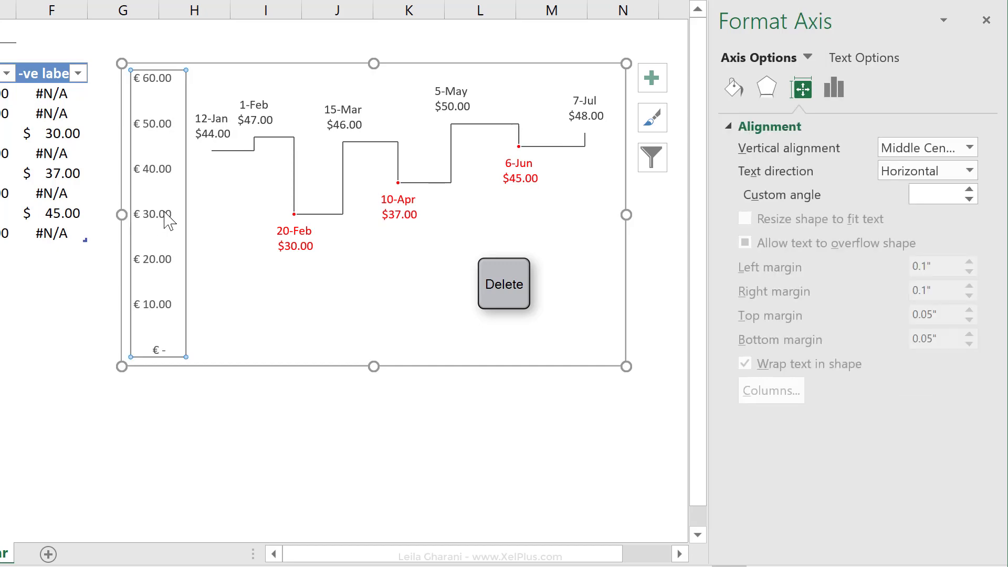
# Step: Add a chart title reading Price Development
pyautogui.click(704, 162)
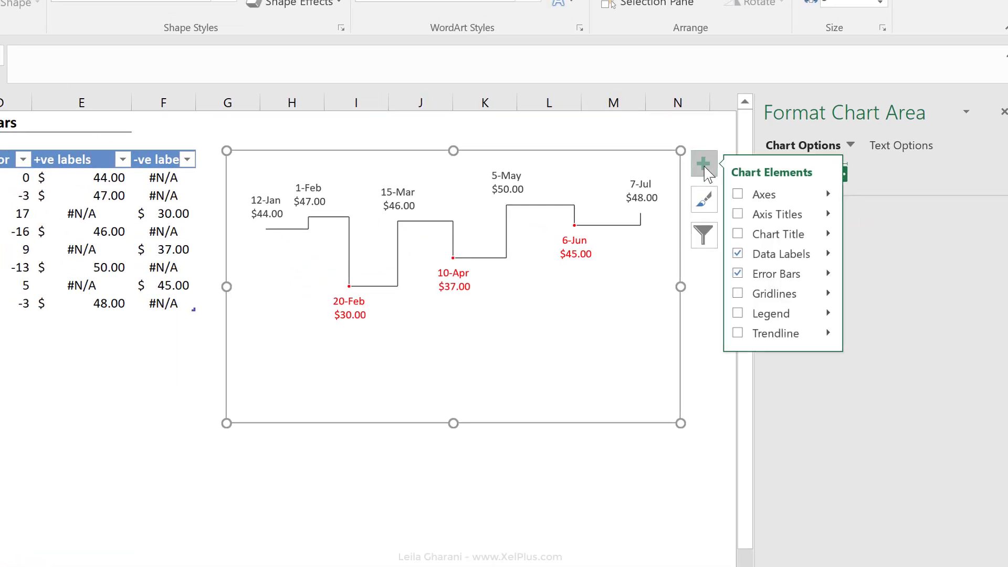
pyautogui.click(737, 233)
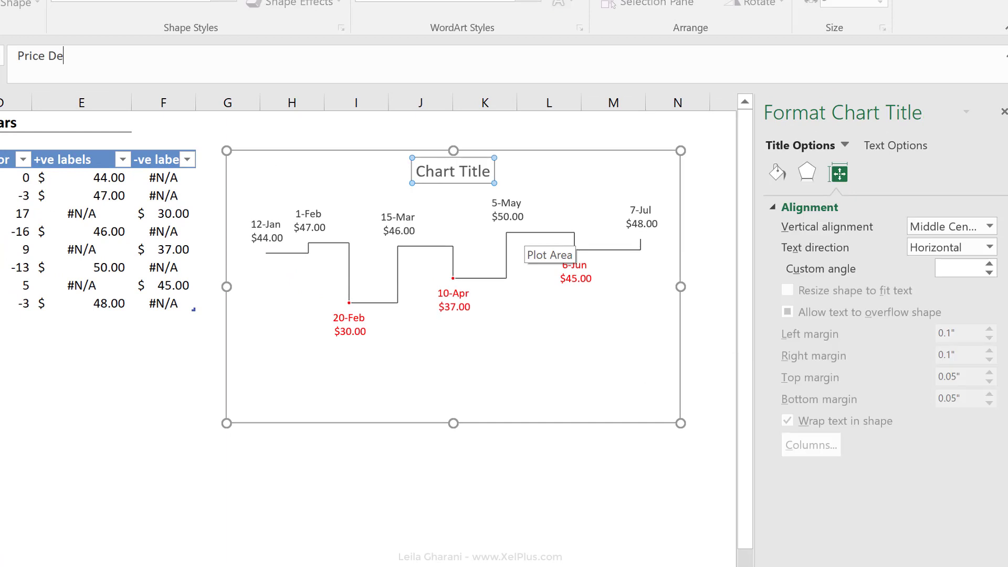
pyautogui.write('velopment')
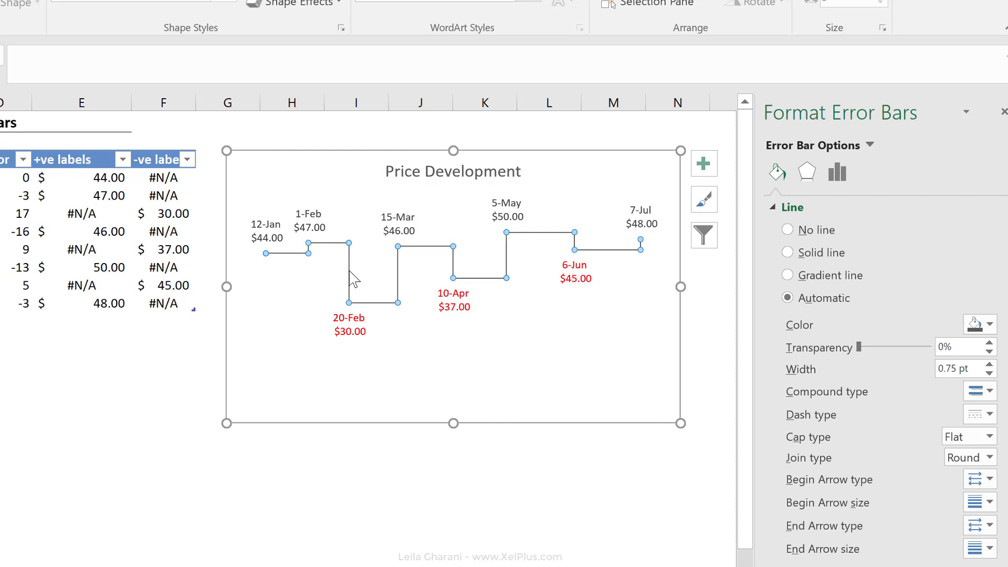
pyautogui.moveTo(785, 233)
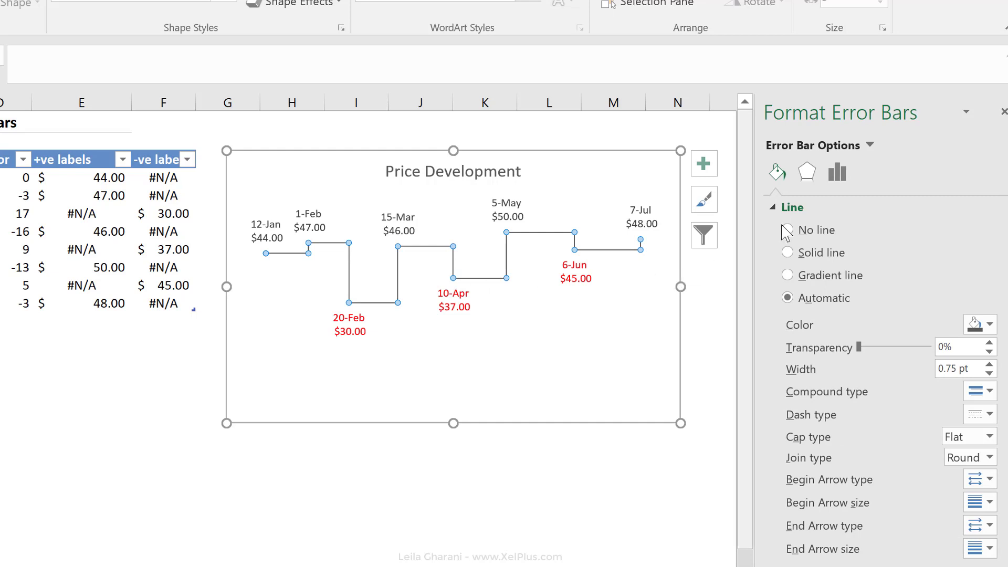
# Step: Set the vertical and horizontal error bars to 2 pt solid lines
pyautogui.click(836, 171)
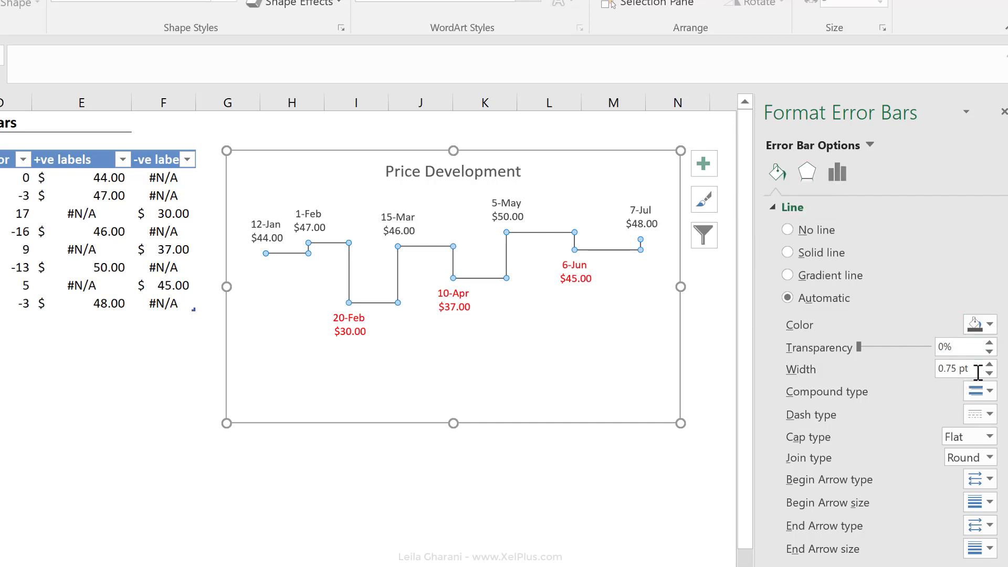
pyautogui.click(975, 323)
pyautogui.write('2')
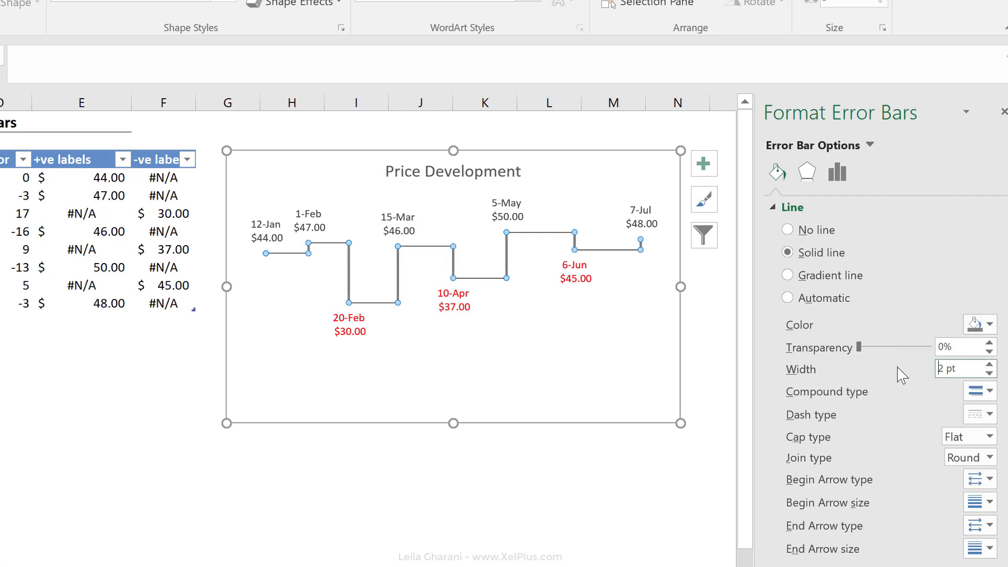
pyautogui.moveTo(511, 266)
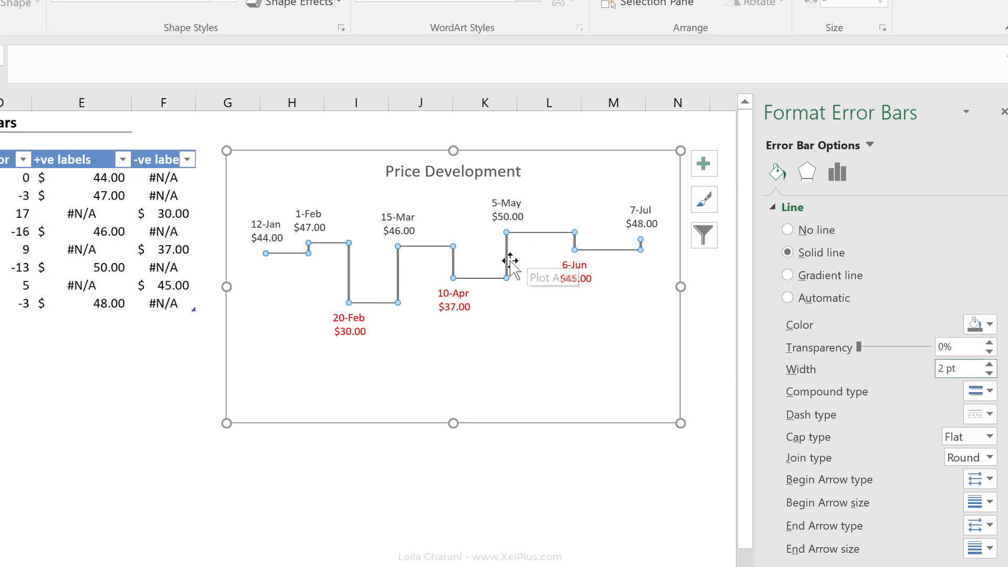
pyautogui.moveTo(494, 286)
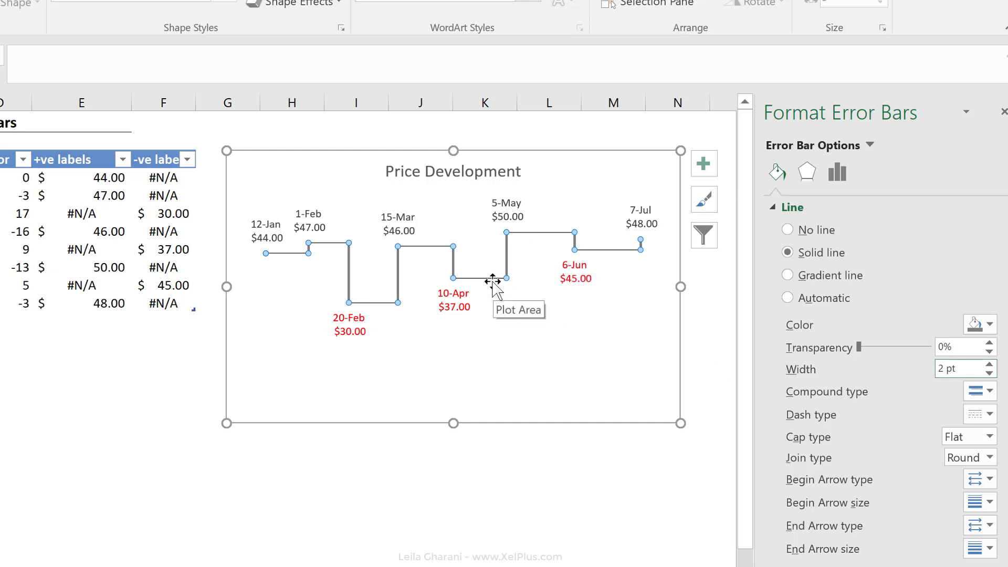
pyautogui.click(786, 298)
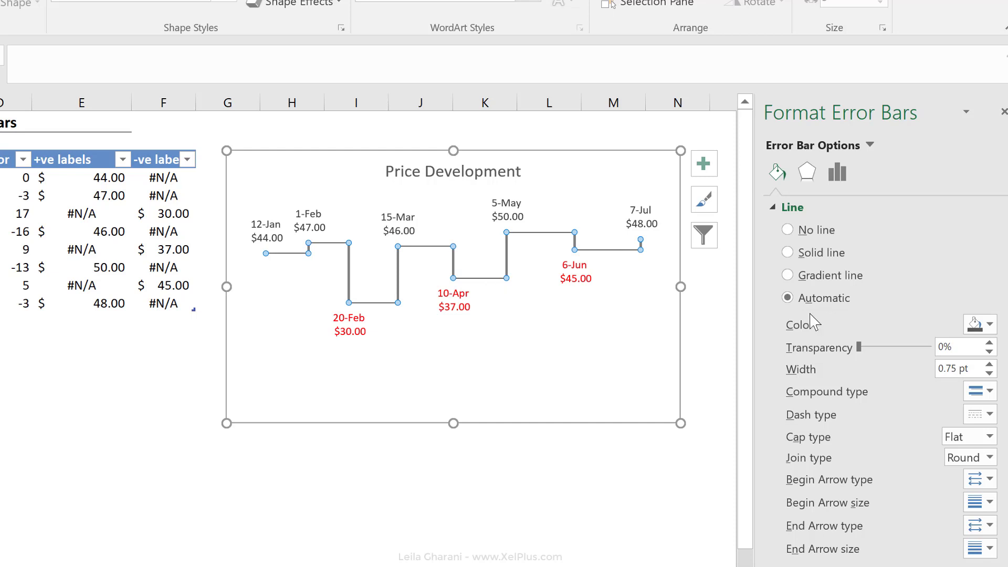
pyautogui.click(787, 252)
pyautogui.write('7/20/')
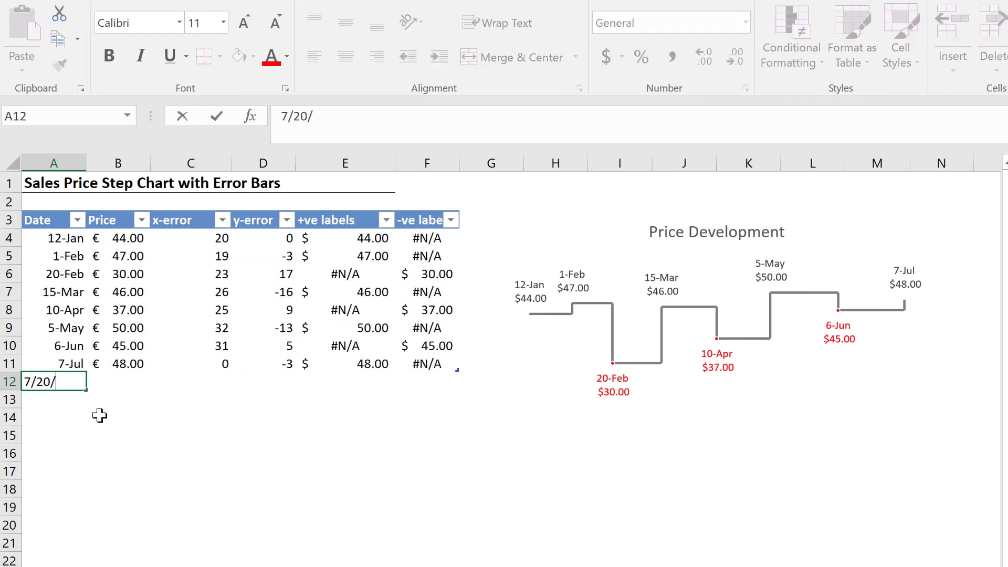
# Step: Commit the 20-Jul date so the table gains a new row priced € 55.00
pyautogui.press('Enter')
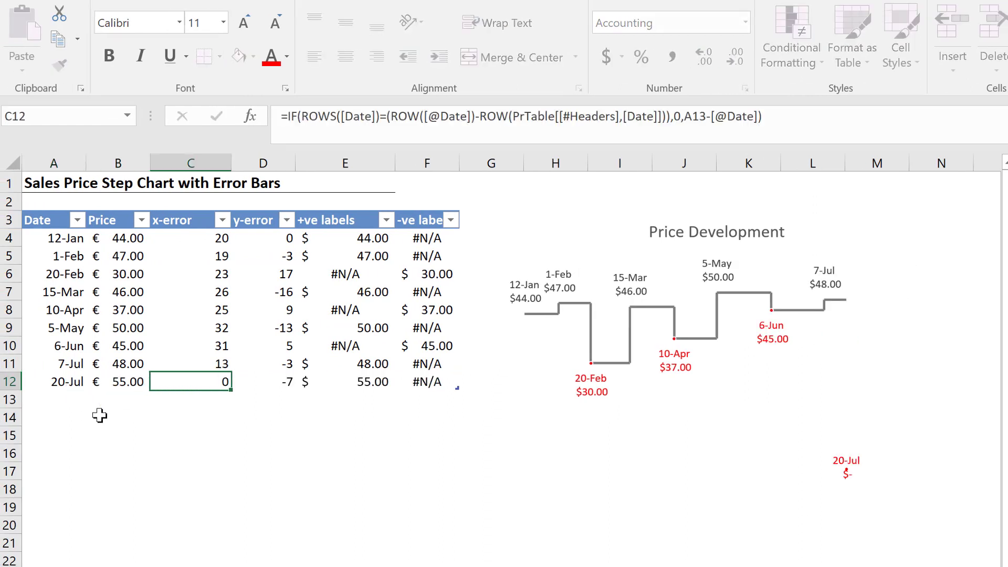